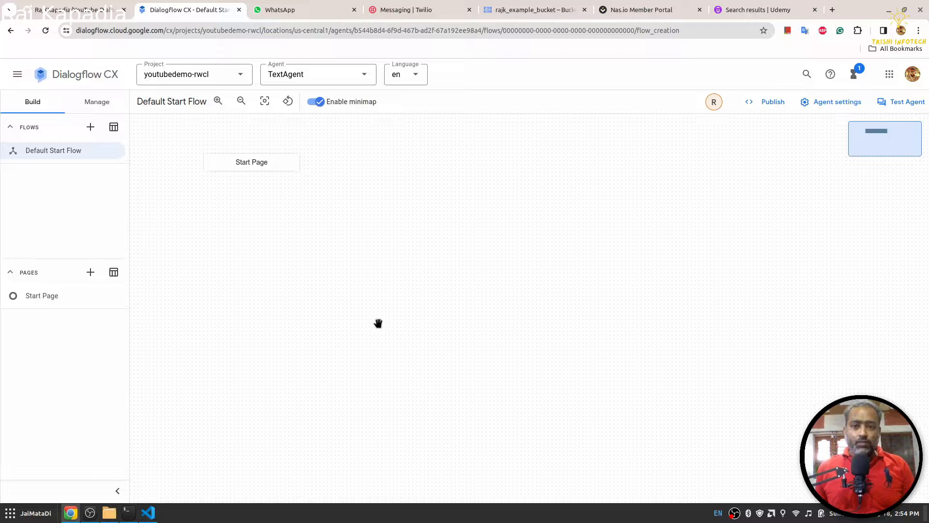
pyautogui.moveTo(363, 319)
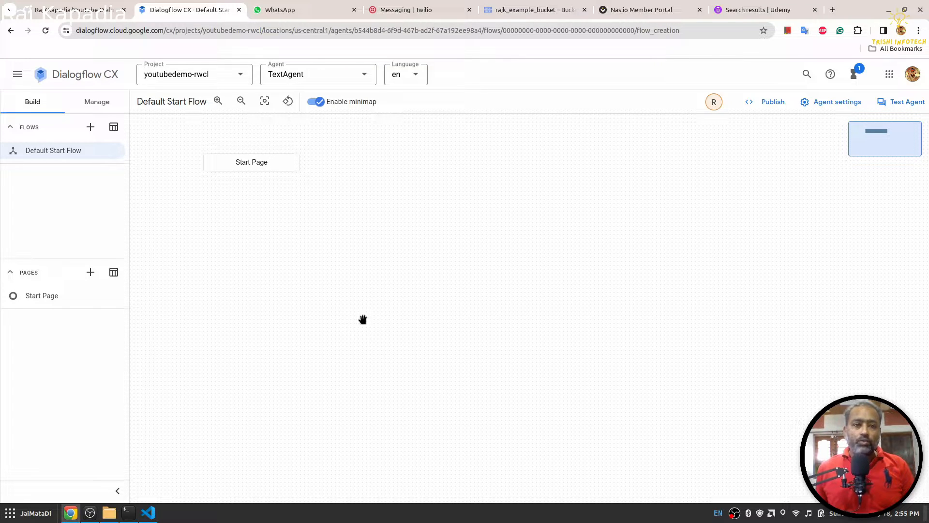
pyautogui.moveTo(270, 130)
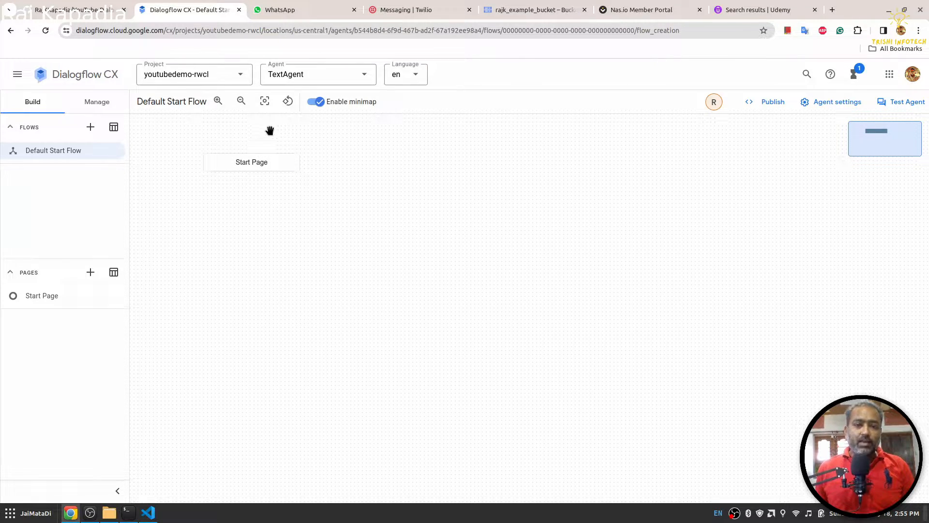
pyautogui.moveTo(261, 50)
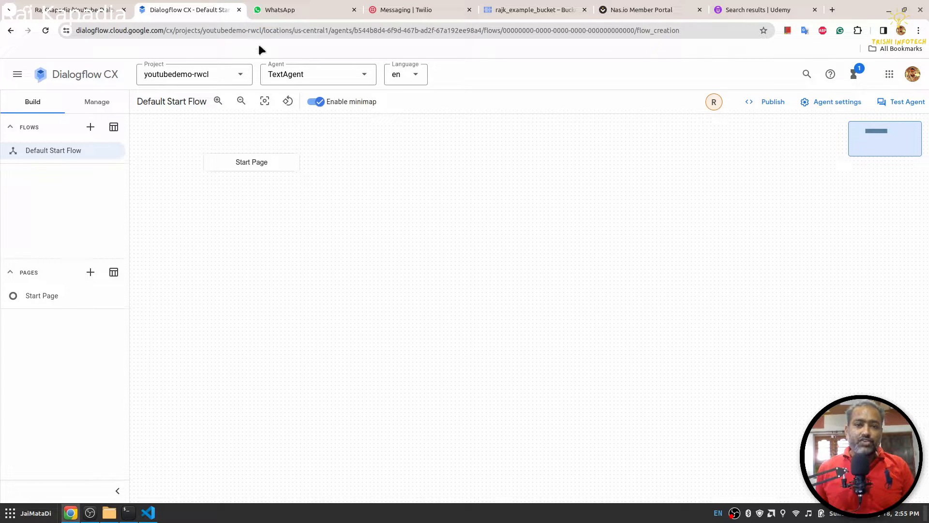
# Show the WhatsApp chat, then Twilio's Try WhatsApp sandbox page with its number and join code
pyautogui.click(279, 10)
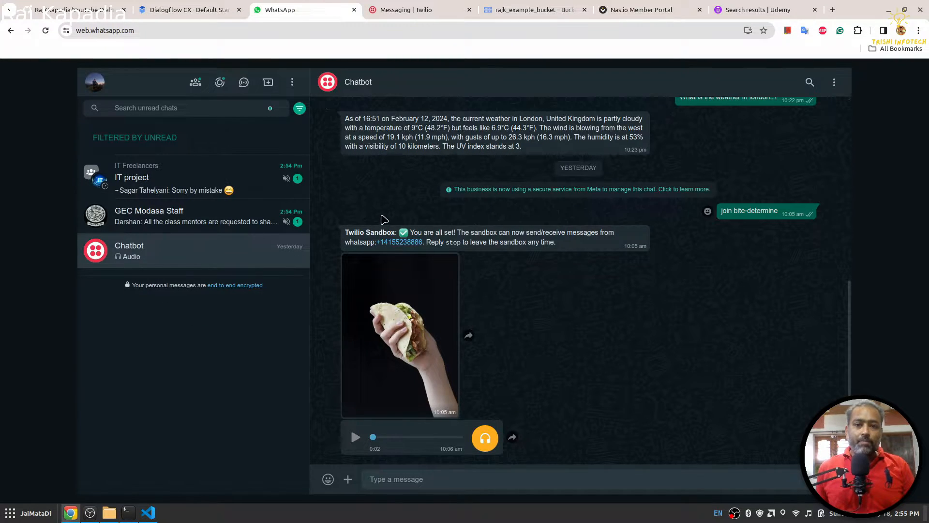
pyautogui.click(415, 10)
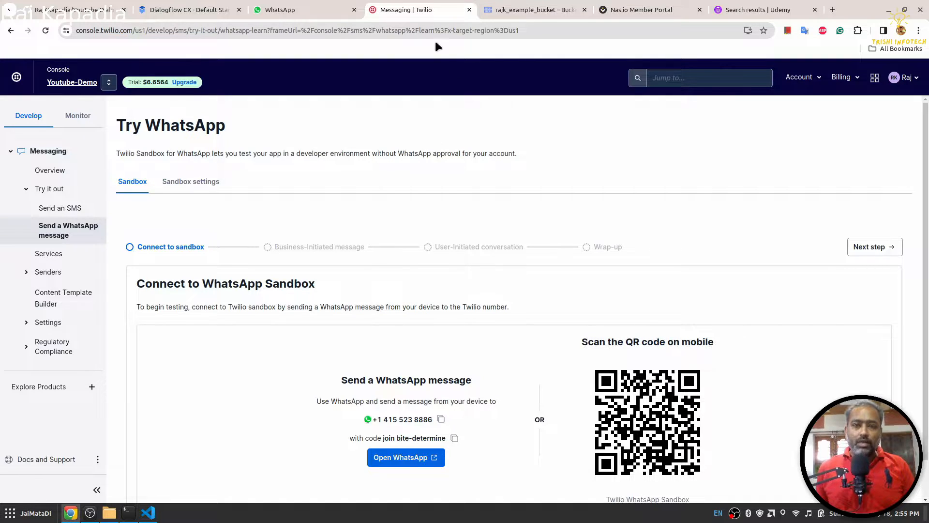
pyautogui.moveTo(425, 241)
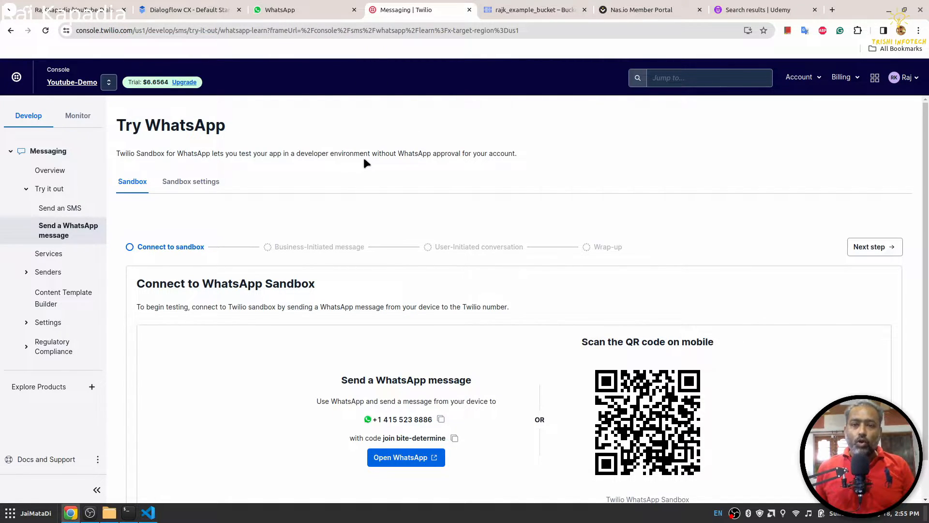
# View the rajk_example_bucket audio files, then return to the WhatsApp Chatbot conversation
pyautogui.click(531, 10)
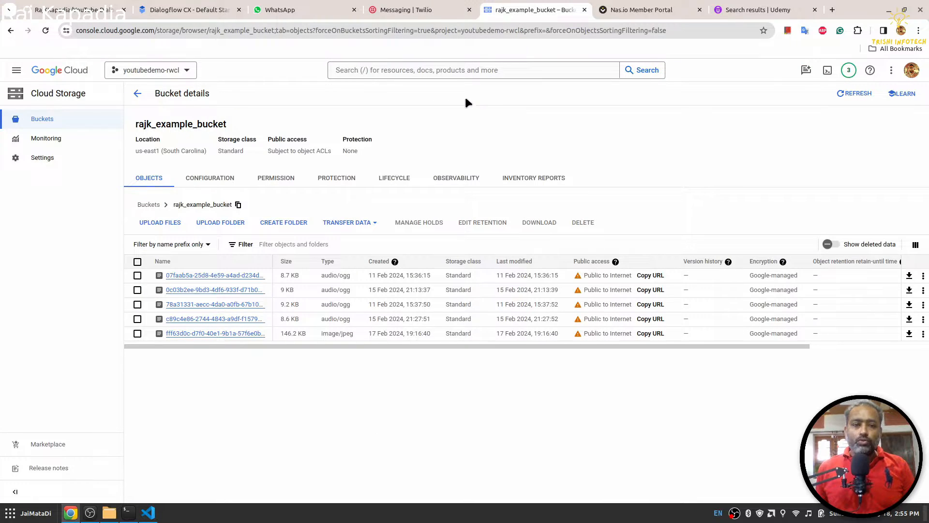
pyautogui.moveTo(553, 125)
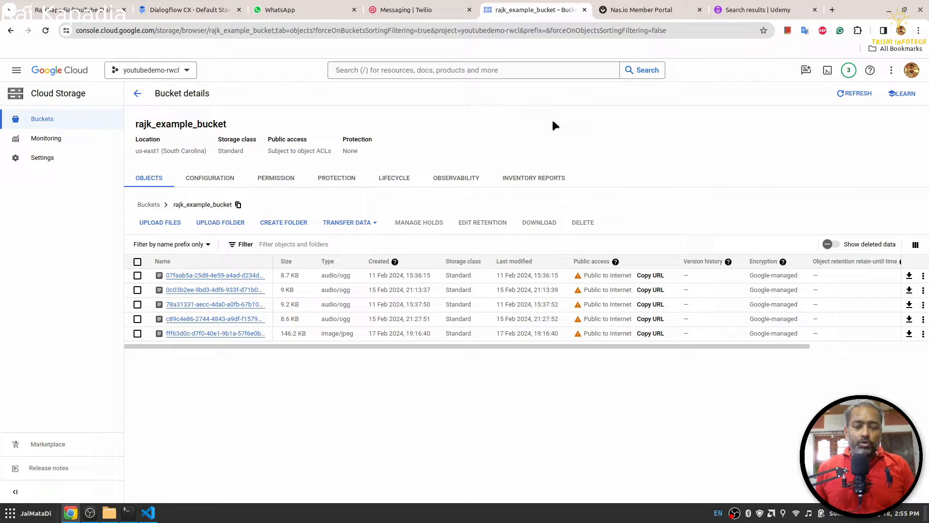
pyautogui.moveTo(535, 122)
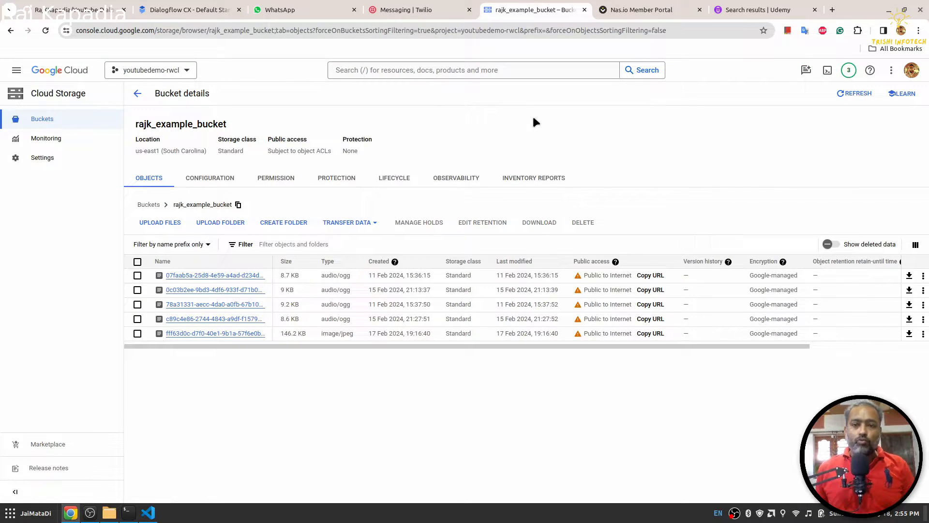
pyautogui.moveTo(263, 60)
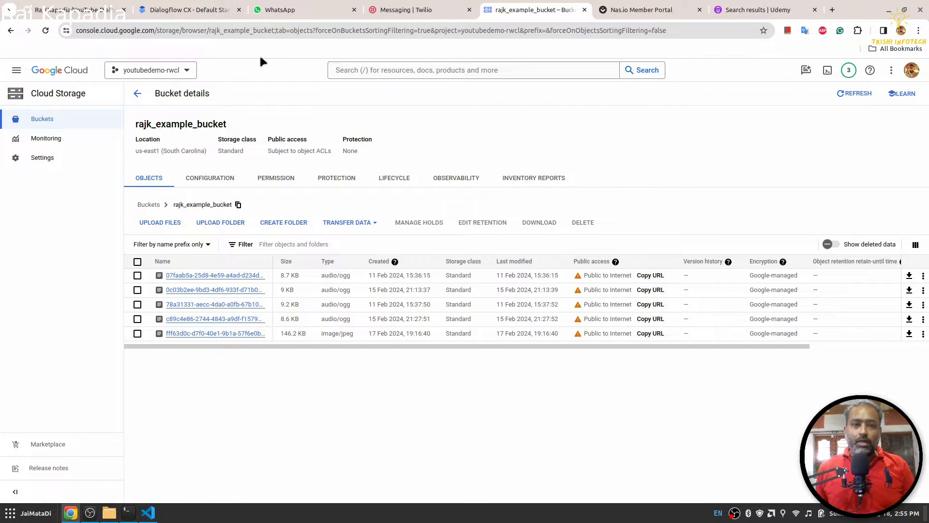
pyautogui.click(278, 9)
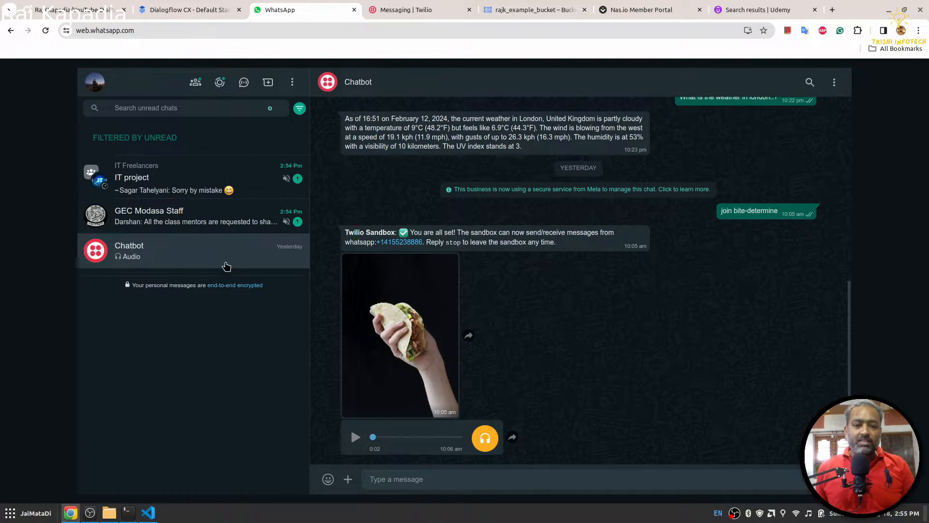
# Show the YouTube-Dialogflow-CX-WhatsApp-Integration repository file list on GitHub
pyautogui.click(70, 10)
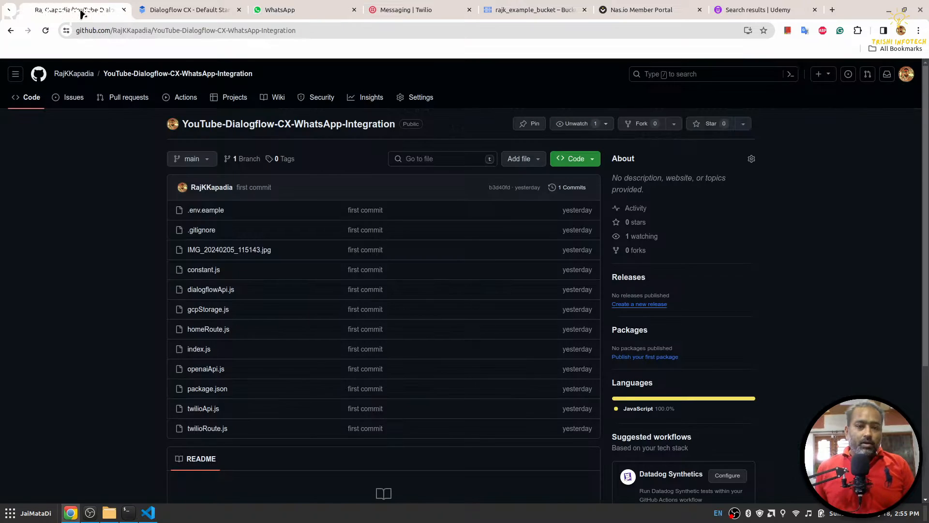
pyautogui.moveTo(110, 253)
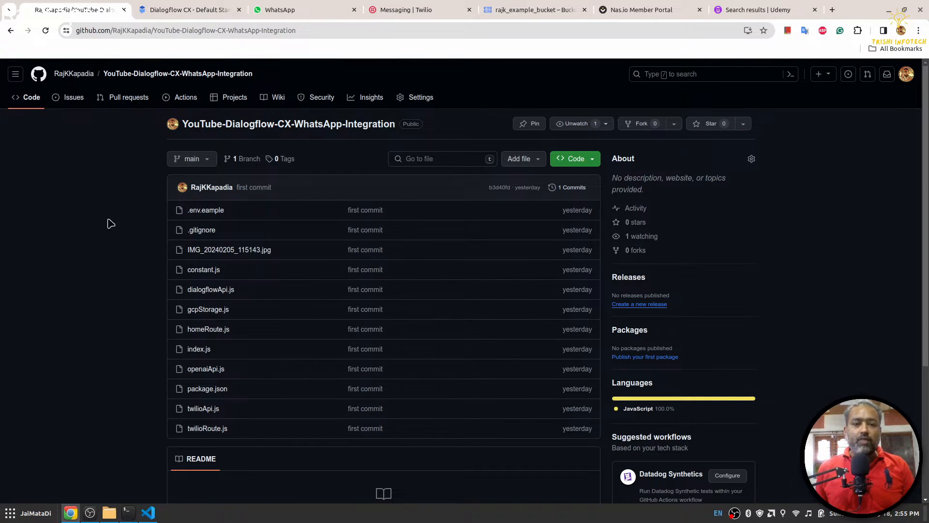
pyautogui.moveTo(453, 261)
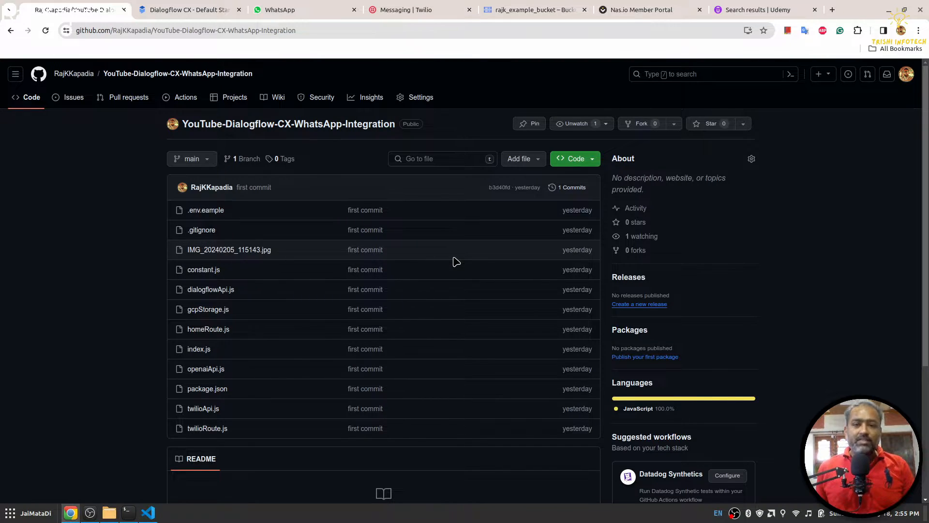
pyautogui.moveTo(298, 388)
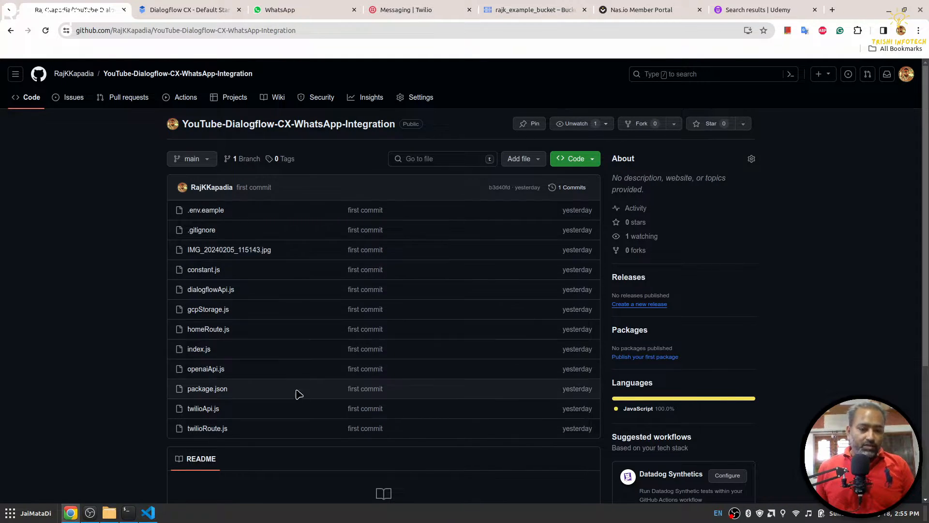
# Bring up the project in VS Code showing the hand-drawn architecture diagram image
pyautogui.click(147, 512)
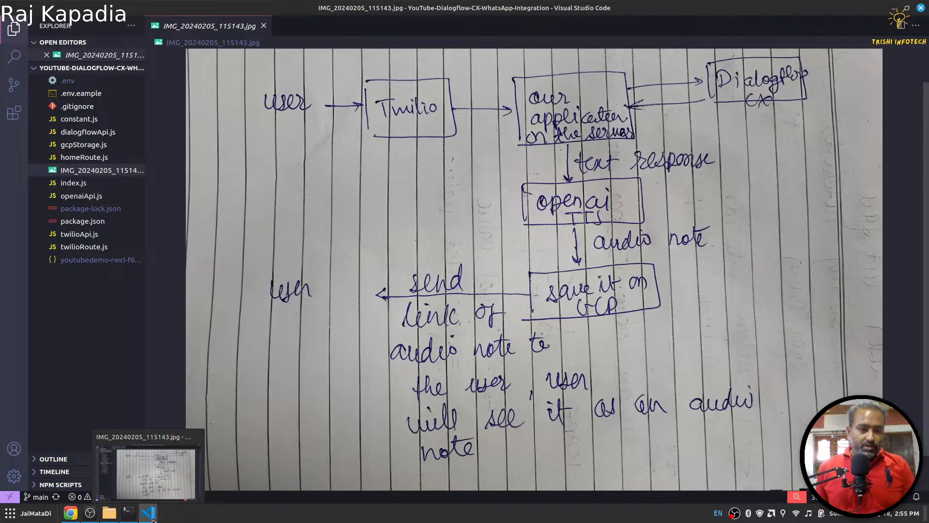
pyautogui.moveTo(783, 114)
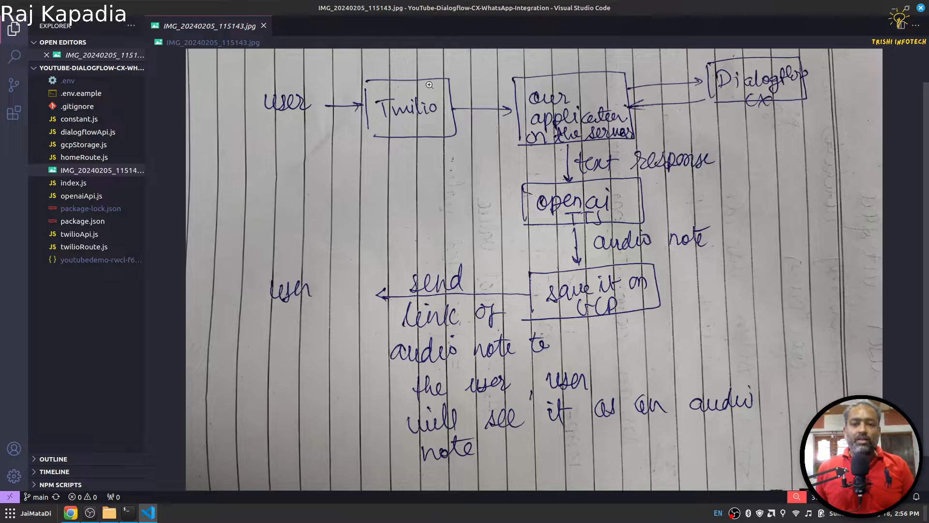
pyautogui.moveTo(445, 97)
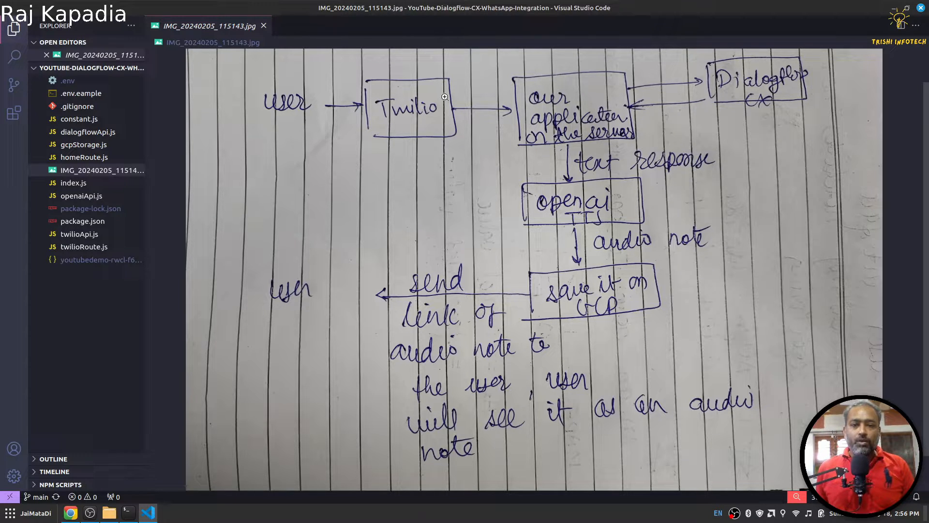
pyautogui.moveTo(580, 72)
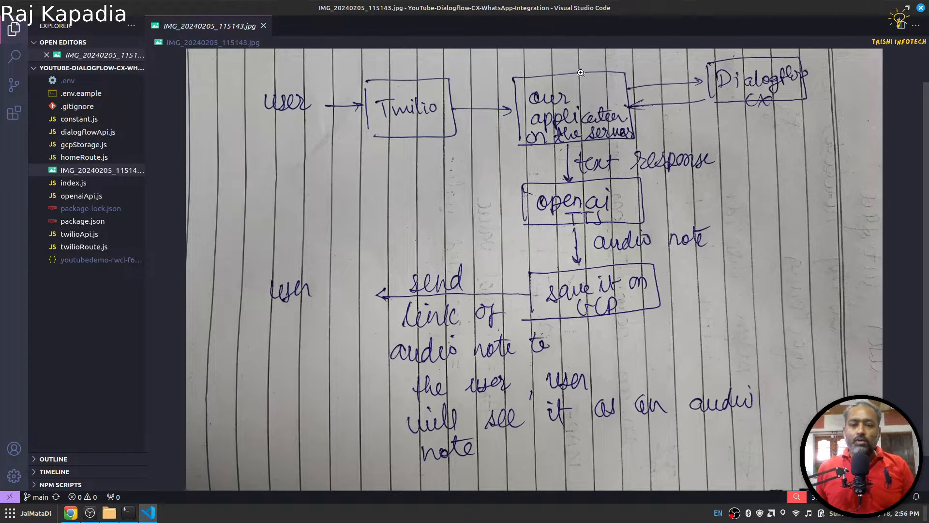
pyautogui.moveTo(485, 112)
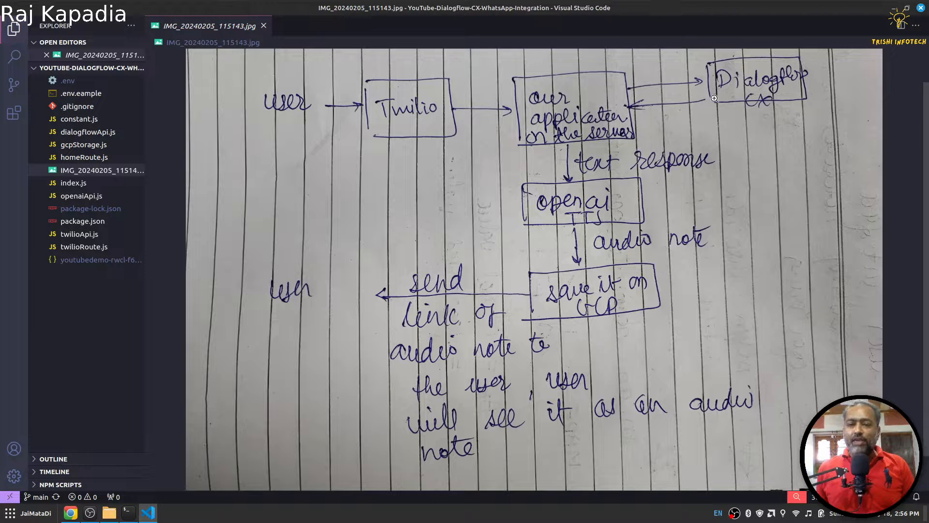
pyautogui.moveTo(780, 141)
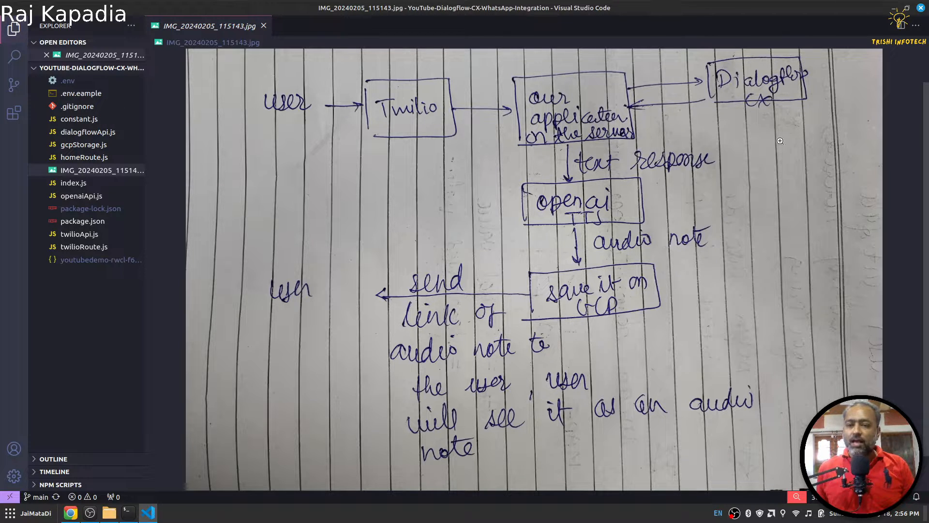
pyautogui.moveTo(640, 95)
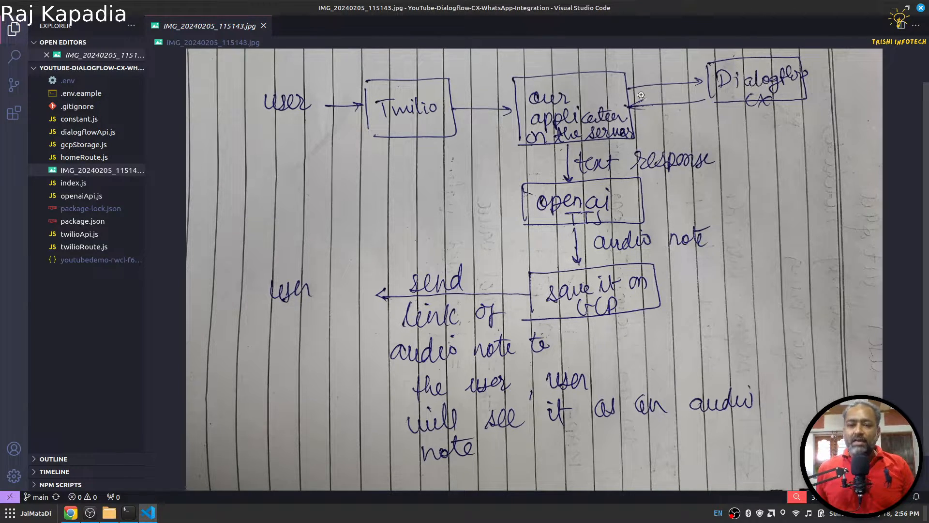
pyautogui.moveTo(754, 84)
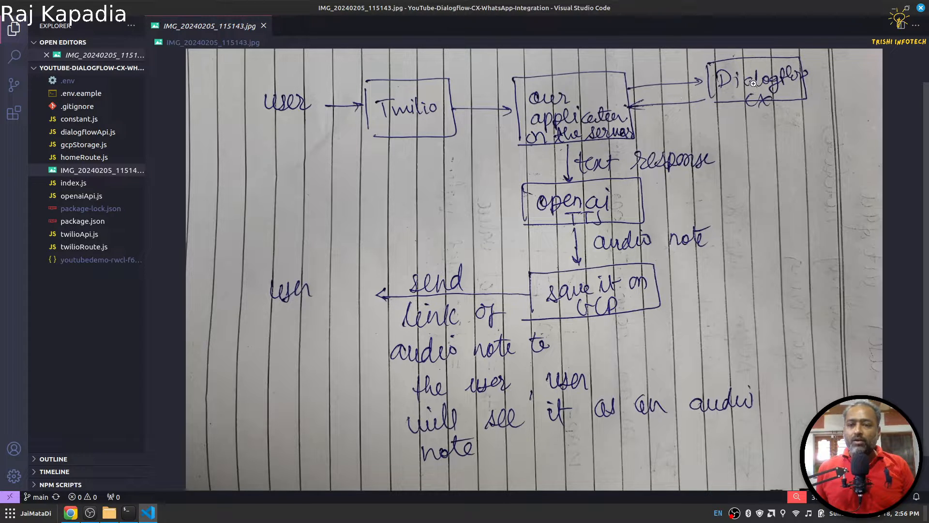
pyautogui.moveTo(776, 112)
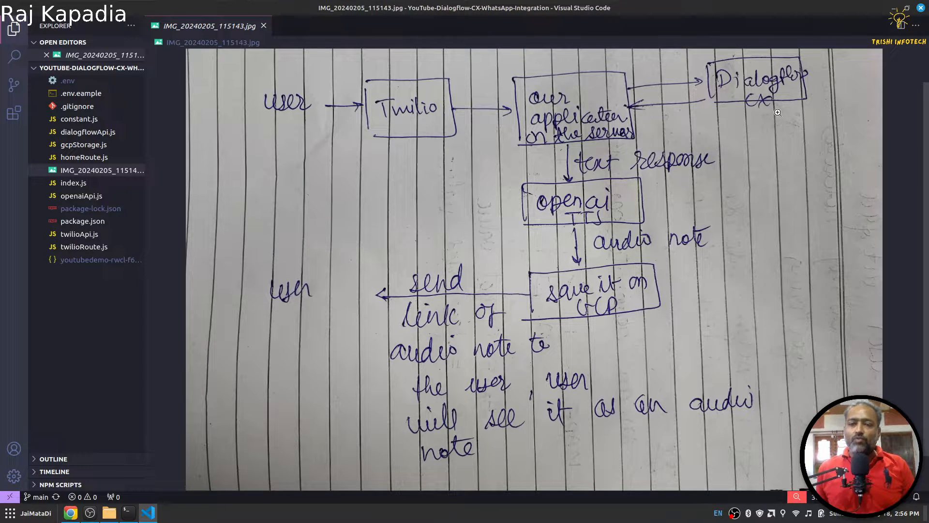
pyautogui.moveTo(651, 134)
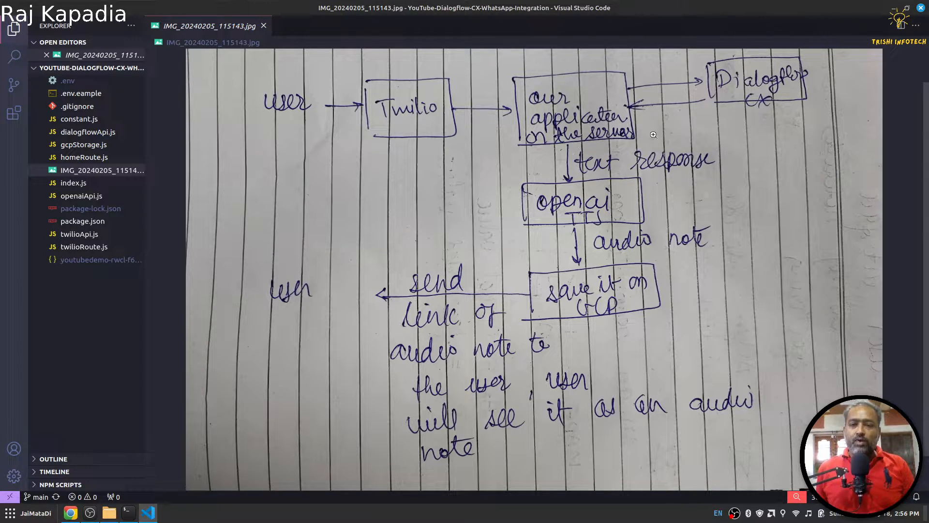
pyautogui.moveTo(719, 149)
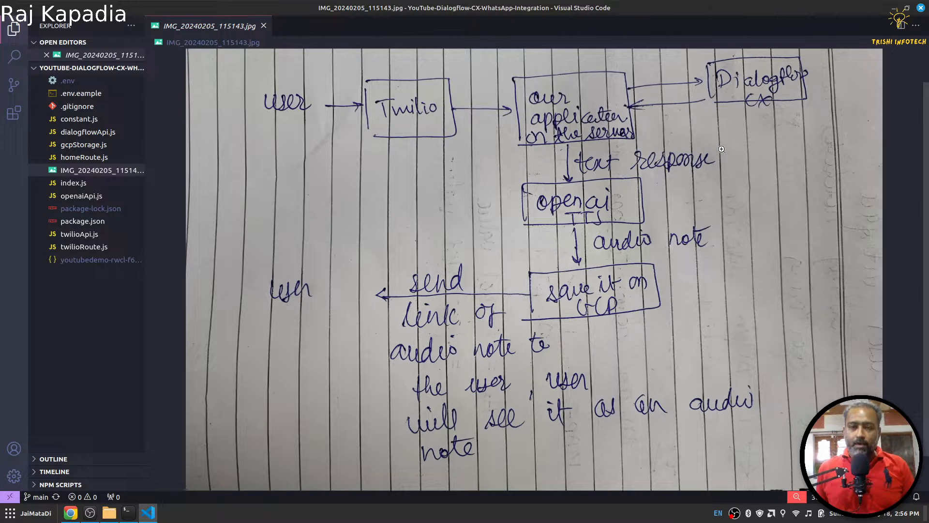
pyautogui.moveTo(638, 215)
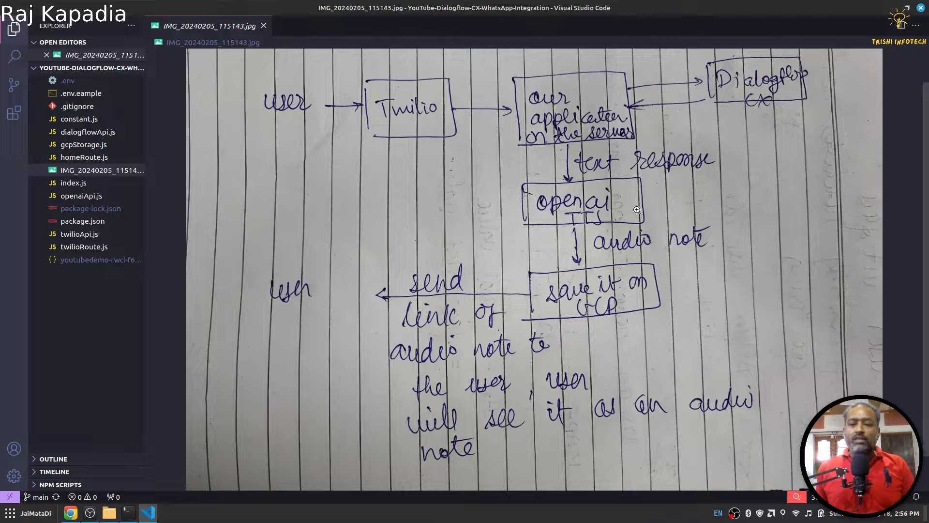
pyautogui.moveTo(714, 332)
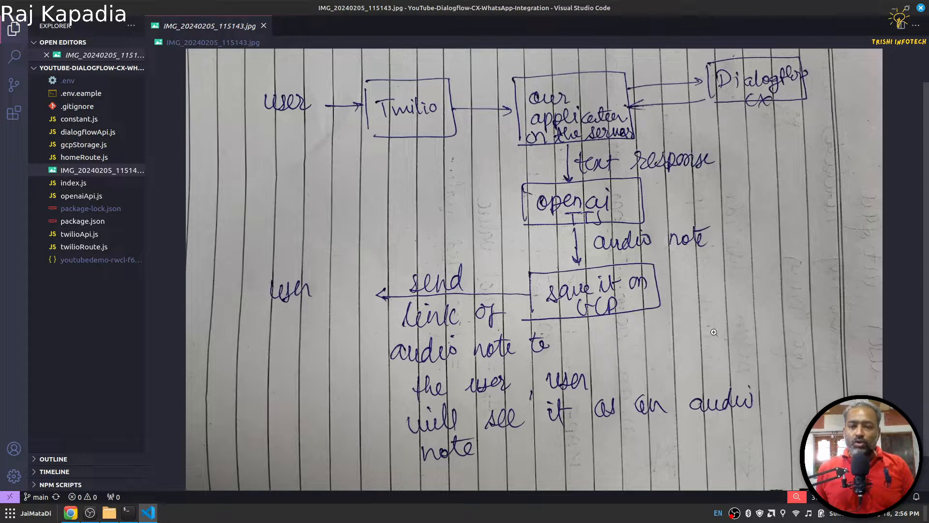
pyautogui.moveTo(597, 169)
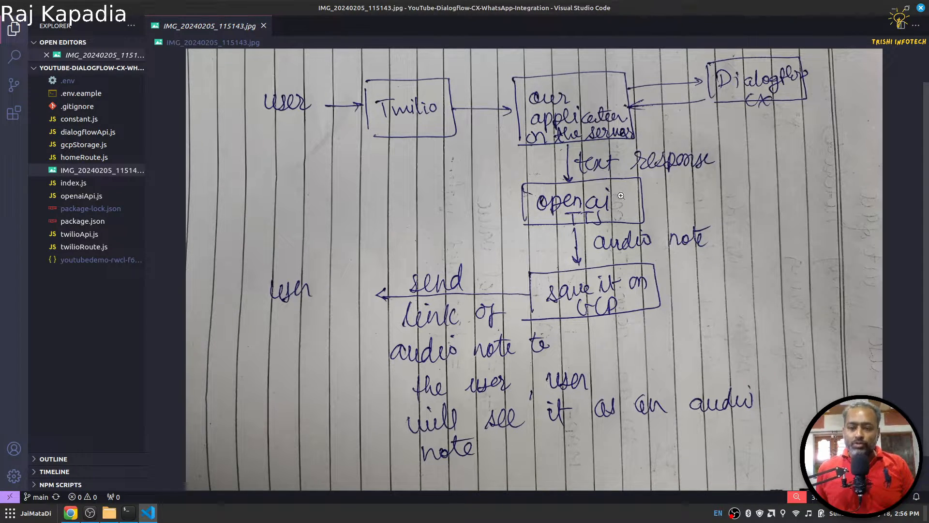
pyautogui.moveTo(634, 257)
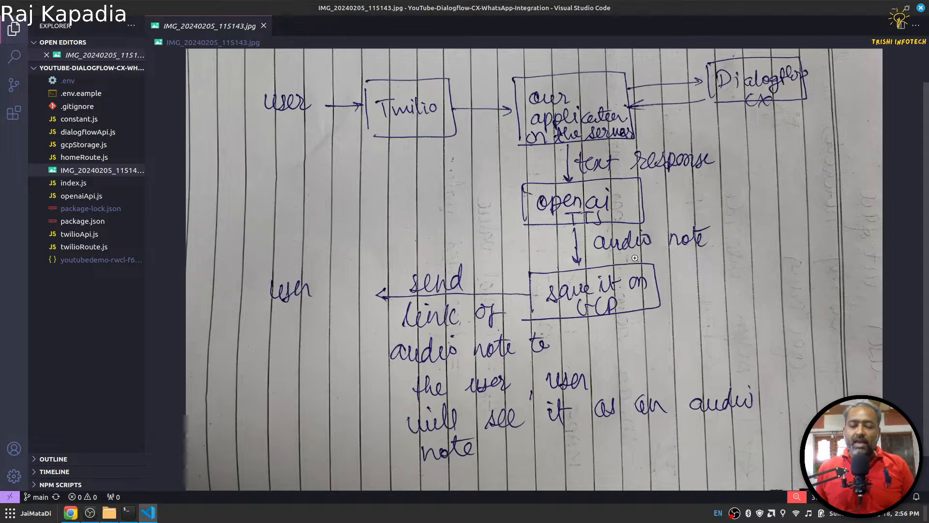
pyautogui.moveTo(521, 224)
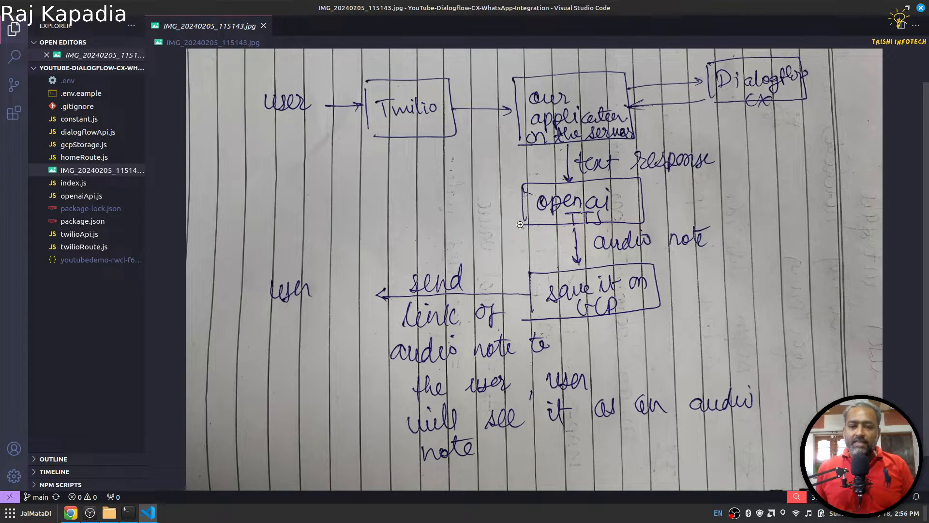
pyautogui.moveTo(607, 166)
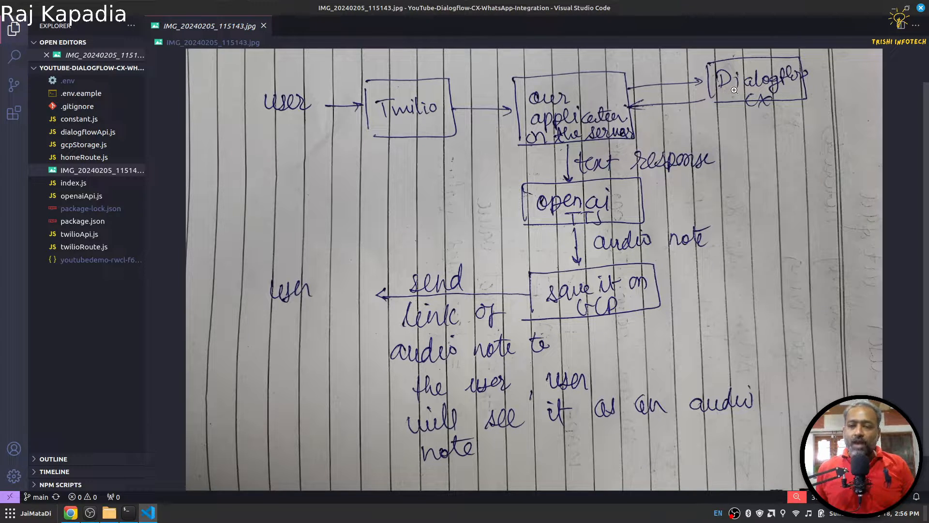
pyautogui.moveTo(642, 231)
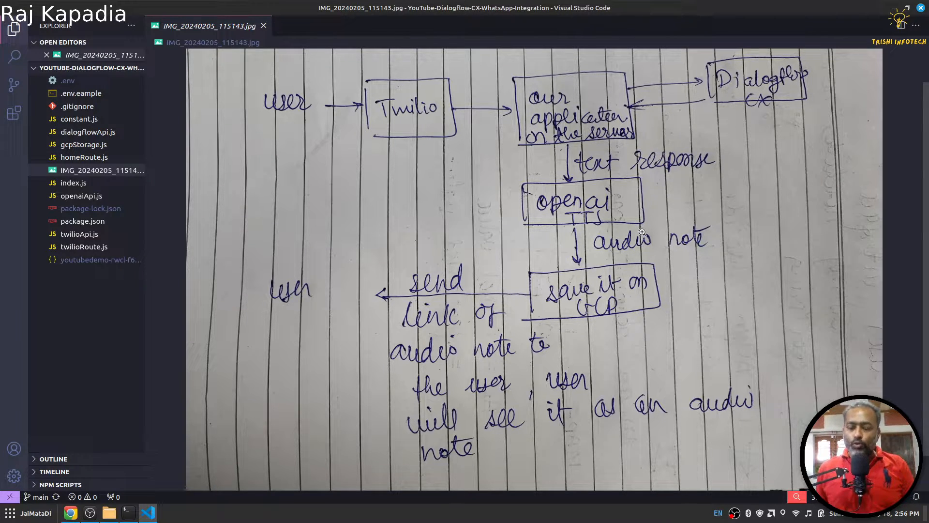
pyautogui.moveTo(363, 330)
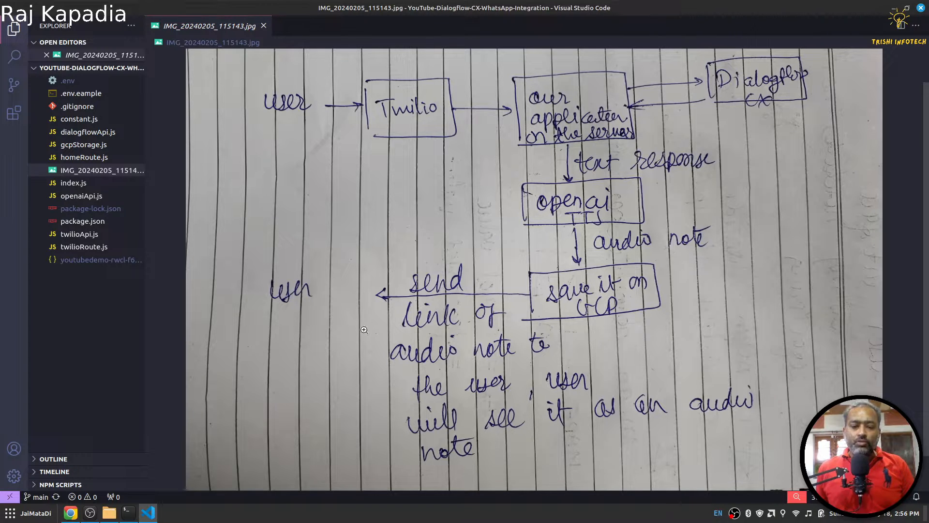
pyautogui.moveTo(334, 334)
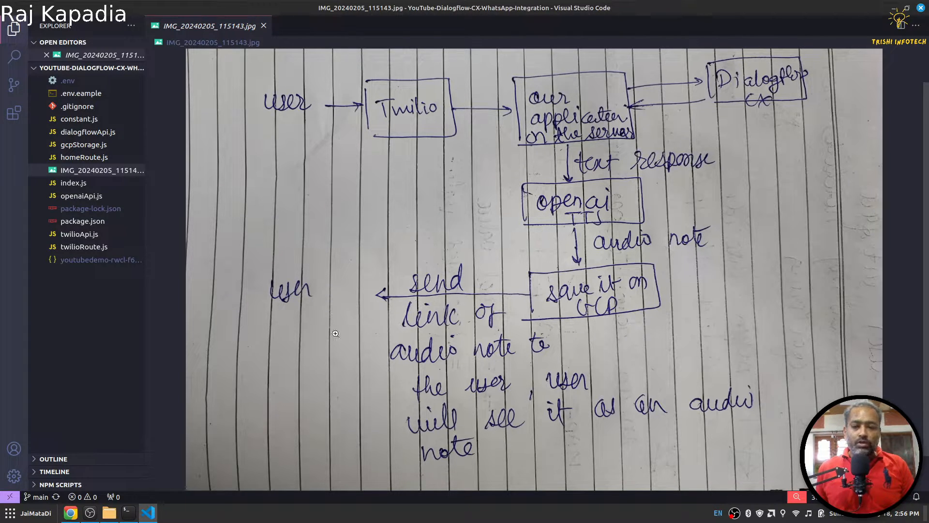
pyautogui.moveTo(584, 231)
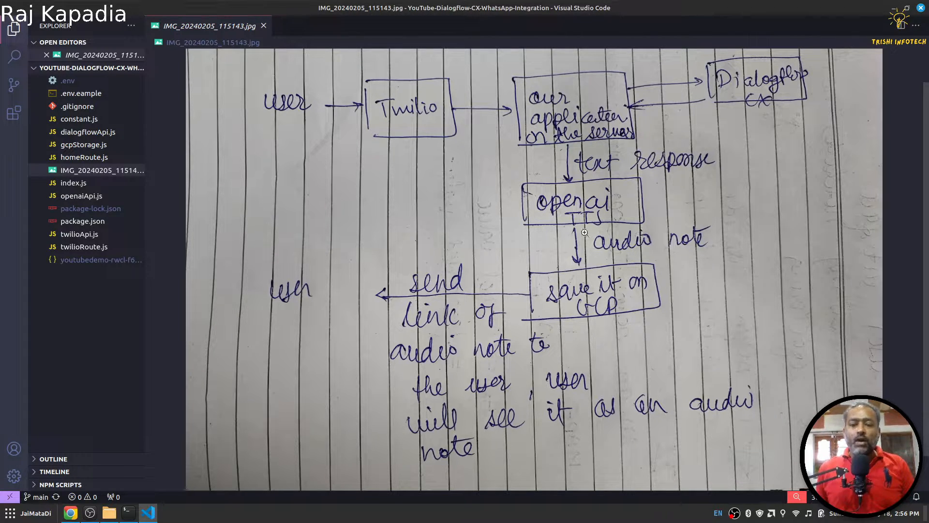
pyautogui.moveTo(646, 293)
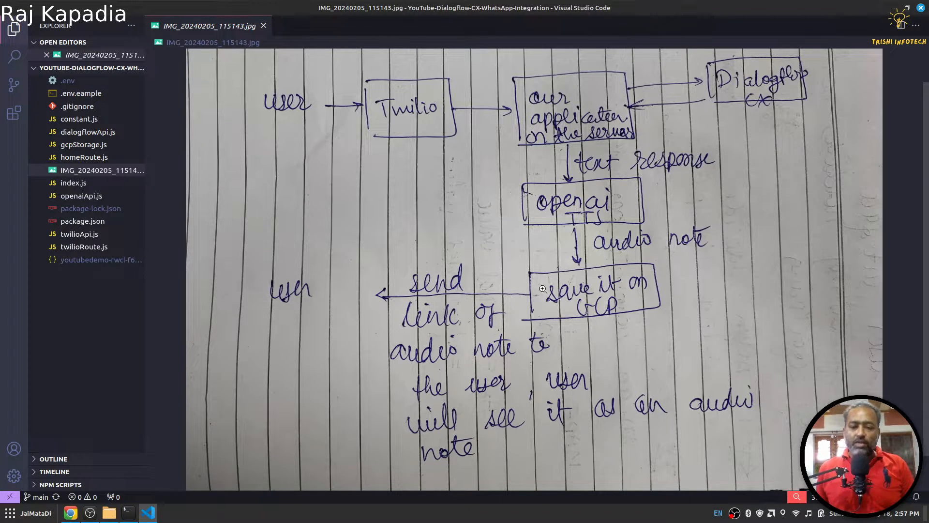
pyautogui.moveTo(643, 296)
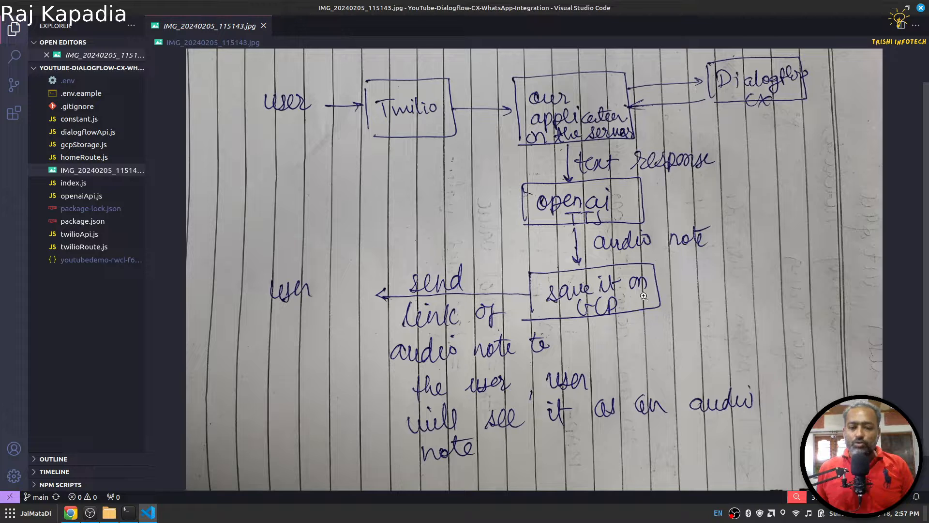
pyautogui.moveTo(615, 308)
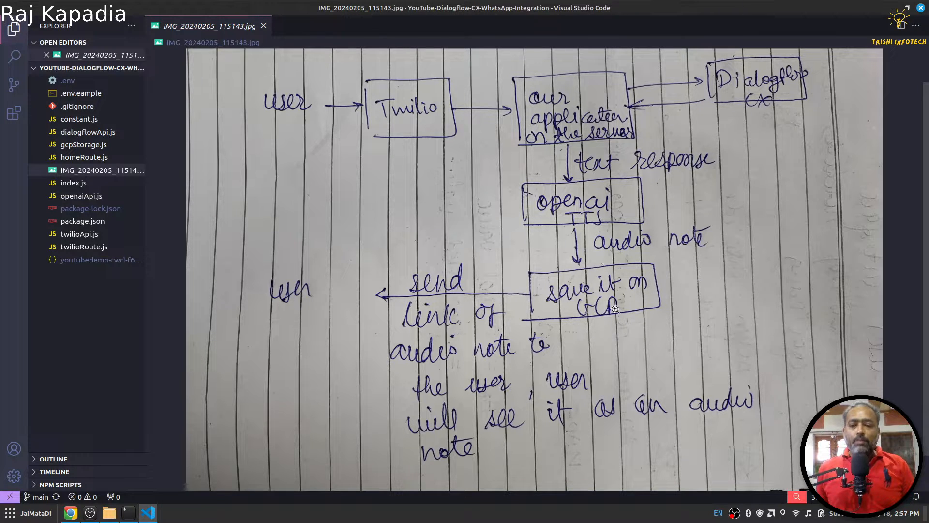
pyautogui.moveTo(576, 262)
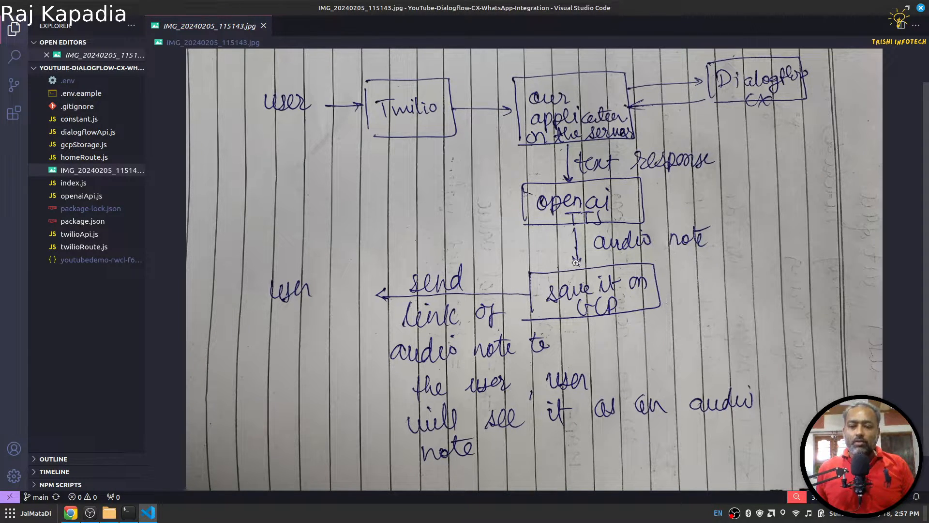
pyautogui.moveTo(279, 271)
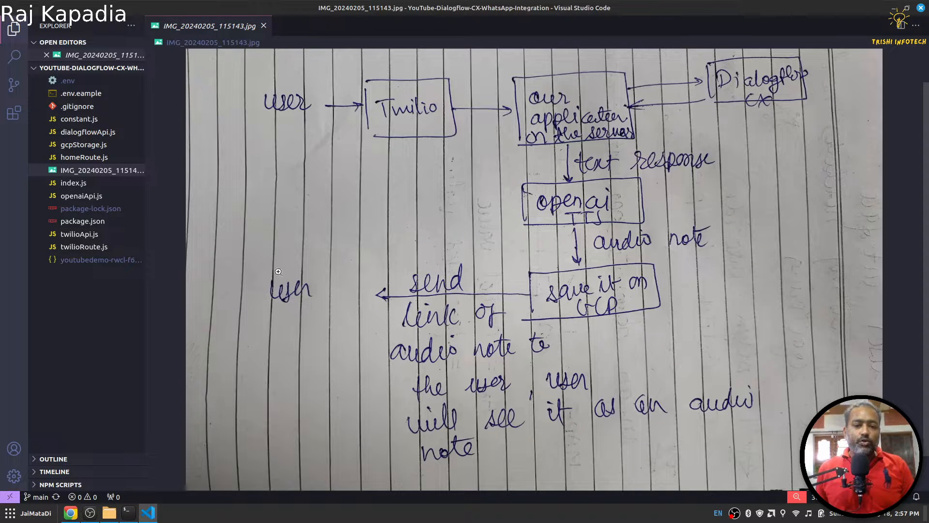
pyautogui.moveTo(319, 307)
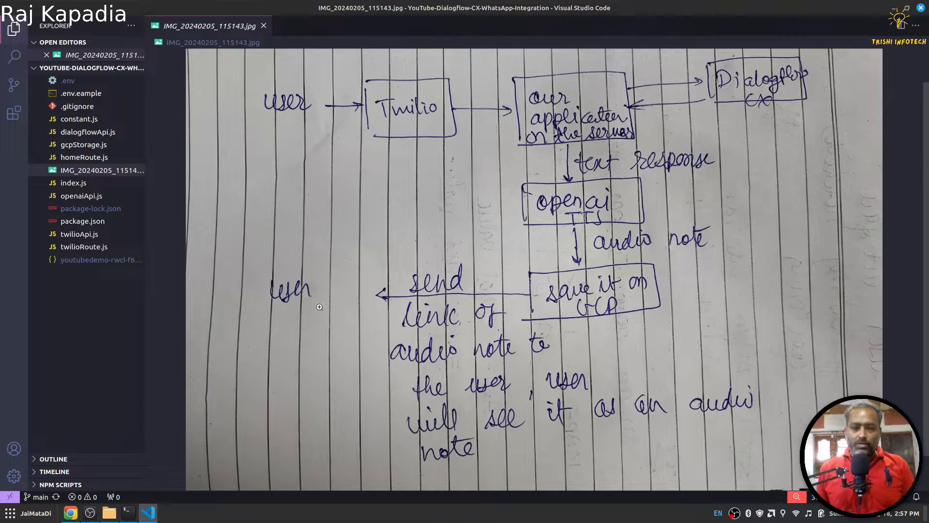
pyautogui.moveTo(418, 254)
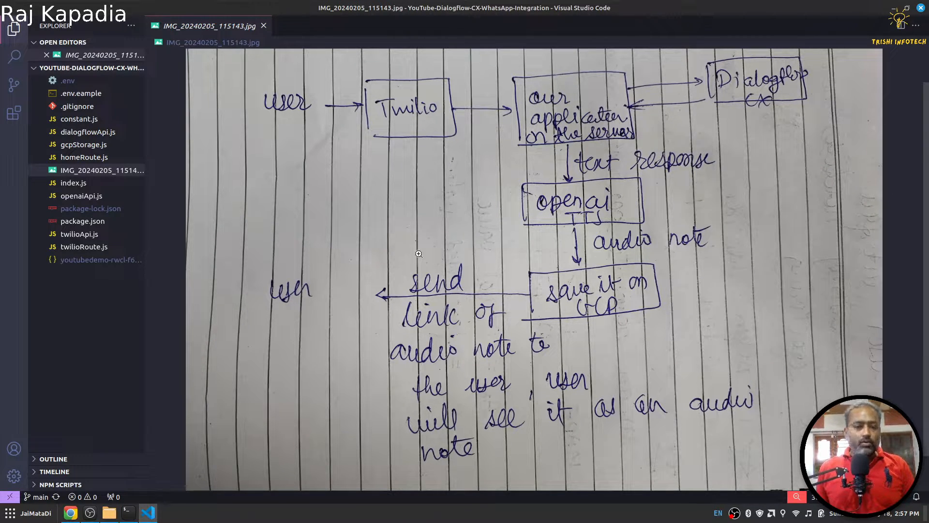
pyautogui.moveTo(125, 505)
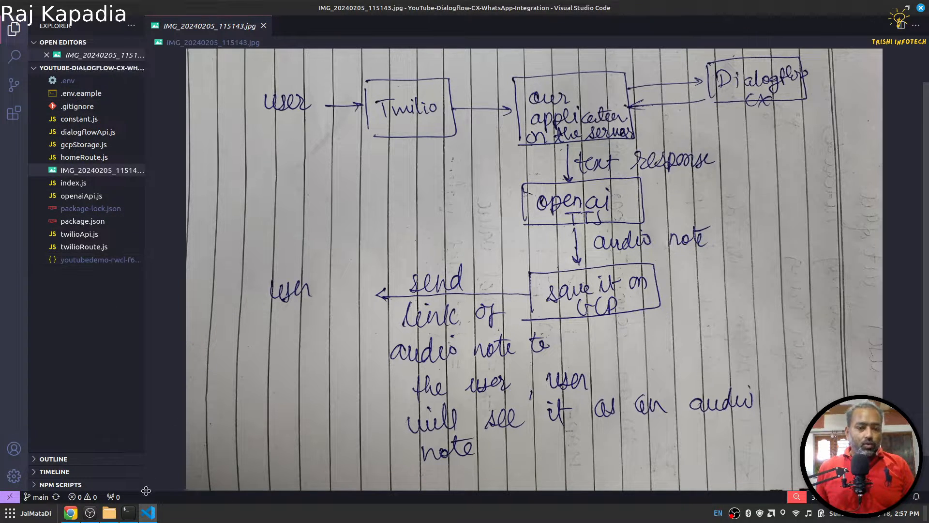
# Install the project dependencies with npm i (217 packages, 0 vulnerabilities)
pyautogui.click(128, 512)
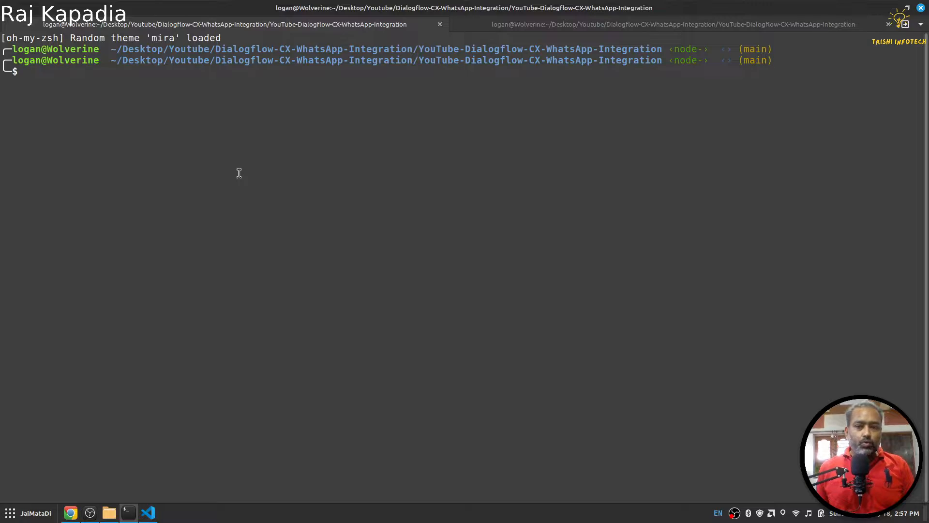
pyautogui.write('npm i')
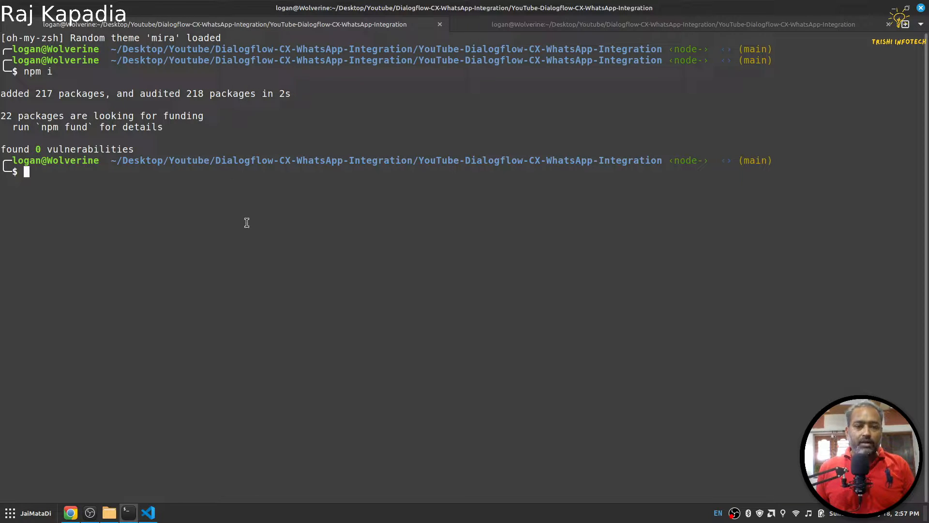
pyautogui.moveTo(110, 282)
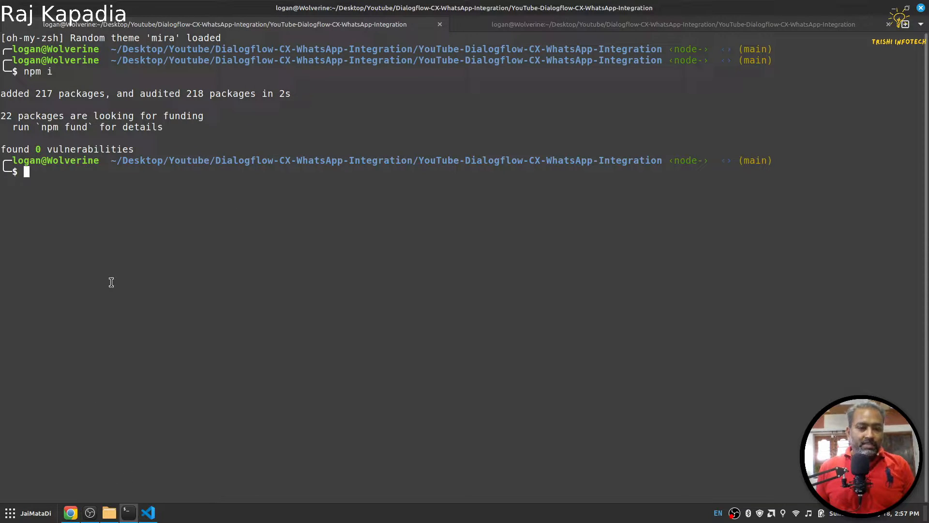
pyautogui.click(148, 513)
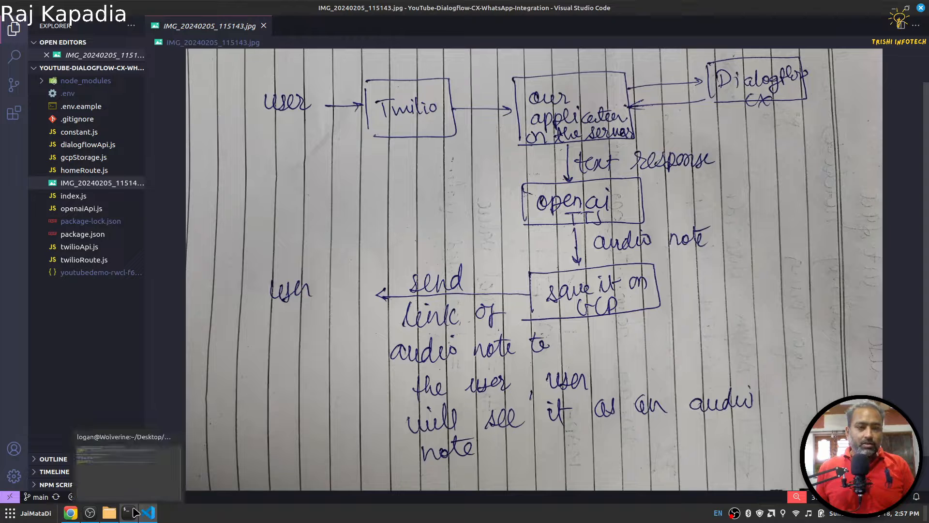
pyautogui.click(128, 513)
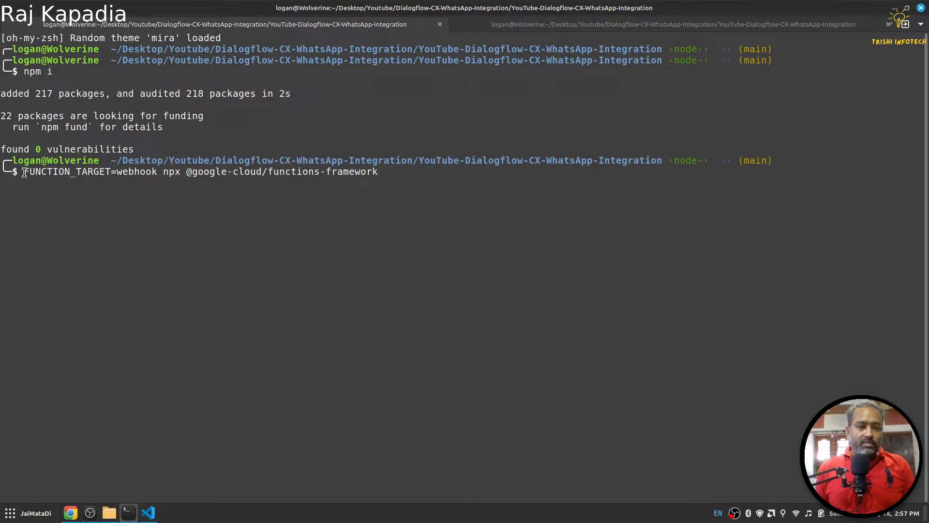
# Match FUNCTION_TARGET=webhook in the command against exports.webhook in index.js
pyautogui.doubleClick(65, 171)
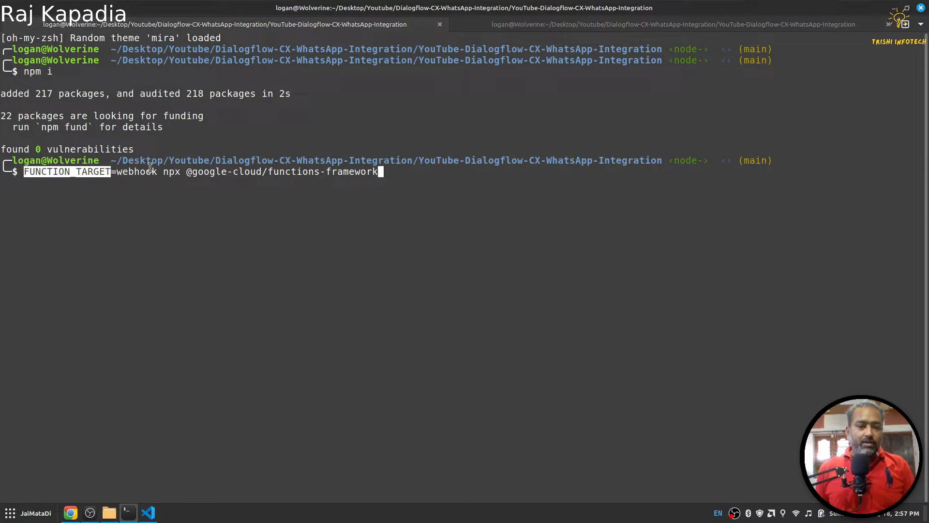
pyautogui.click(147, 513)
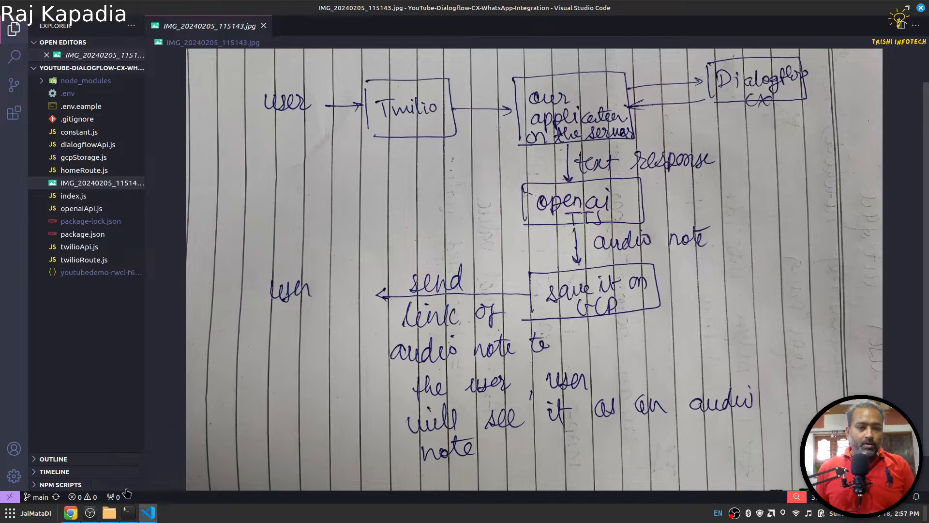
pyautogui.click(74, 195)
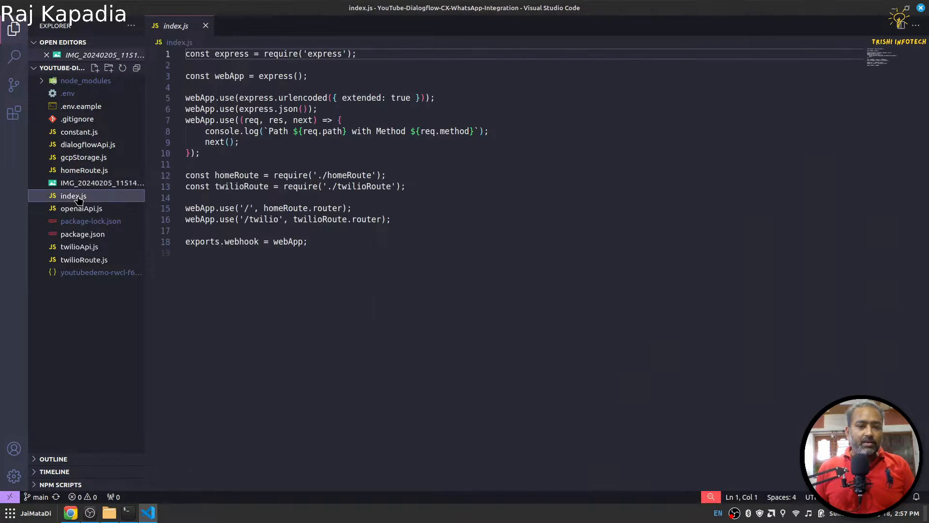
pyautogui.doubleClick(241, 241)
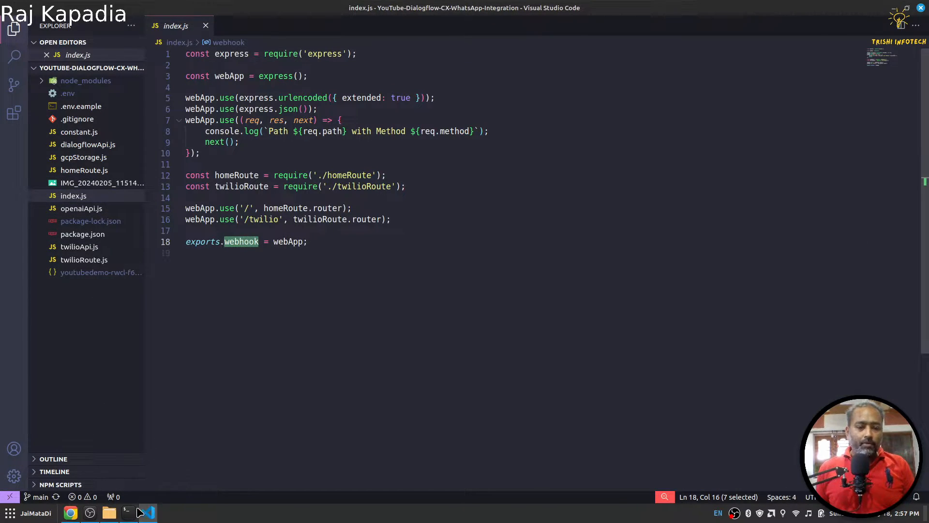
pyautogui.click(128, 513)
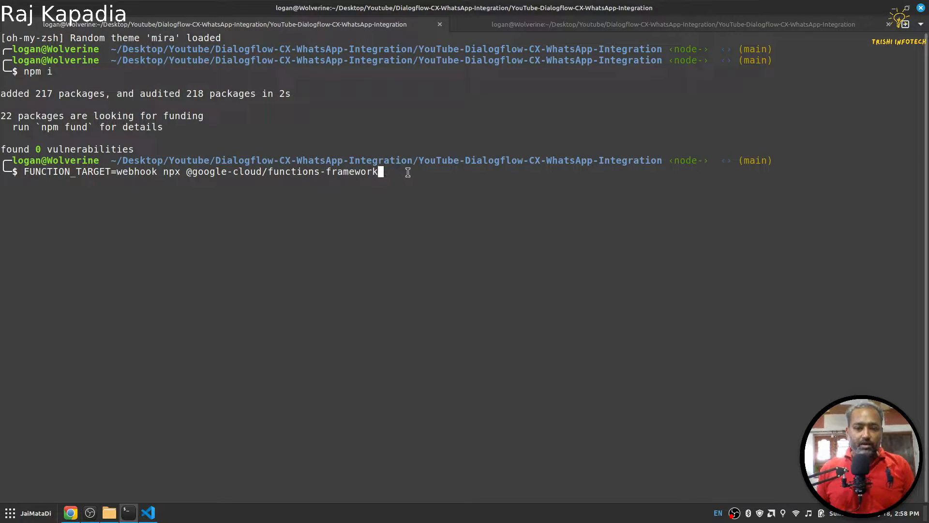
# Serve the webhook locally on localhost:8080 and start a second terminal session
pyautogui.press('Return')
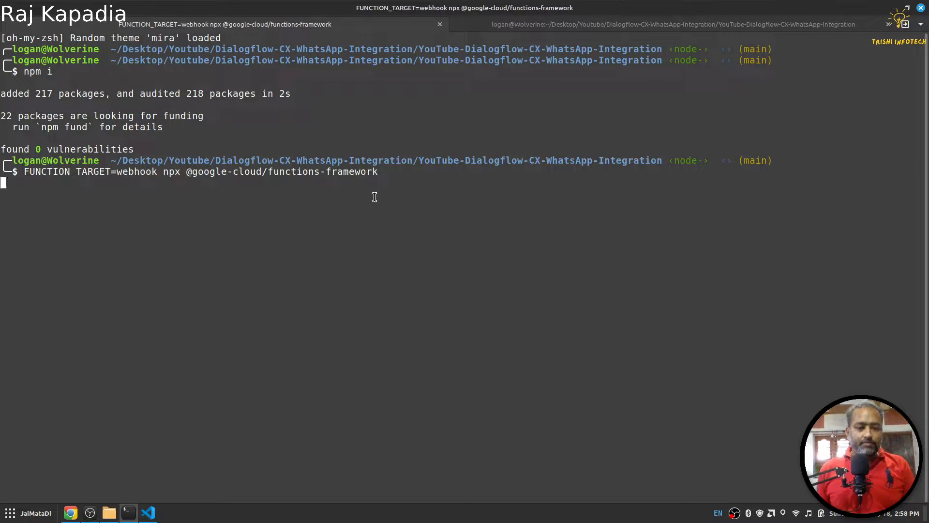
pyautogui.press('Return')
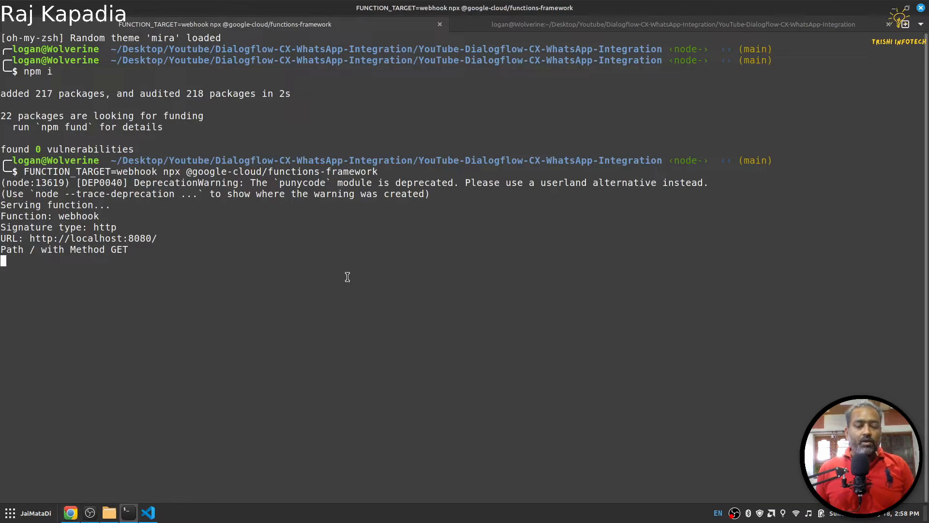
pyautogui.moveTo(340, 222)
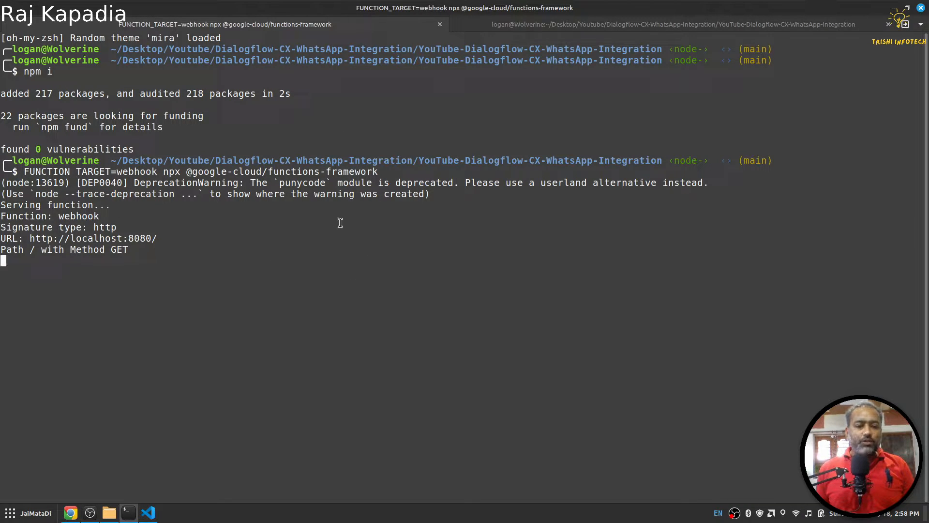
pyautogui.moveTo(406, 230)
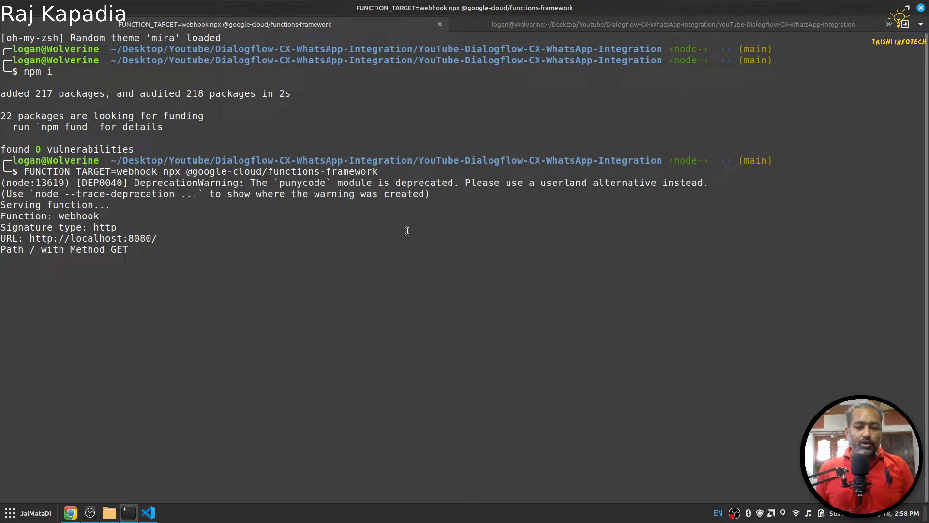
pyautogui.rightClick(408, 230)
pyautogui.write('n')
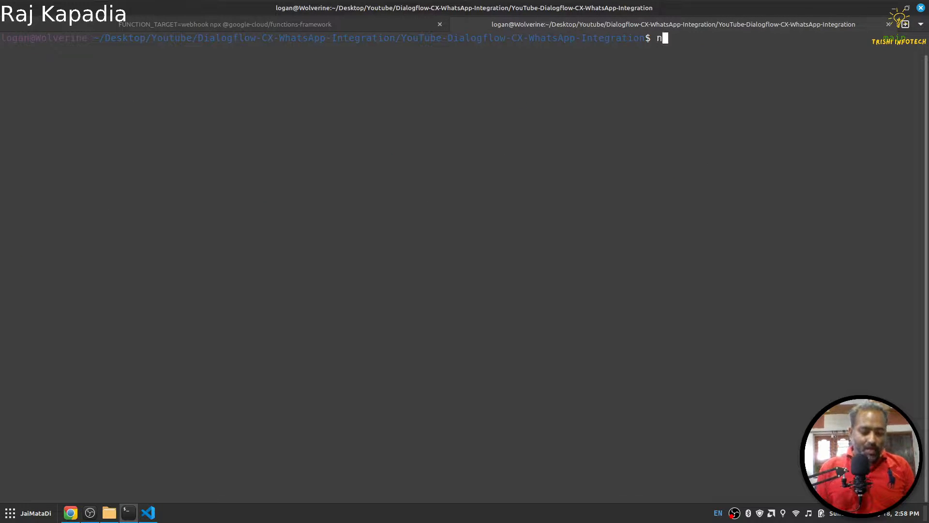
# Start an ngrok tunnel for port 8080 exposing the webhook publicly
pyautogui.write('grok http 8000')
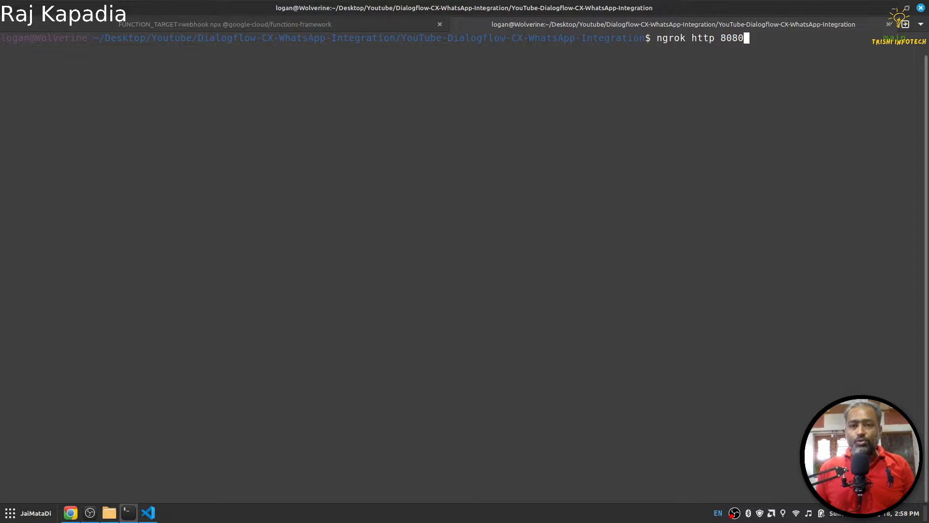
pyautogui.press('Return')
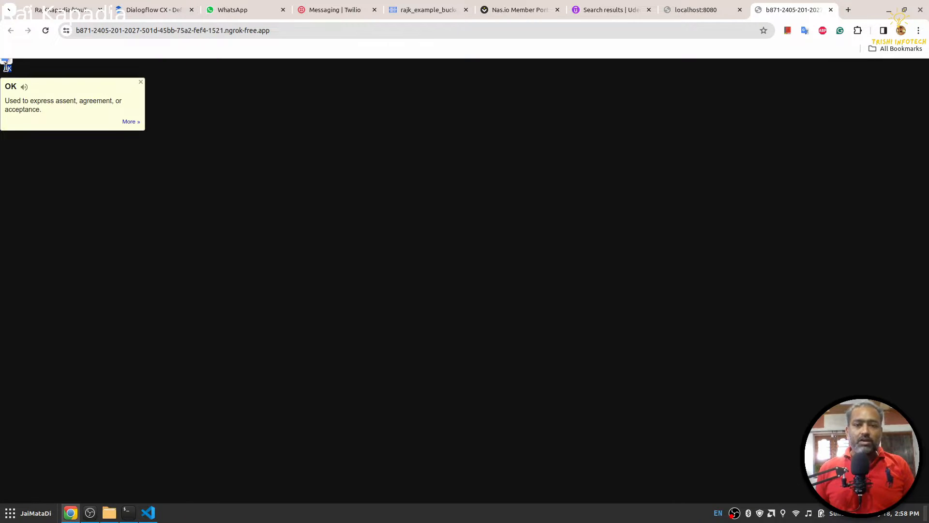
pyautogui.click(147, 513)
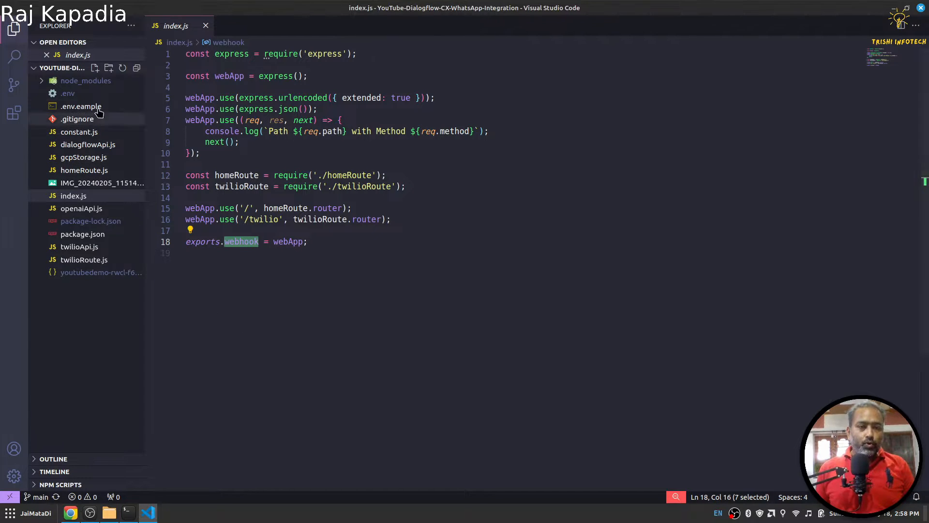
pyautogui.moveTo(112, 107)
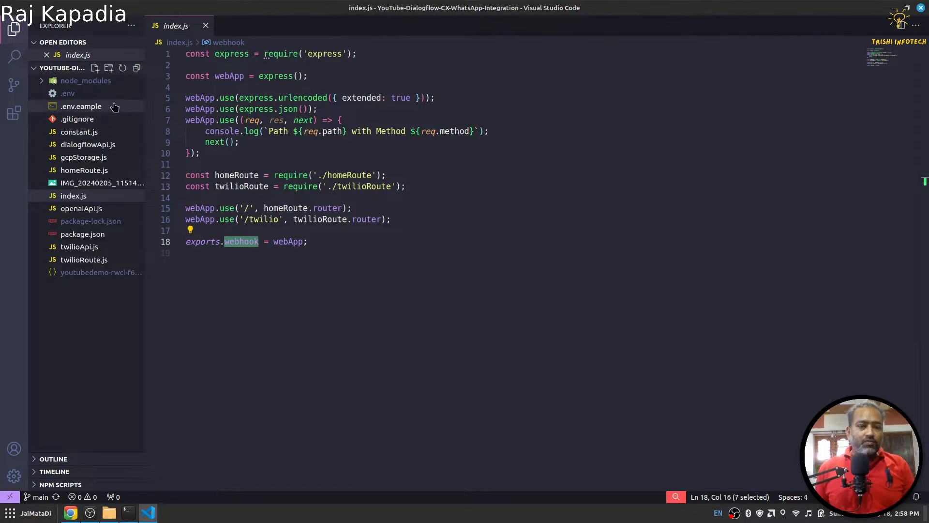
# Review .env.eample variables and select the FROM WhatsApp sandbox sender number
pyautogui.click(81, 106)
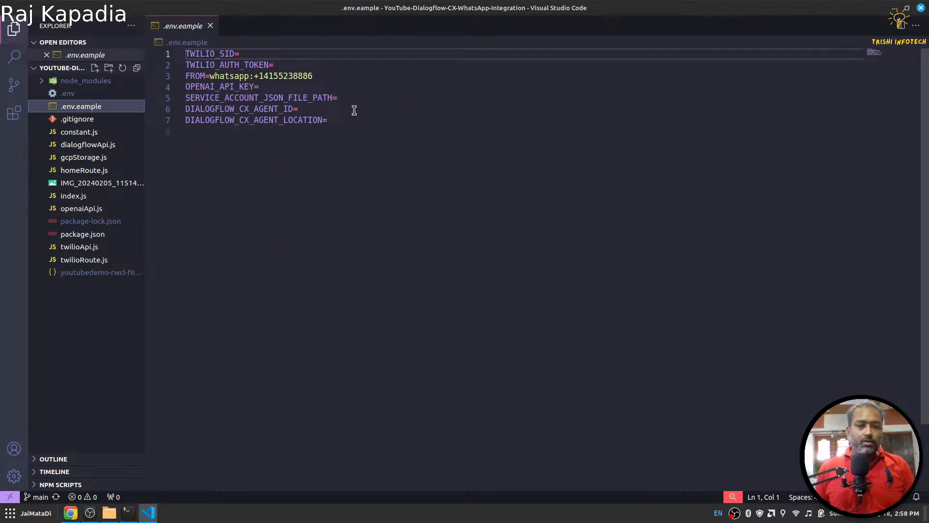
pyautogui.press('ctrl+a')
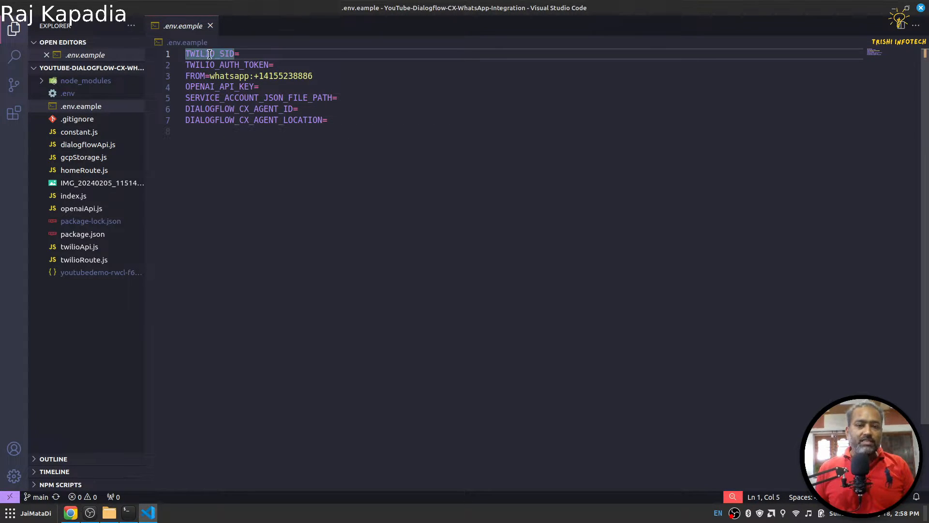
pyautogui.click(228, 65)
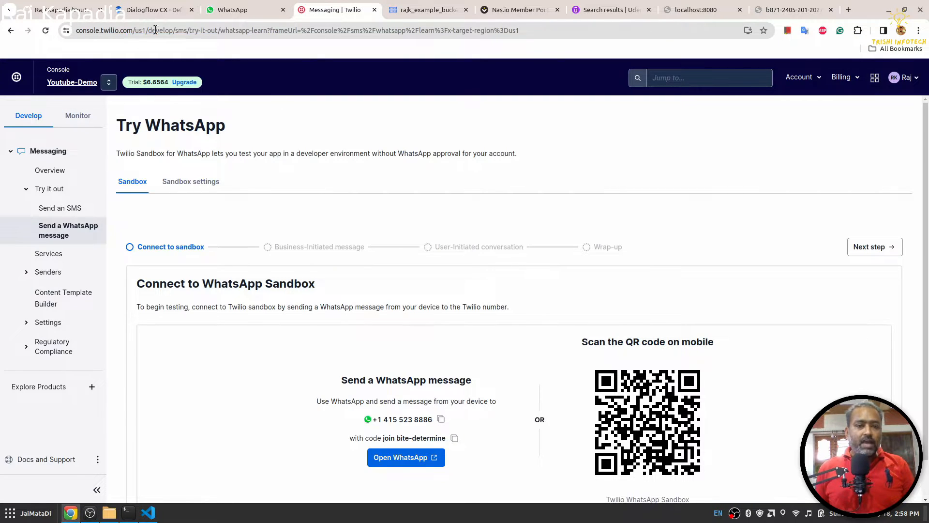
pyautogui.moveTo(71, 81)
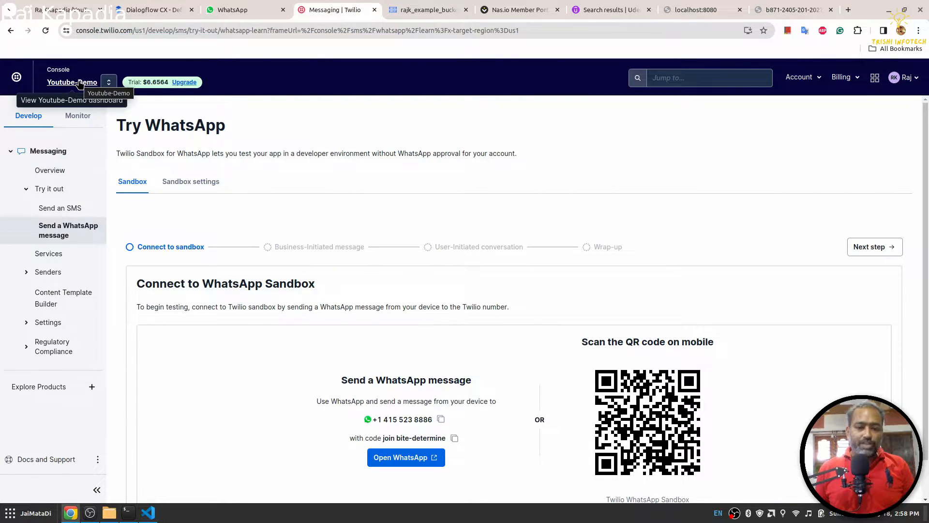
pyautogui.click(147, 513)
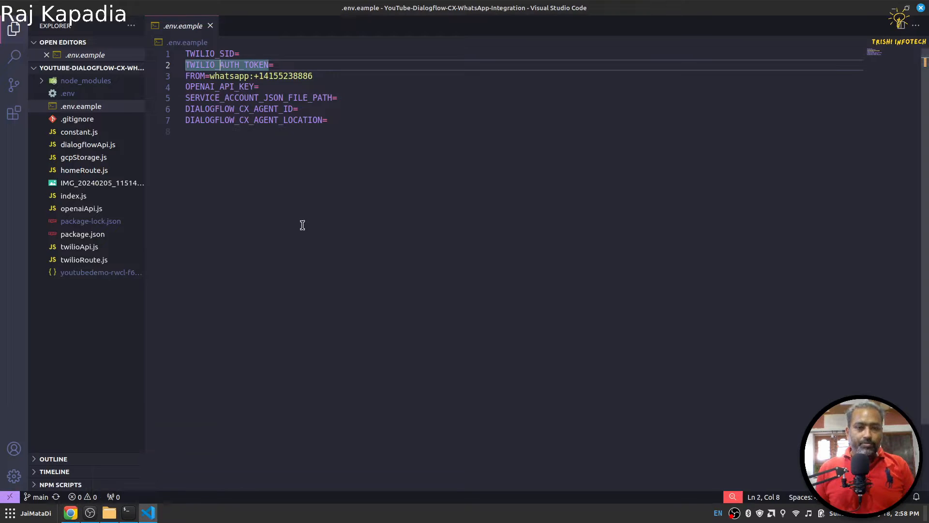
pyautogui.click(209, 76)
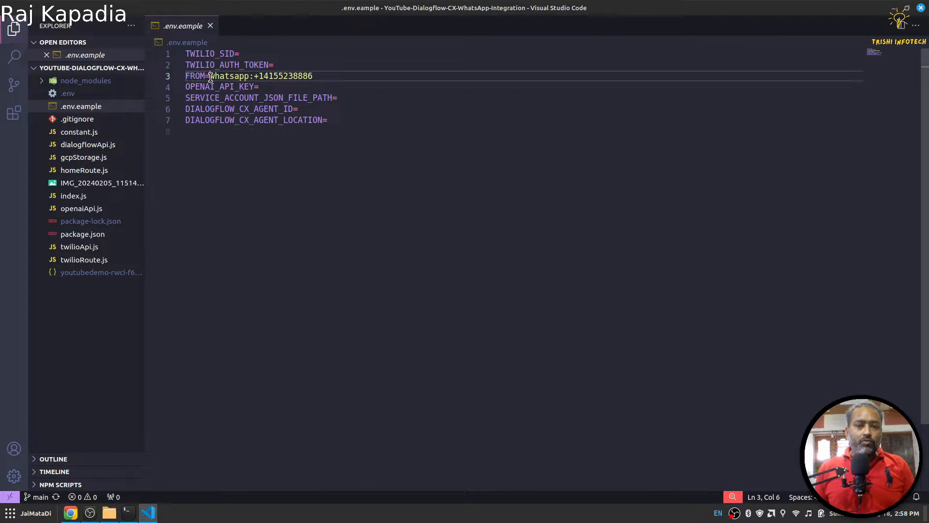
pyautogui.moveTo(210, 76); pyautogui.dragTo(314, 75)
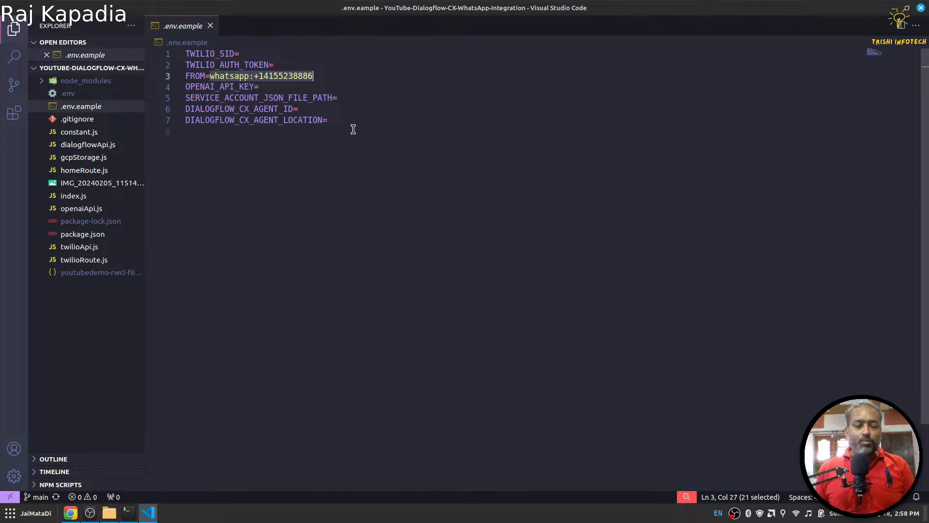
pyautogui.moveTo(357, 72)
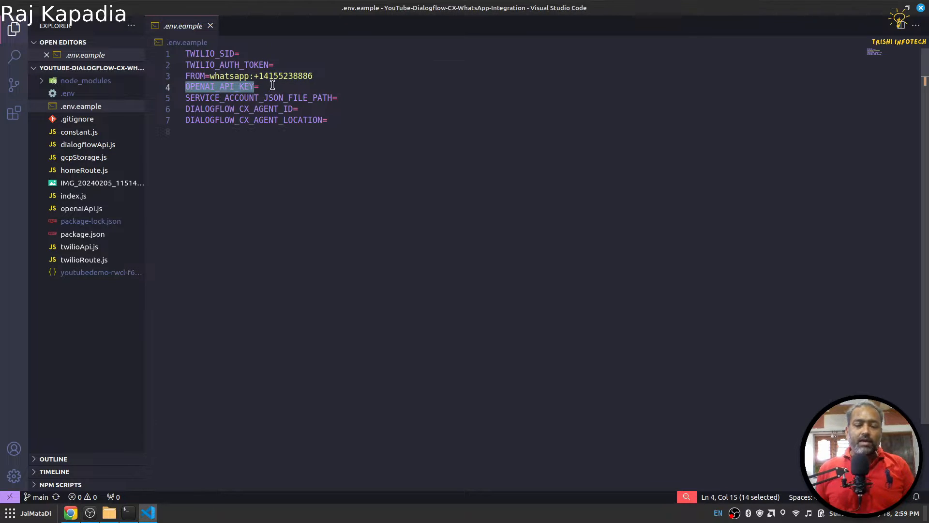
# Show the rajk_example_bucket object list with its four audio files and one JPEG
pyautogui.click(69, 513)
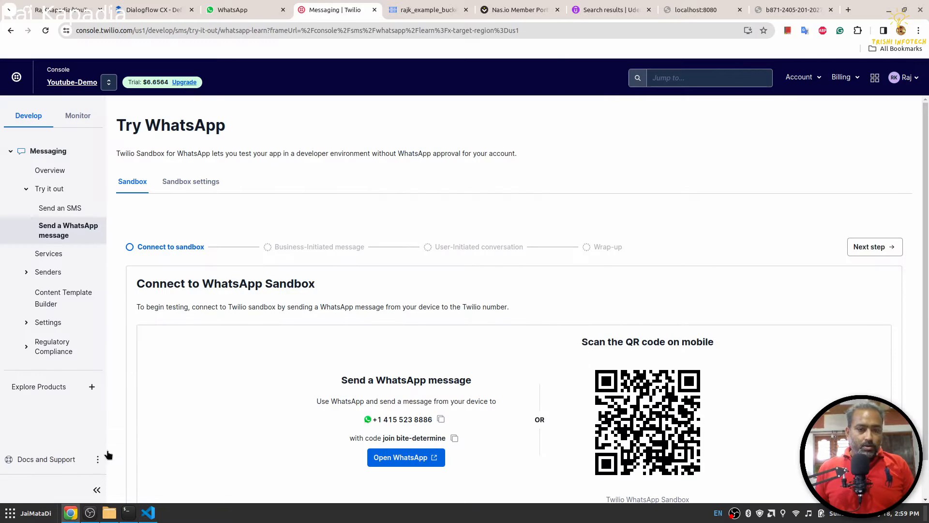
pyautogui.click(428, 9)
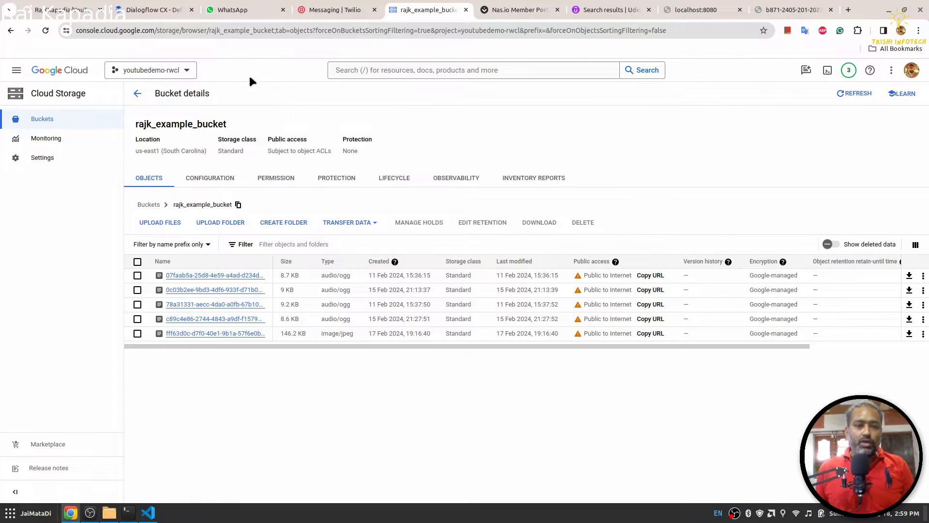
pyautogui.moveTo(219, 118)
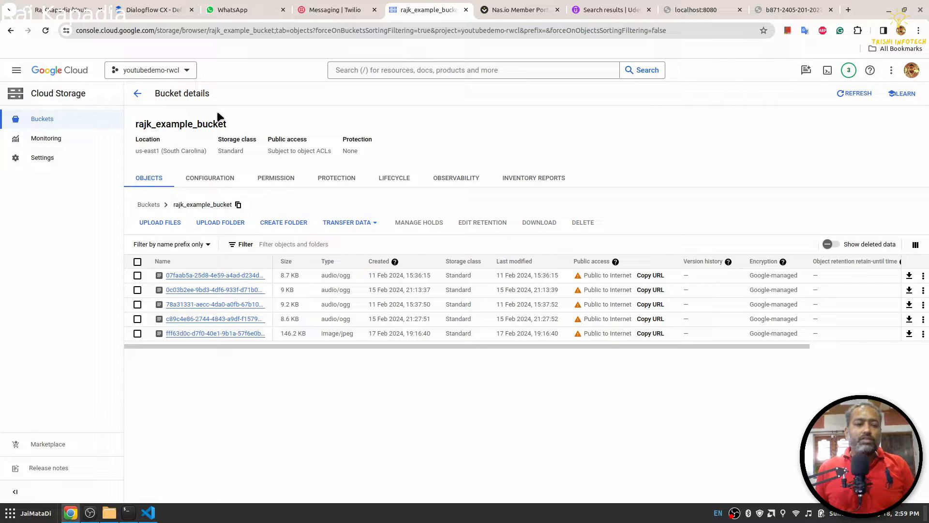
# Navigate via IAM and admin to the youtubedemo-rwcl service accounts list
pyautogui.click(16, 70)
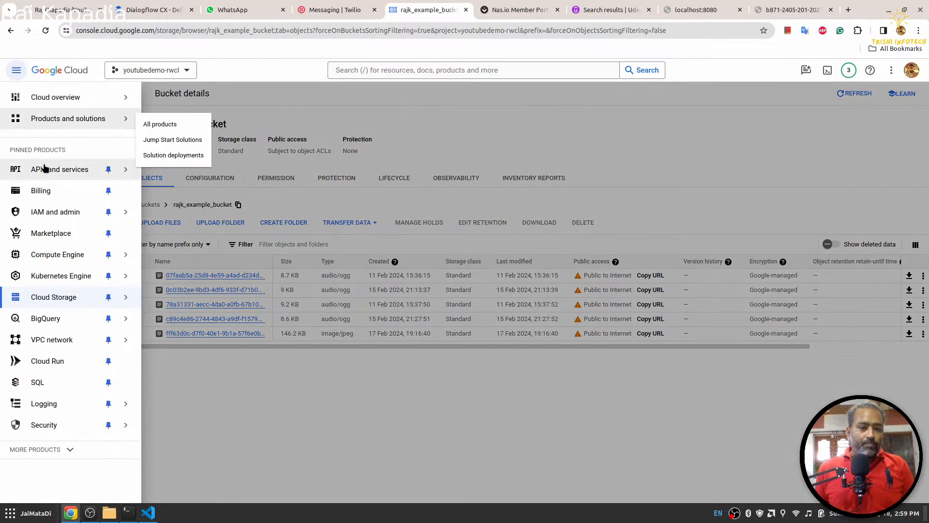
pyautogui.moveTo(59, 169)
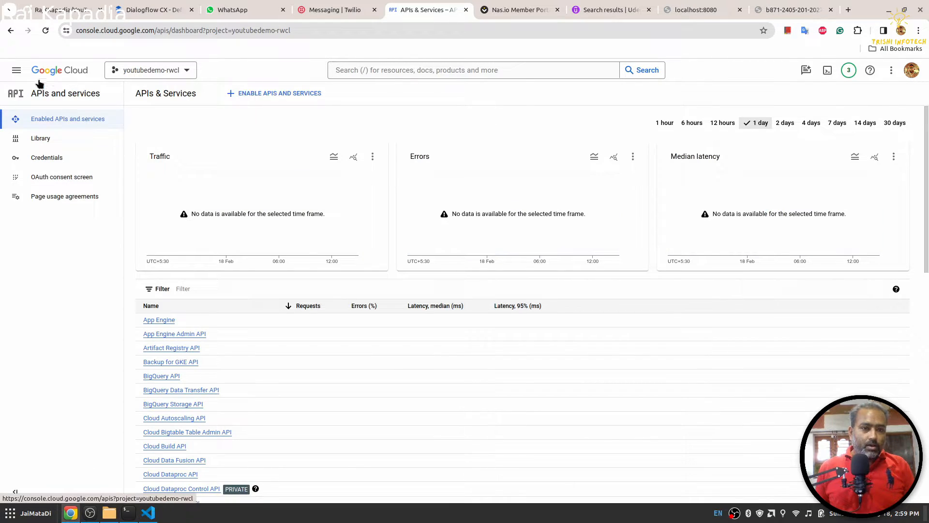
pyautogui.moveTo(17, 69)
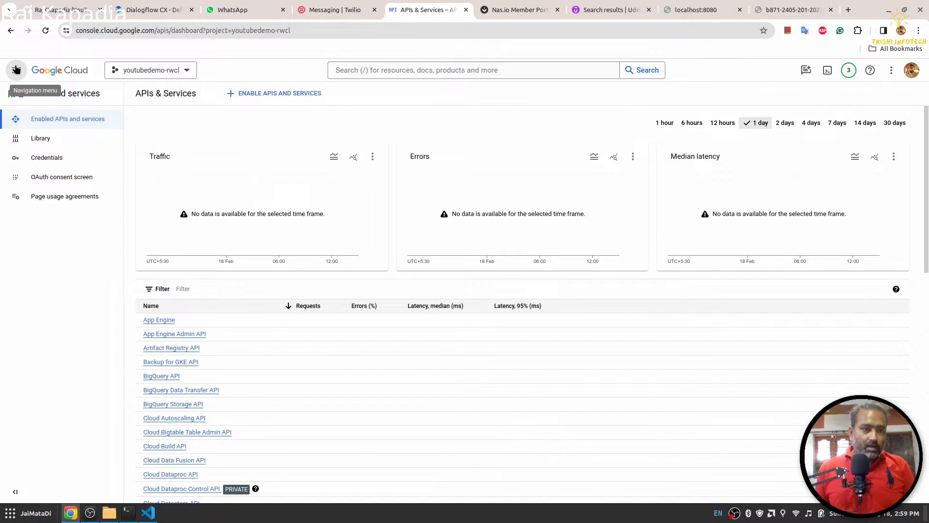
pyautogui.click(17, 69)
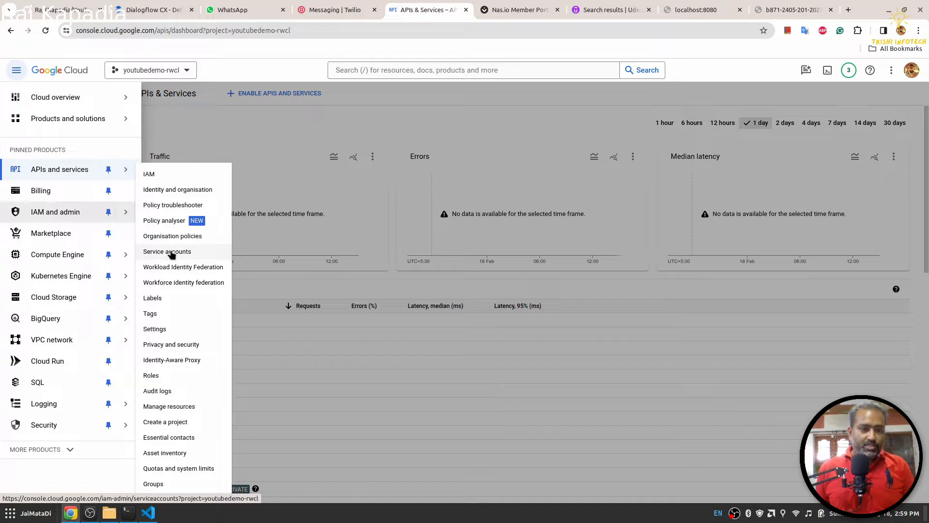
pyautogui.click(166, 251)
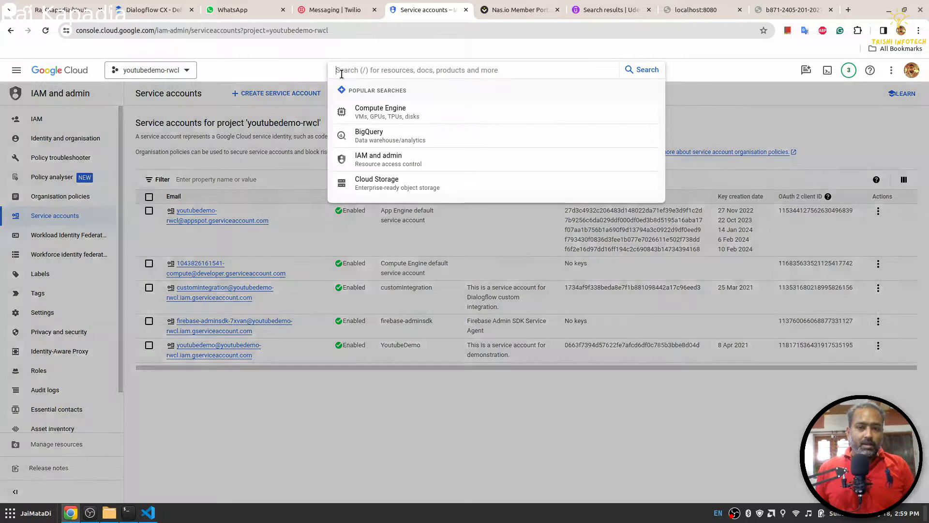
pyautogui.moveTo(410, 181)
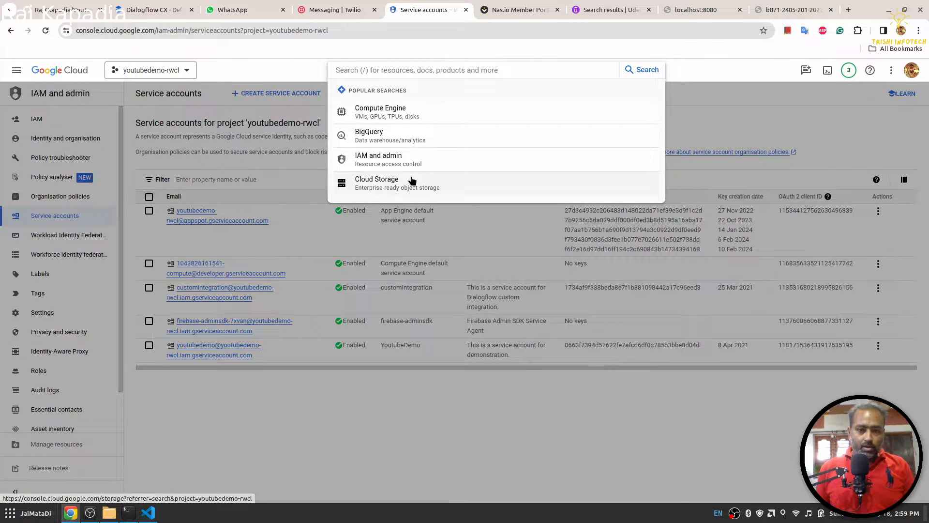
# Show the Cloud Storage buckets list for youtubedemo-rwcl, then return to the code editor
pyautogui.click(377, 183)
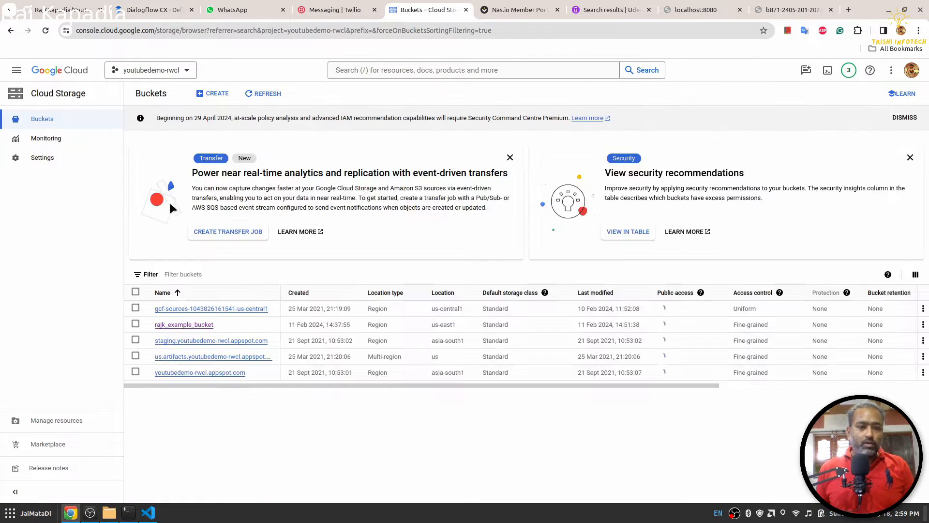
pyautogui.click(263, 93)
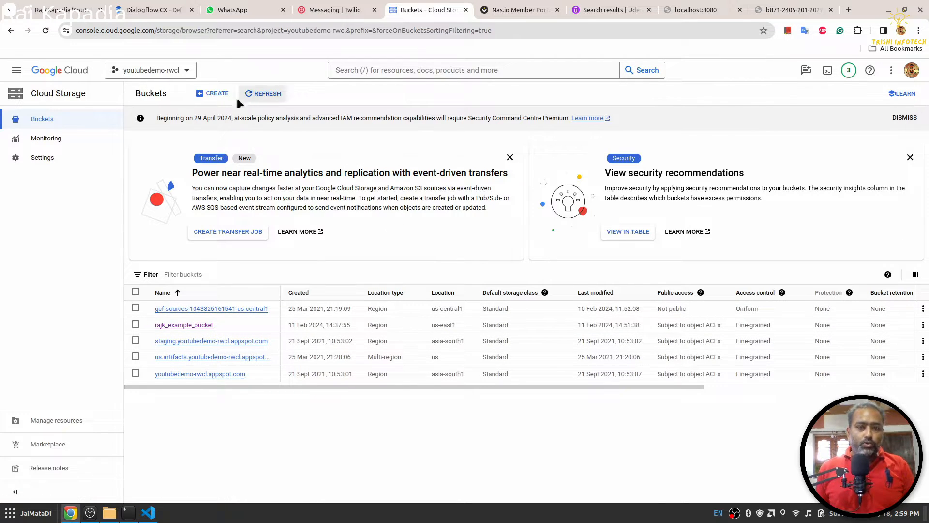
pyautogui.moveTo(217, 93)
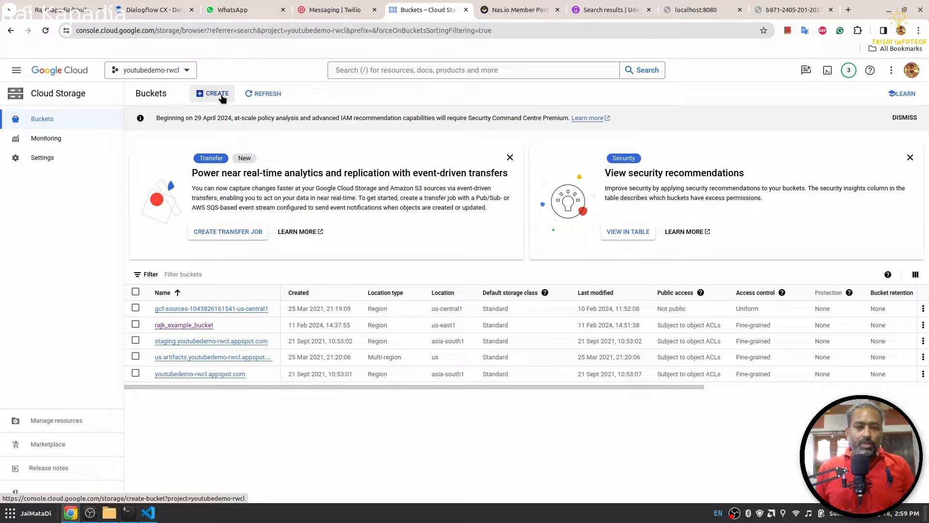
pyautogui.moveTo(255, 109)
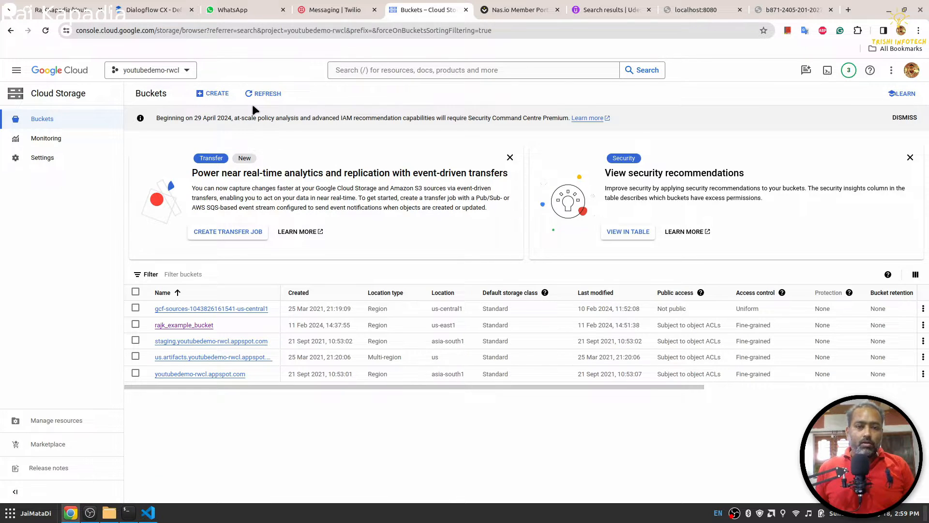
pyautogui.moveTo(230, 131)
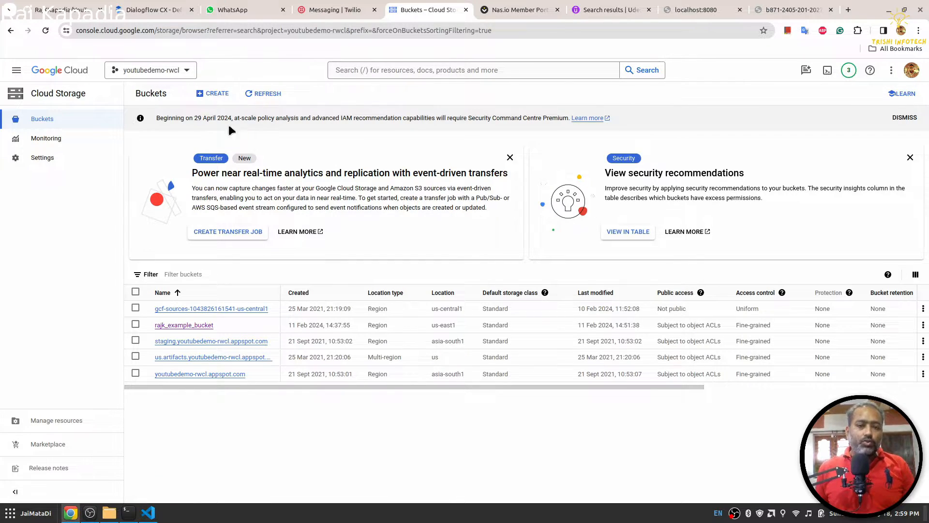
pyautogui.moveTo(263, 340)
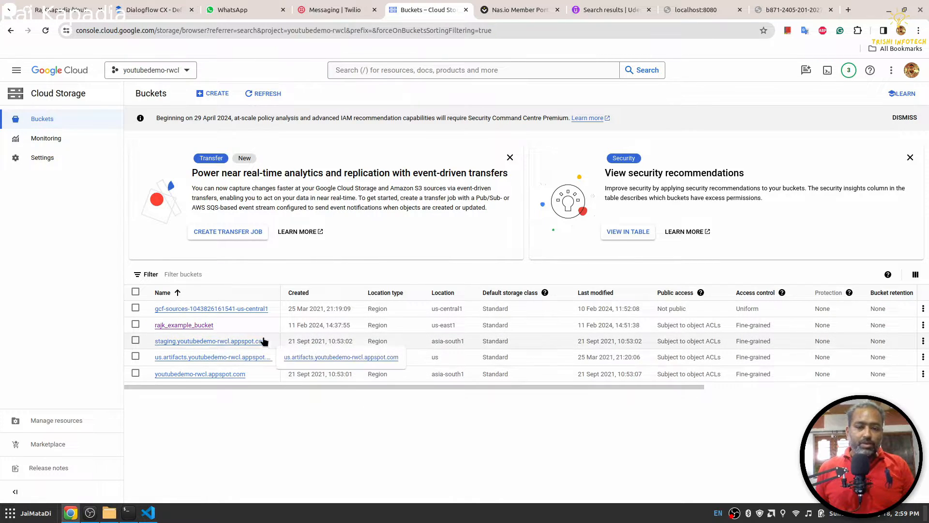
pyautogui.moveTo(184, 325)
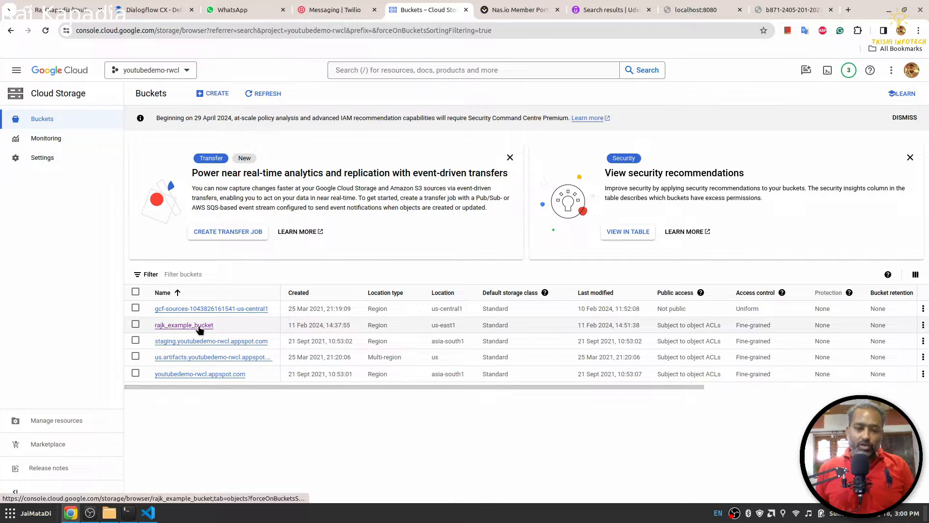
pyautogui.moveTo(266, 142)
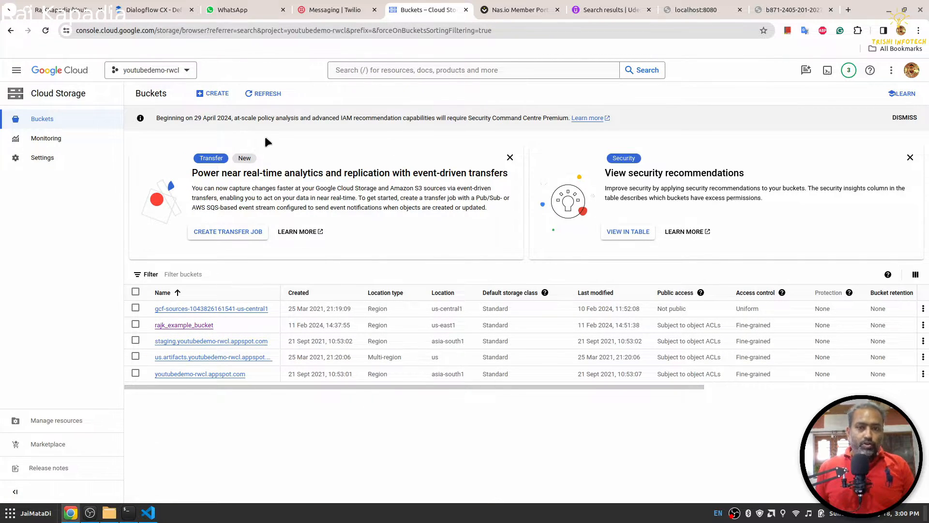
pyautogui.moveTo(382, 59)
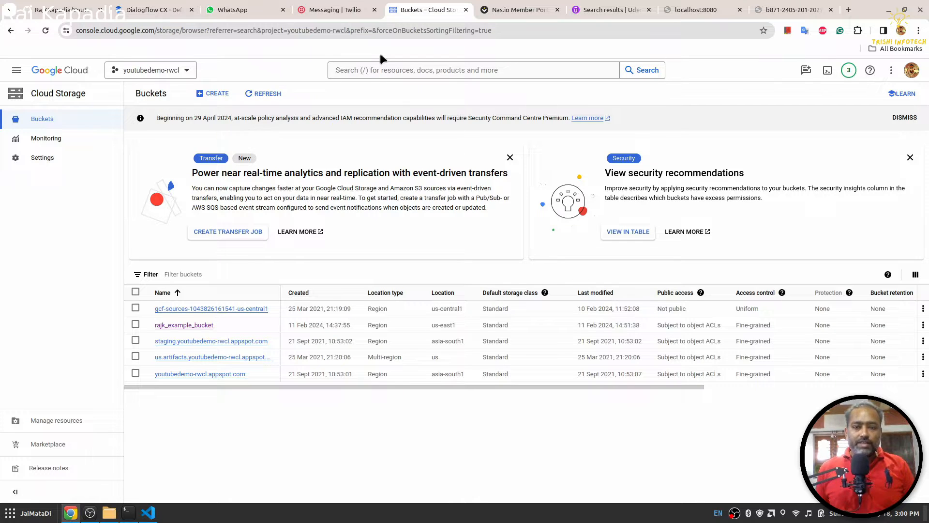
pyautogui.moveTo(147, 512)
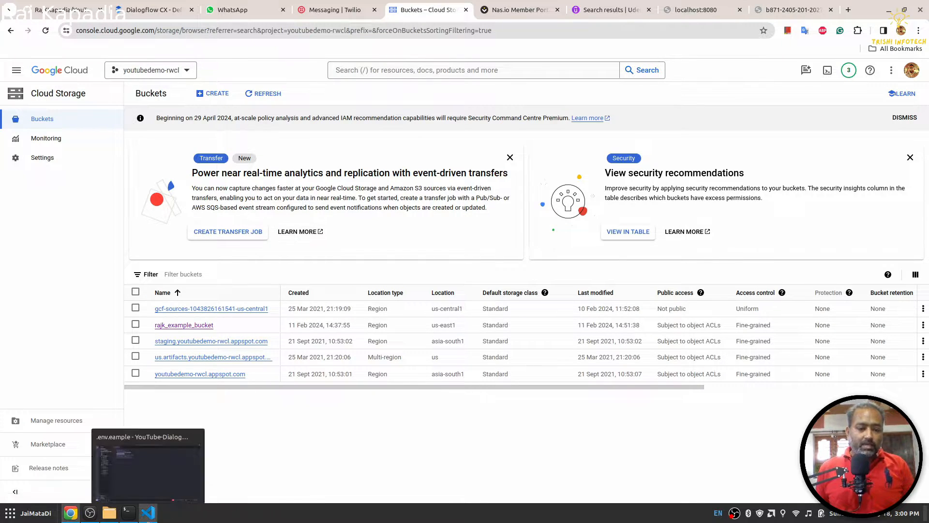
pyautogui.click(147, 513)
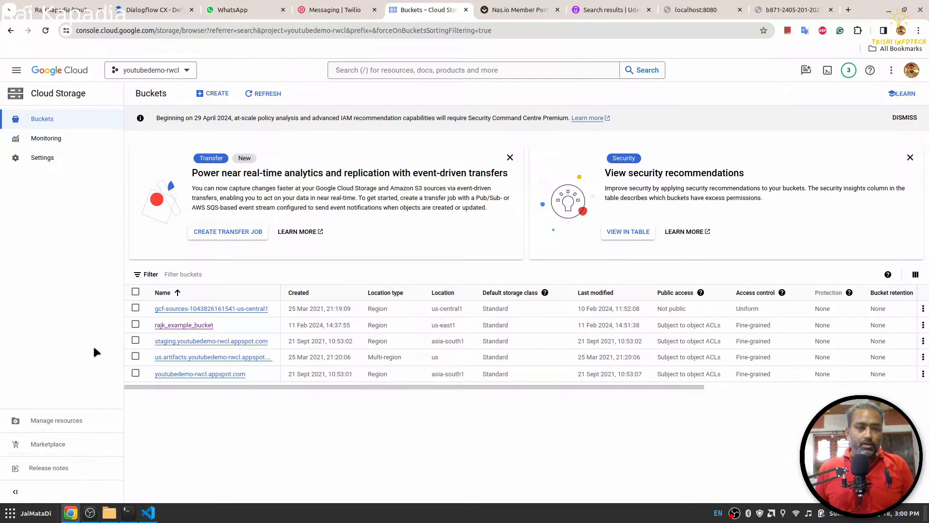
# Highlight the us-central1 location and agent ID in the TextAgent's Dialogflow CX address
pyautogui.click(153, 10)
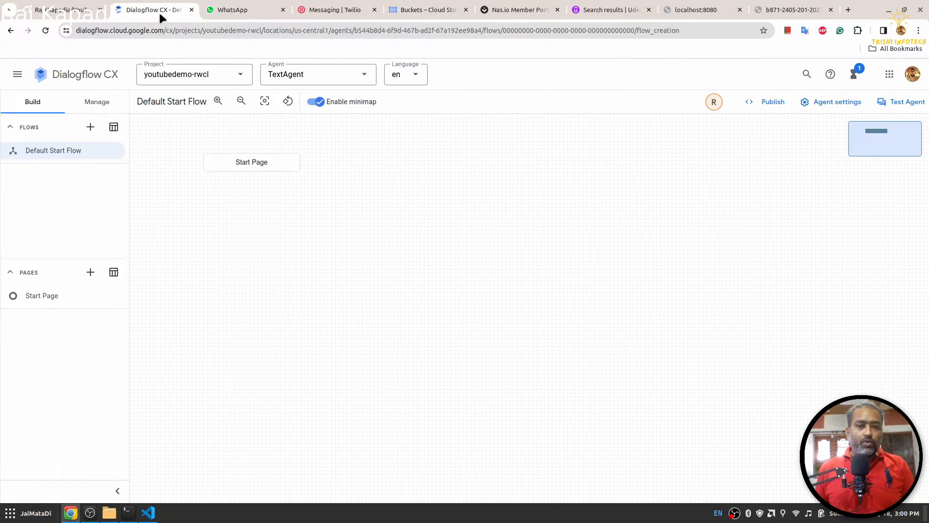
pyautogui.moveTo(274, 45)
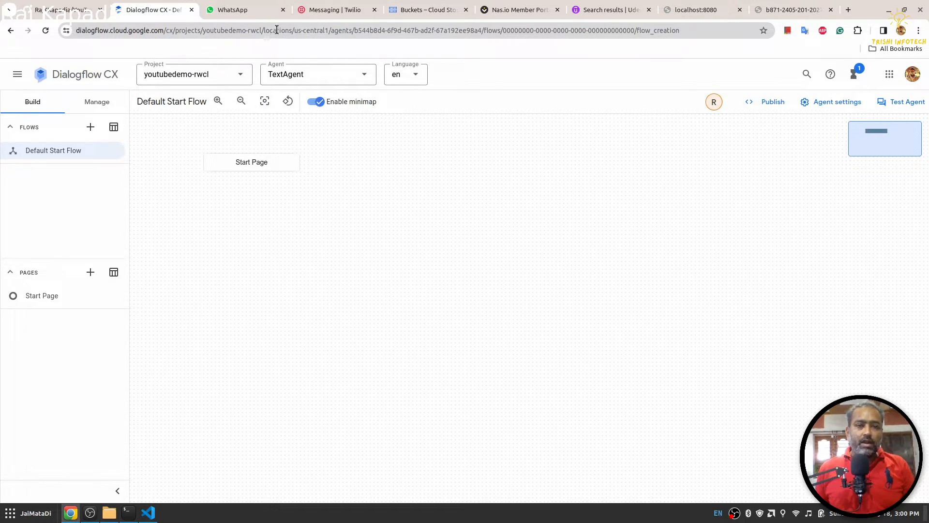
pyautogui.doubleClick(302, 30)
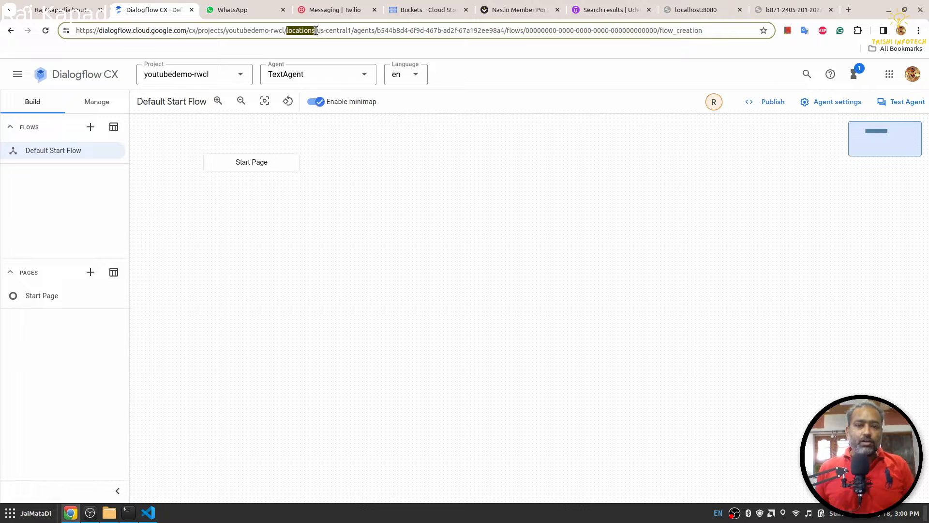
pyautogui.doubleClick(331, 30)
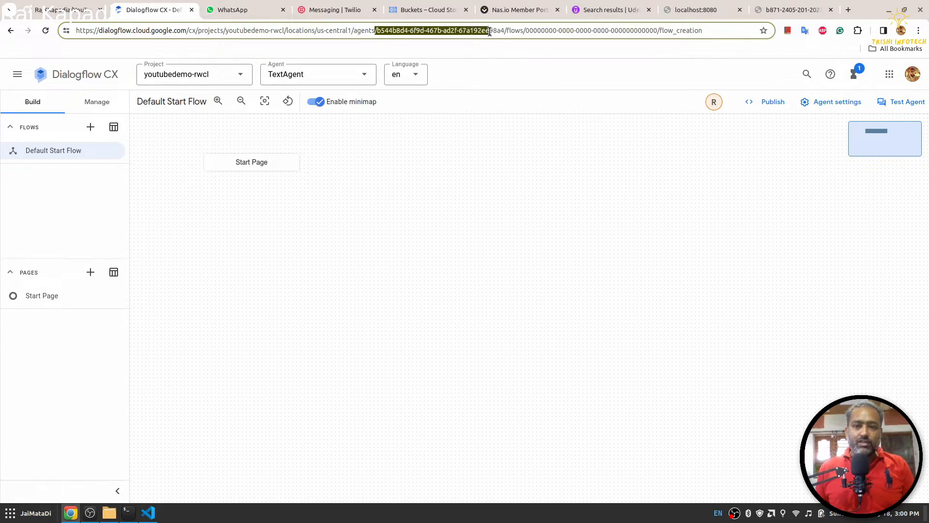
# Add a CLOUD_STORAGE_BUCKET_NAME entry from gcpStorage.js into .env.eample and close the template
pyautogui.click(147, 513)
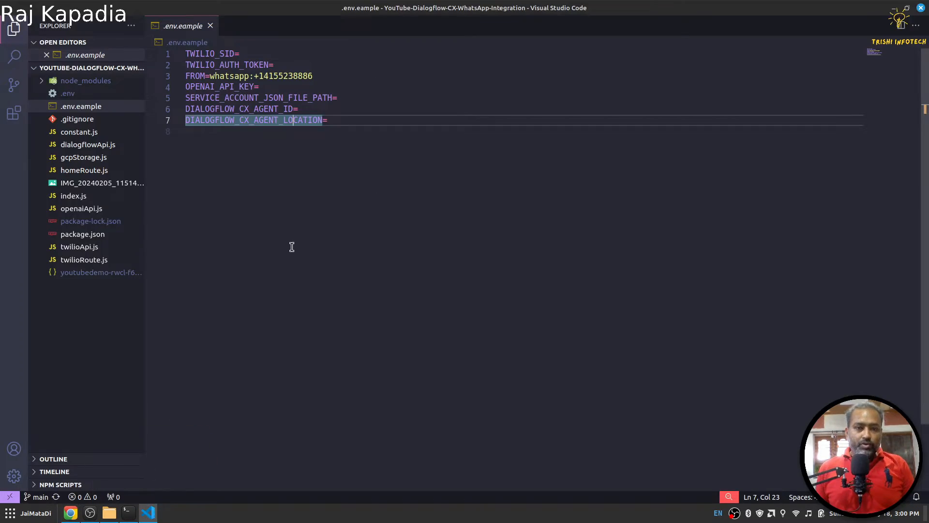
pyautogui.moveTo(220, 141)
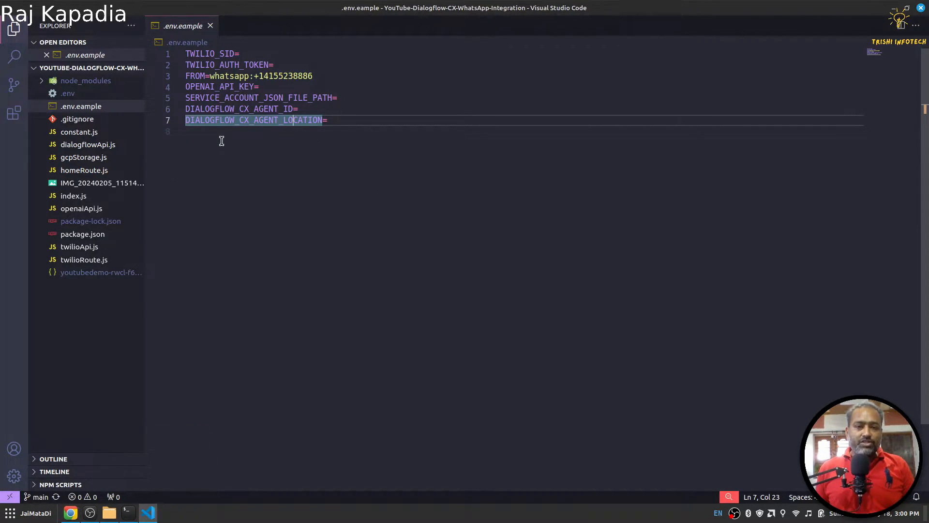
pyautogui.moveTo(350, 241)
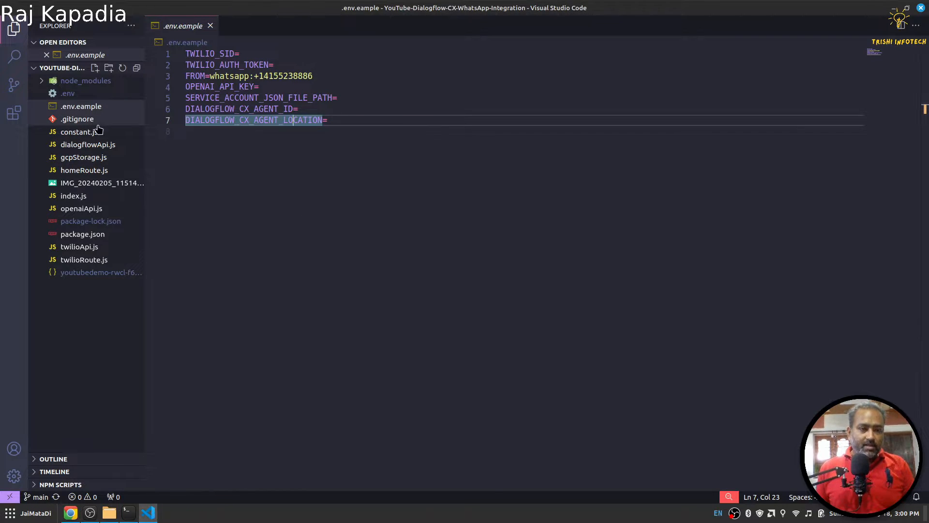
pyautogui.click(84, 157)
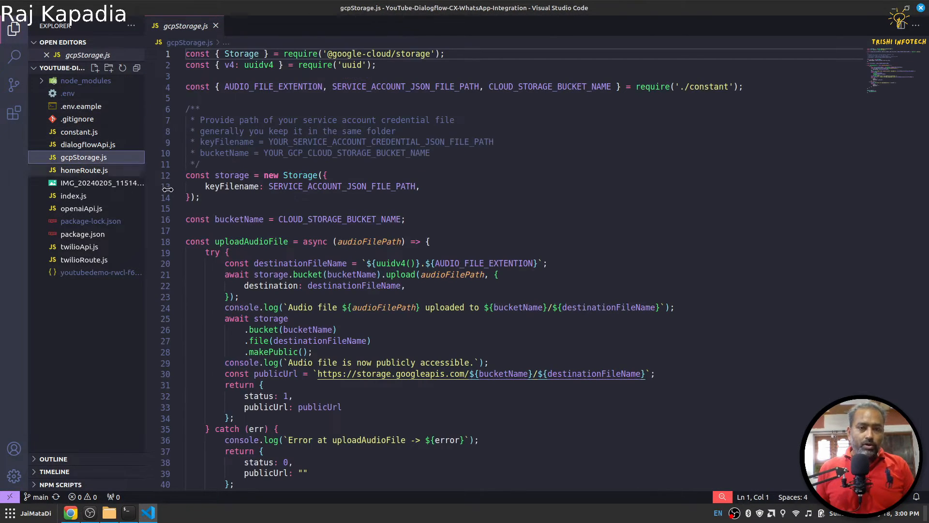
pyautogui.doubleClick(339, 219)
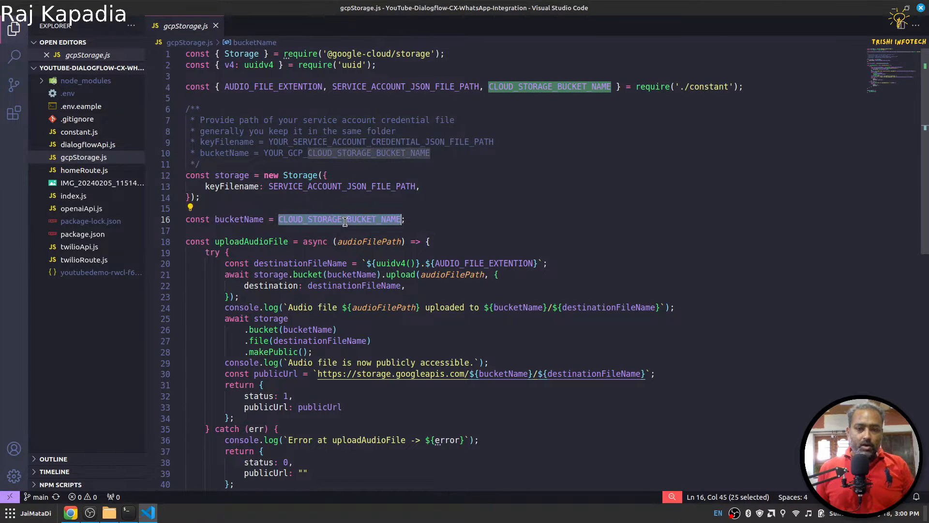
pyautogui.click(80, 106)
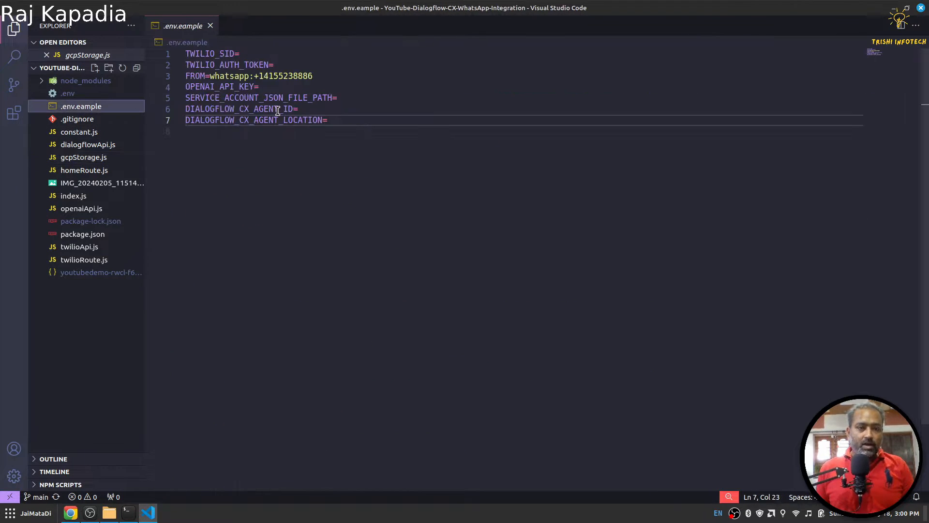
pyautogui.write('CLOUD_STORAGE_BUCKET_NAME=')
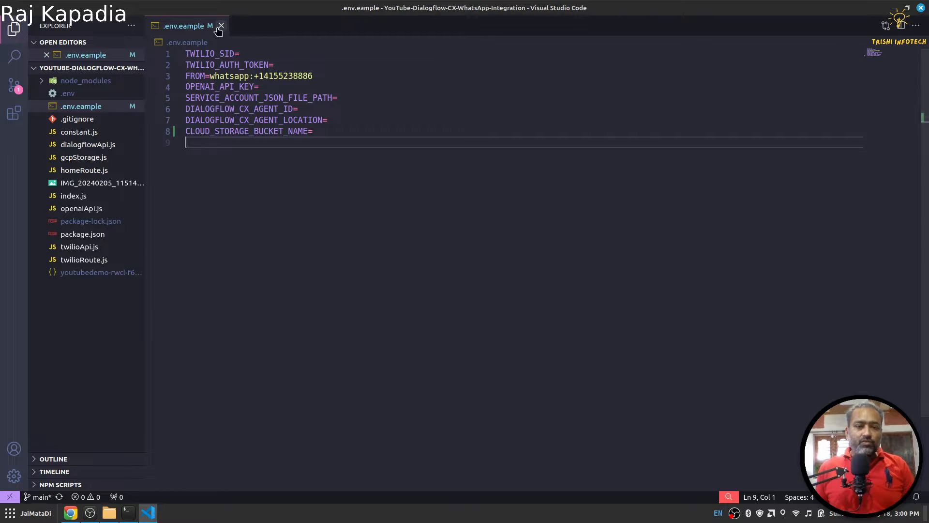
pyautogui.click(221, 25)
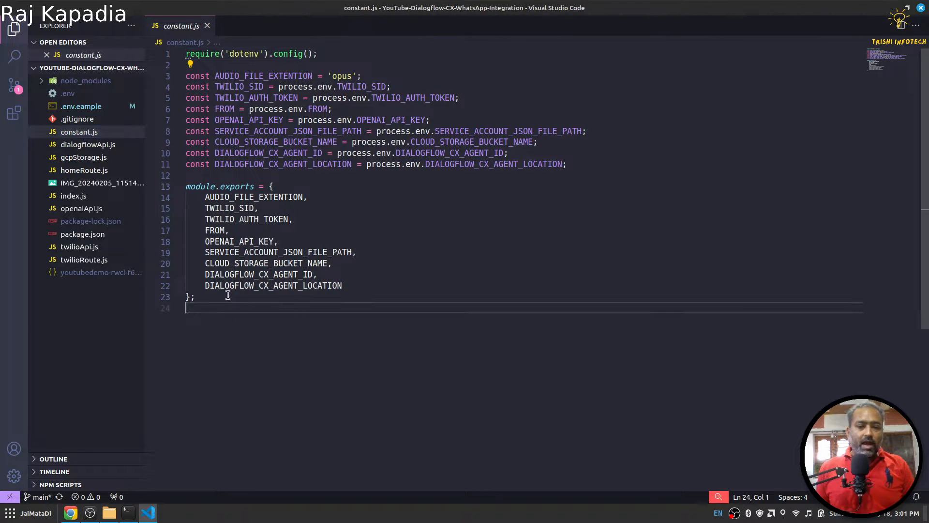
# Review constant.js, dialogflowApi.js's detectIntentText, and gcpStorage.js's uploadAudioFile function
pyautogui.press('ctrl+a')
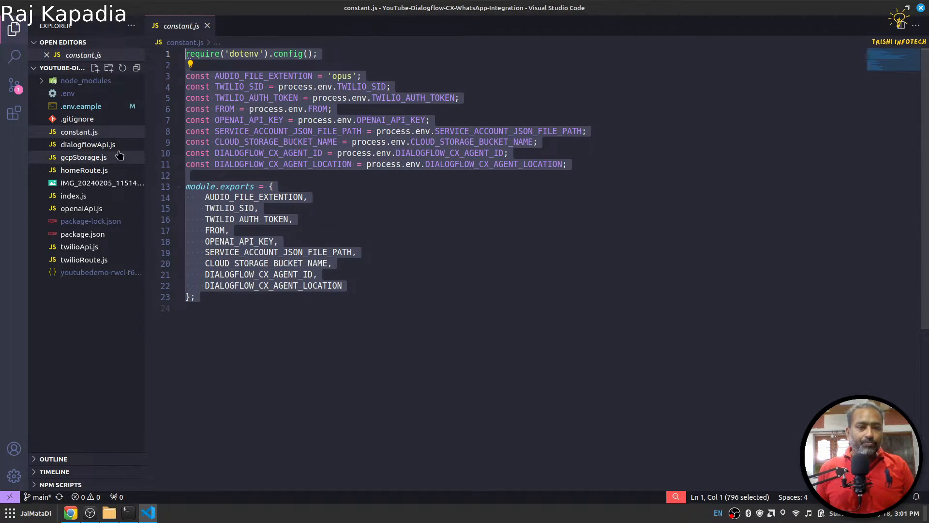
pyautogui.click(86, 145)
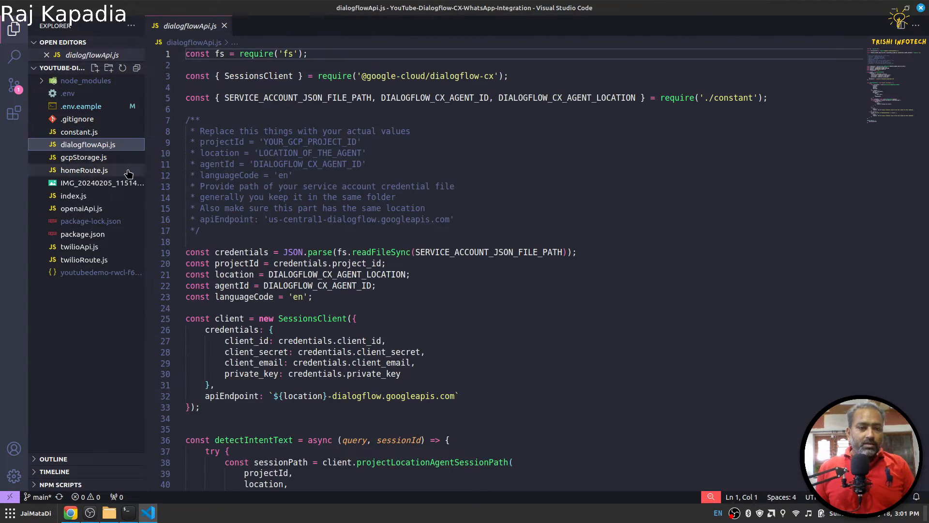
pyautogui.moveTo(461, 155)
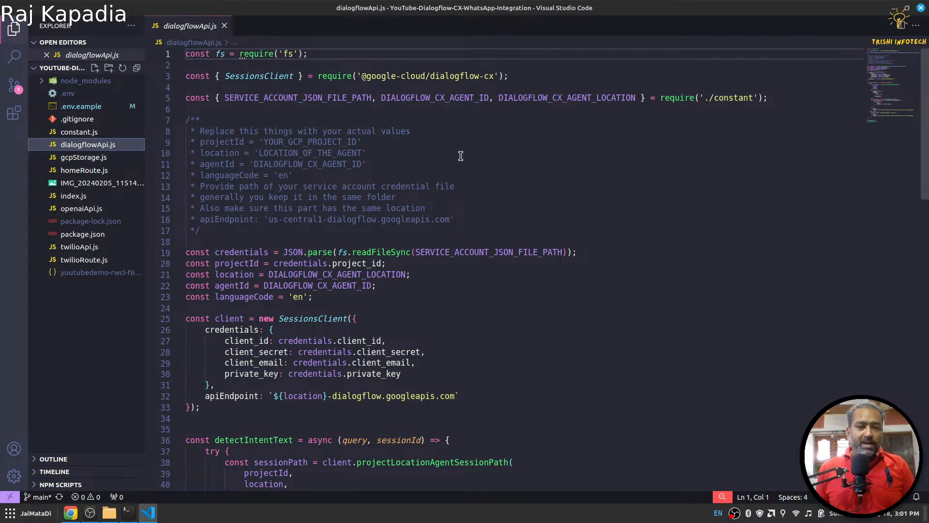
pyautogui.moveTo(77, 119)
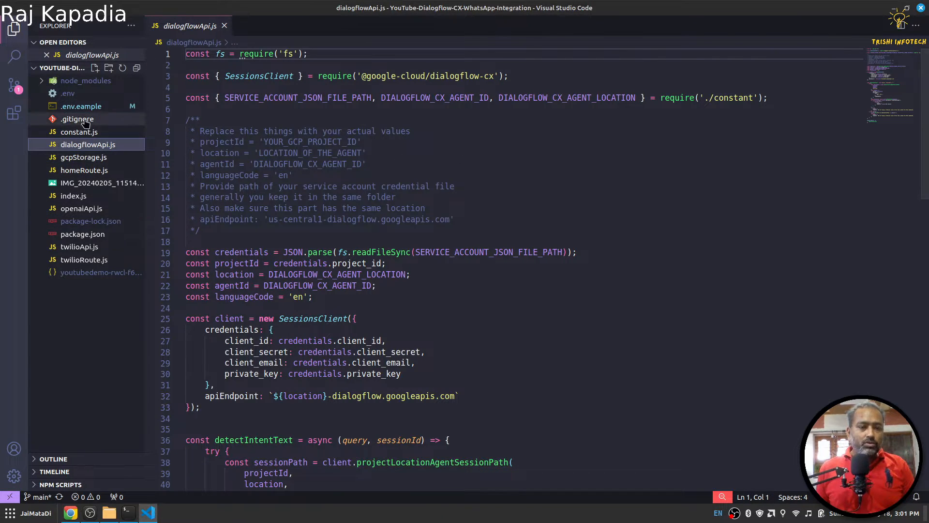
pyautogui.scroll(-3)
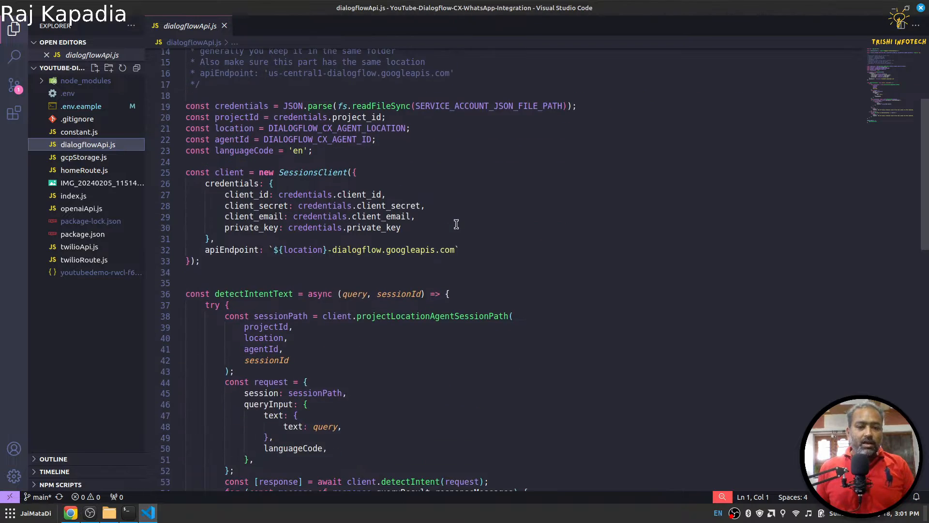
pyautogui.scroll(-3)
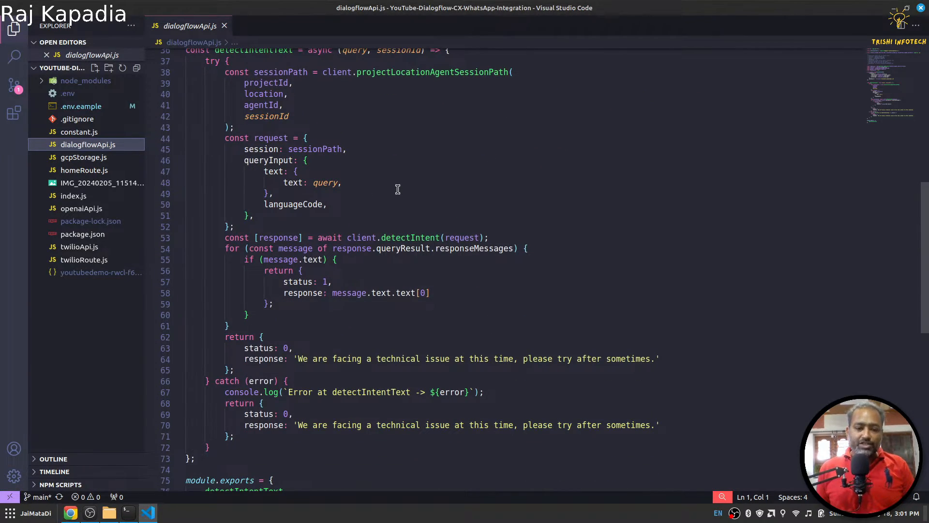
pyautogui.moveTo(74, 166)
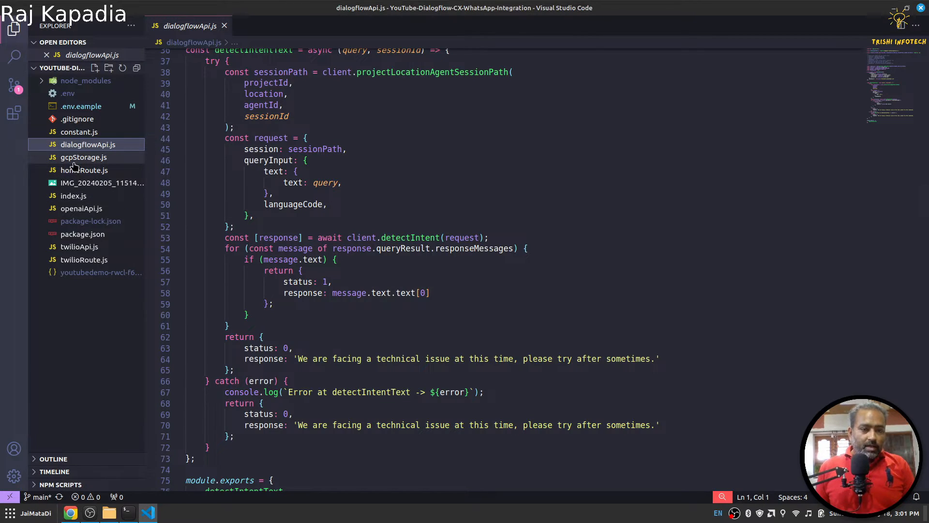
pyautogui.click(84, 157)
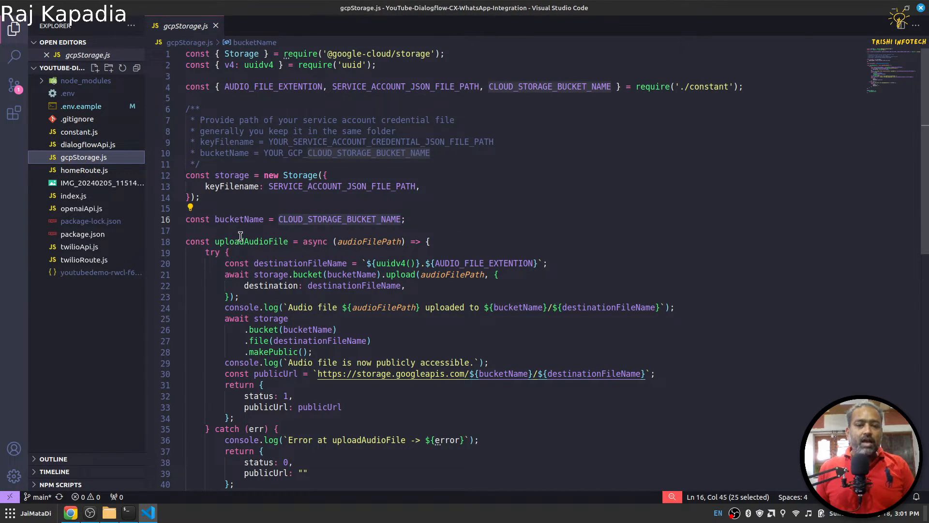
pyautogui.moveTo(458, 230)
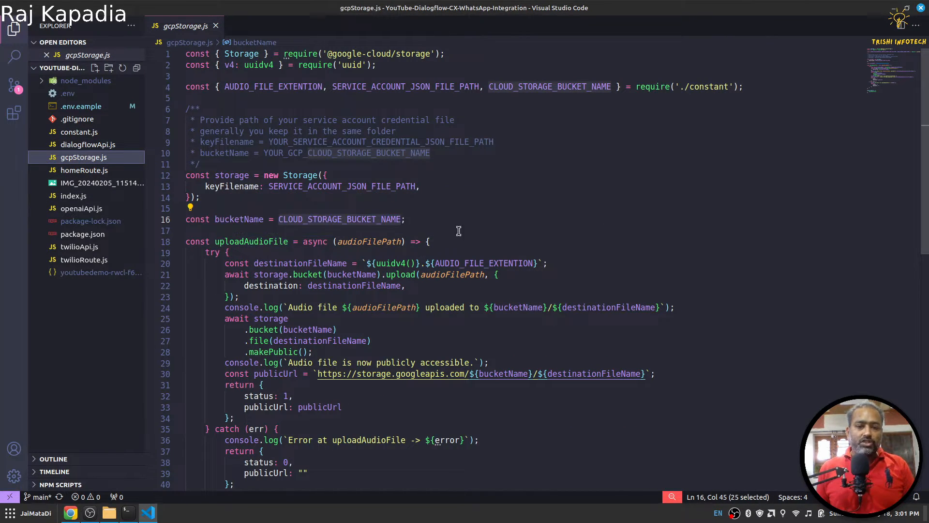
pyautogui.scroll(-3)
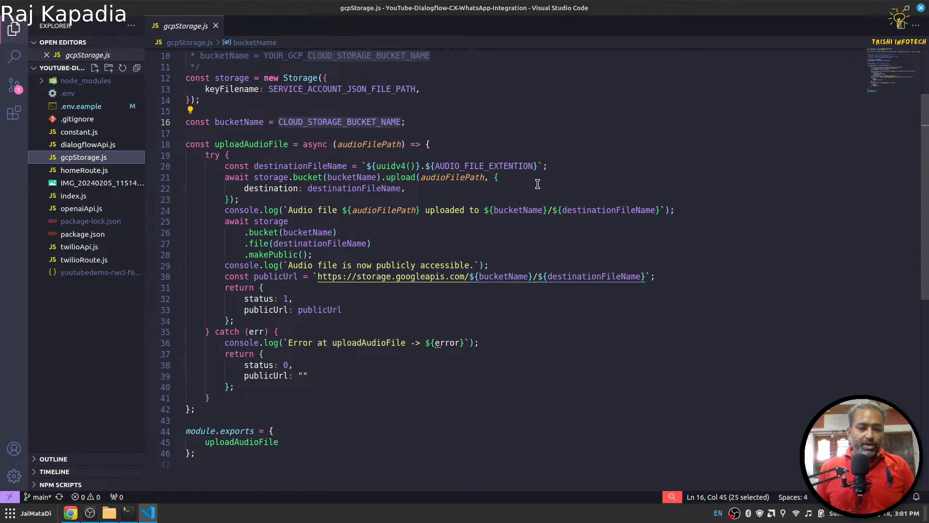
pyautogui.moveTo(312, 254)
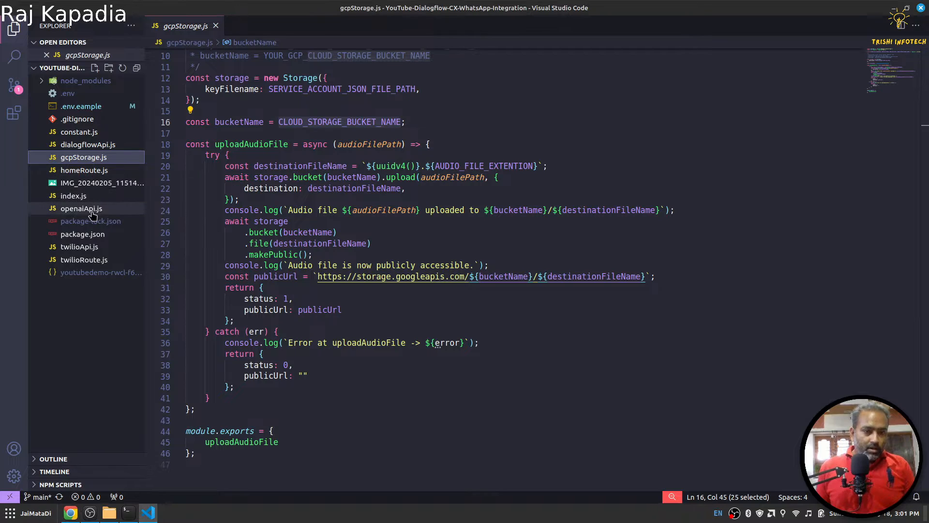
# Review openaiApi.js's textToSpeechOpenai and twilioApi.js's sendTwilioMessage functions
pyautogui.click(82, 208)
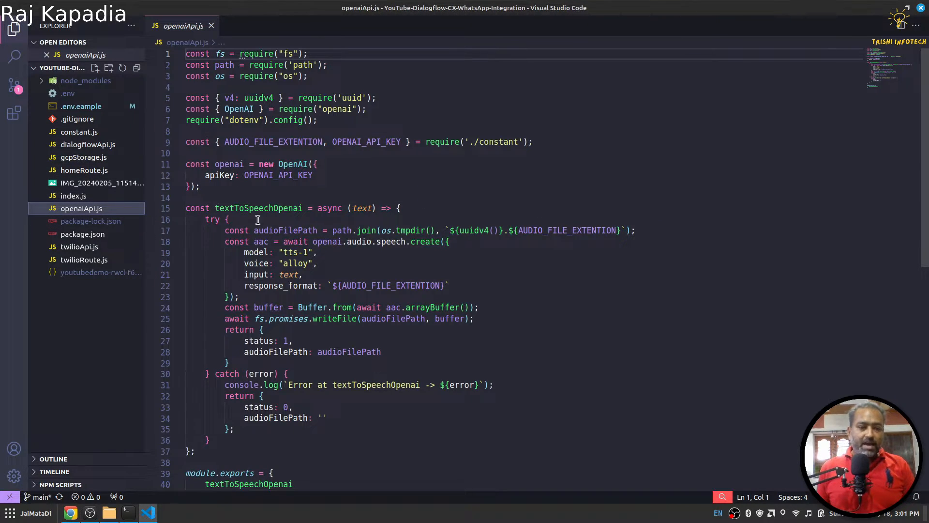
pyautogui.moveTo(267, 208)
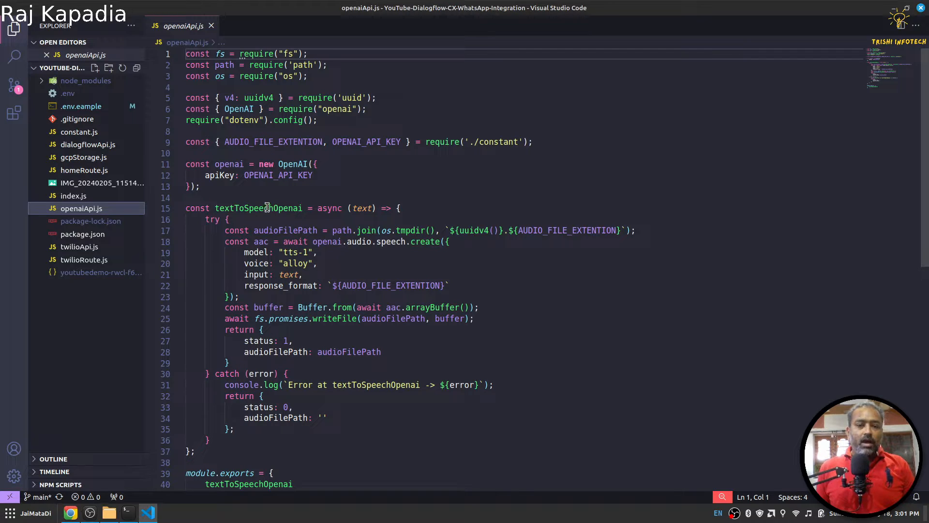
pyautogui.moveTo(258, 208)
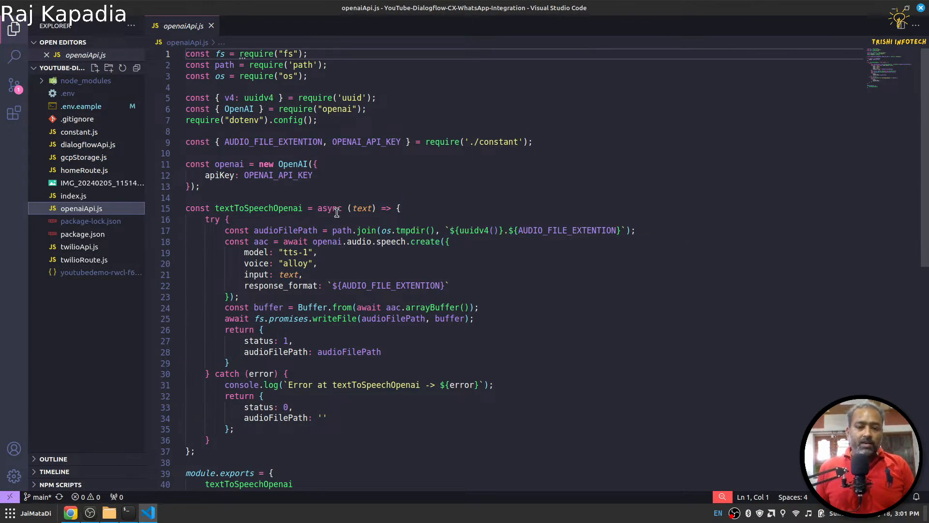
pyautogui.moveTo(360, 208)
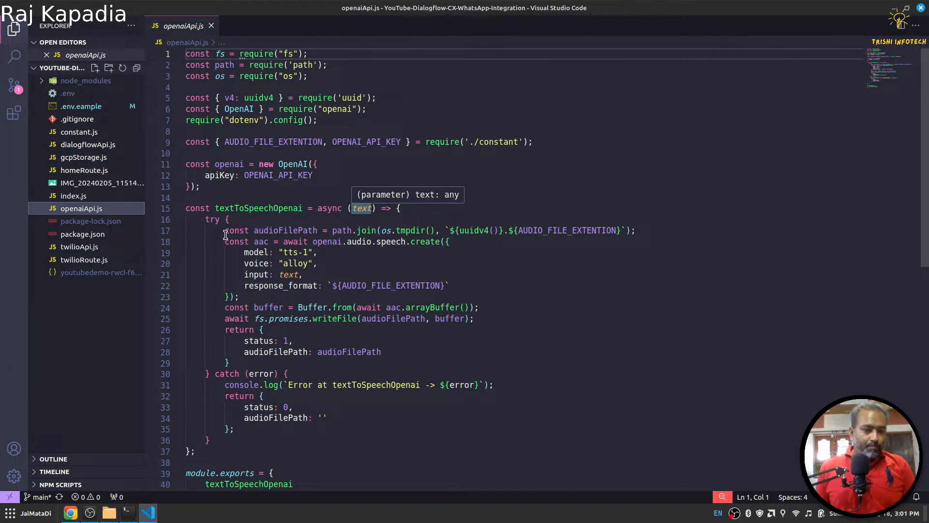
pyautogui.click(78, 247)
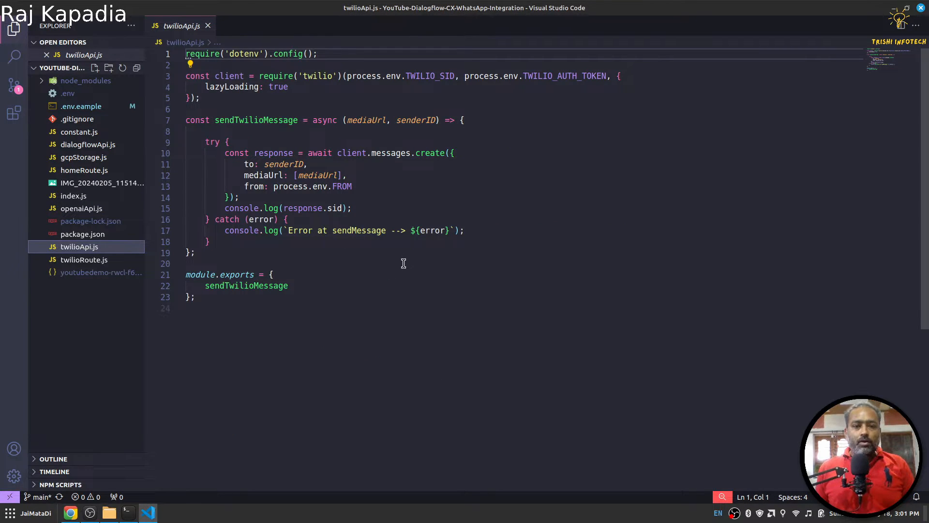
pyautogui.moveTo(255, 120)
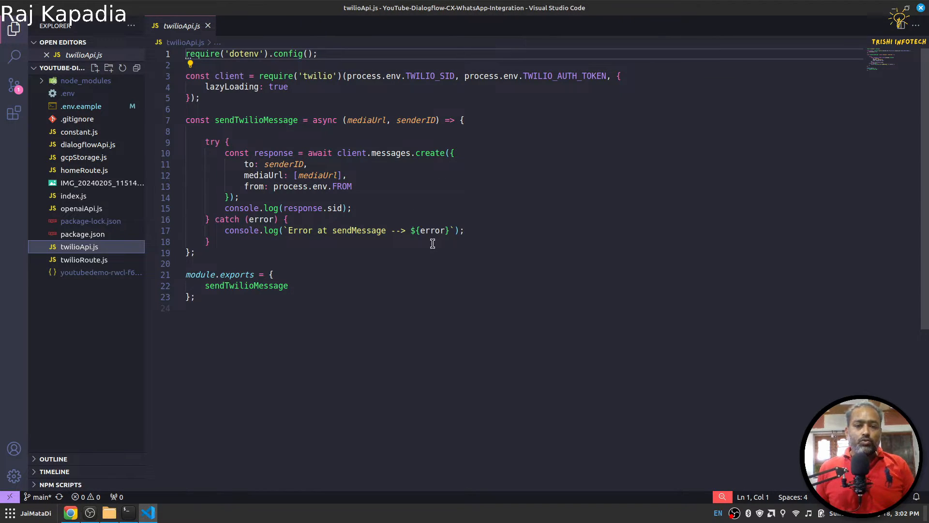
pyautogui.moveTo(399, 258)
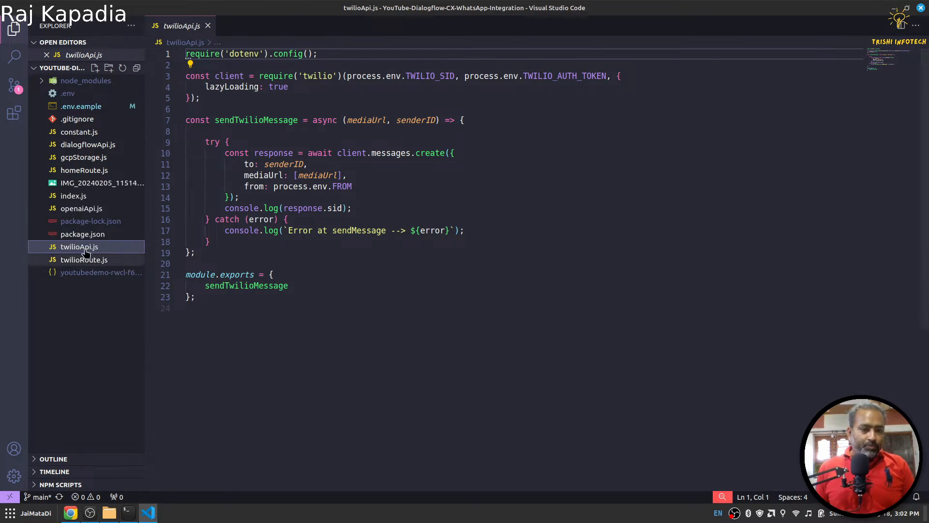
# Review index.js's Express app with its home and /twilio route mounting
pyautogui.click(73, 196)
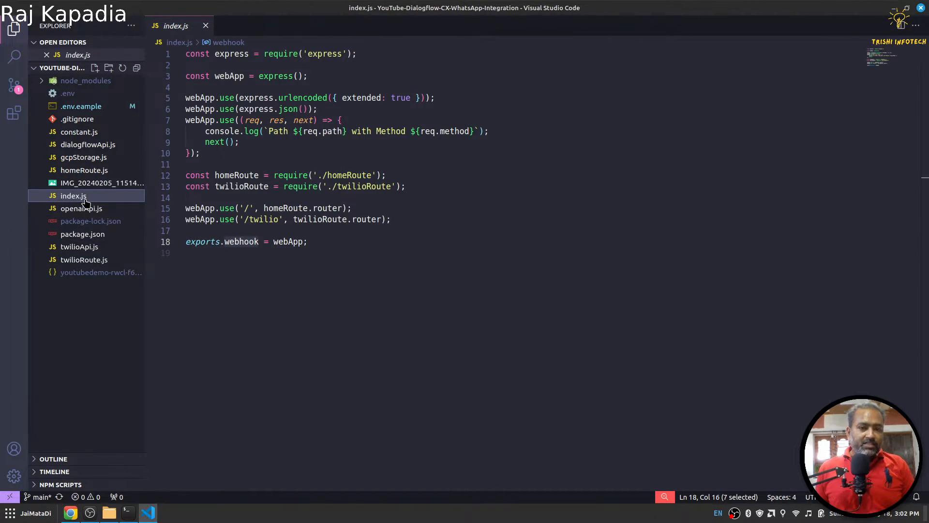
pyautogui.moveTo(231, 53)
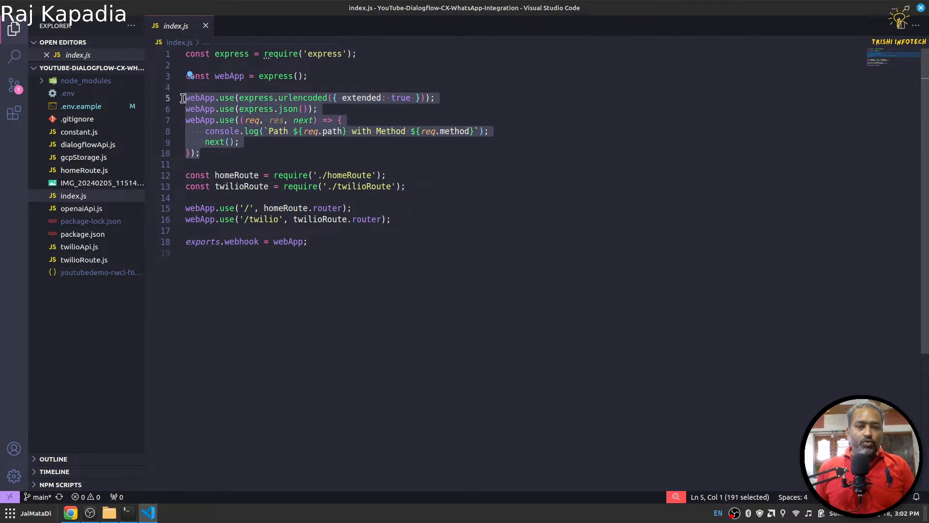
pyautogui.moveTo(426, 176)
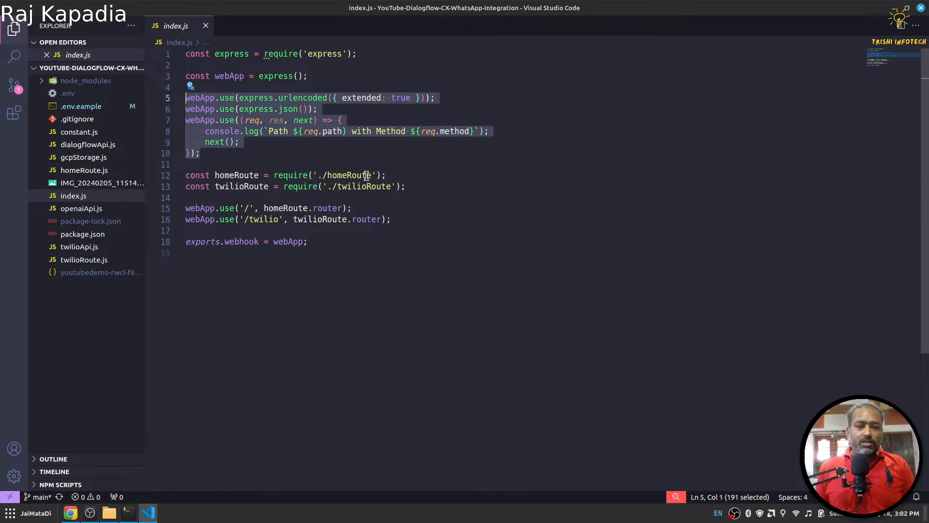
pyautogui.moveTo(374, 196)
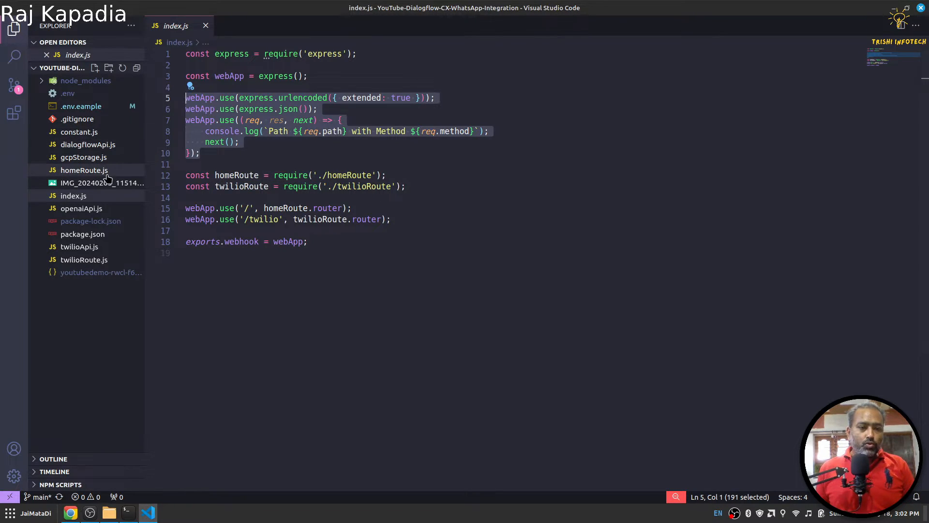
# Review homeRoute.js's GET handler, then show twilioRoute.js's webhook POST route
pyautogui.click(84, 170)
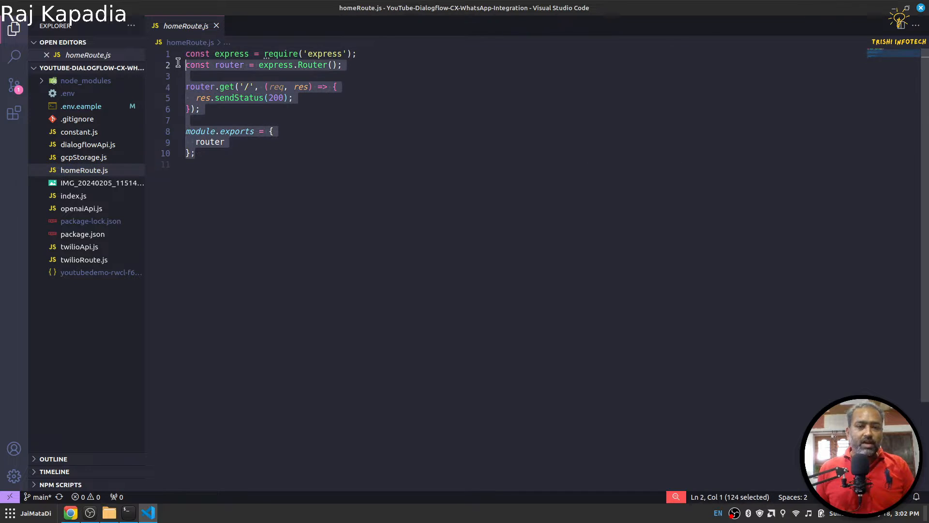
pyautogui.click(237, 98)
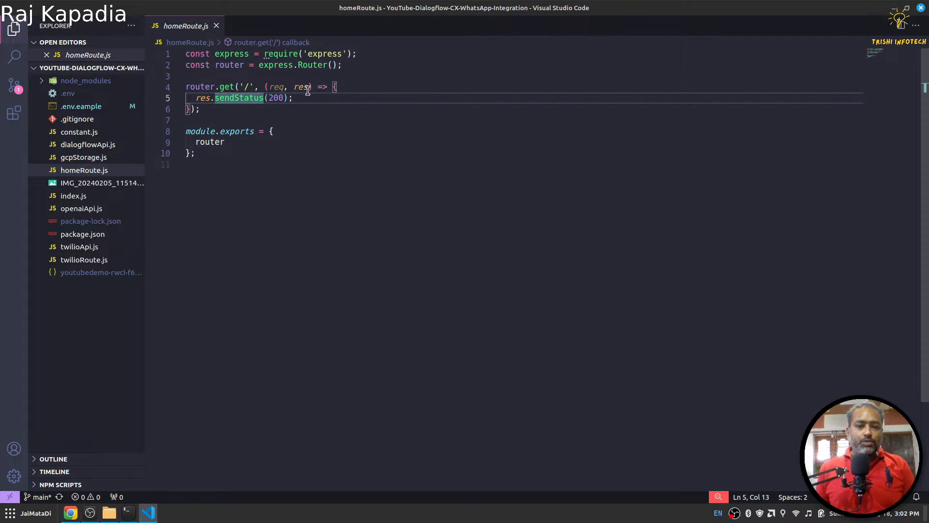
pyautogui.moveTo(310, 308)
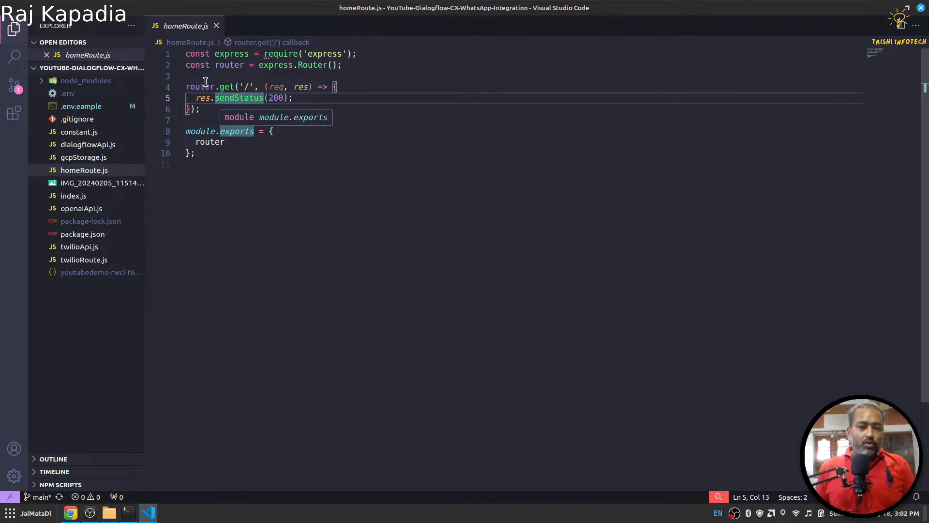
pyautogui.click(216, 25)
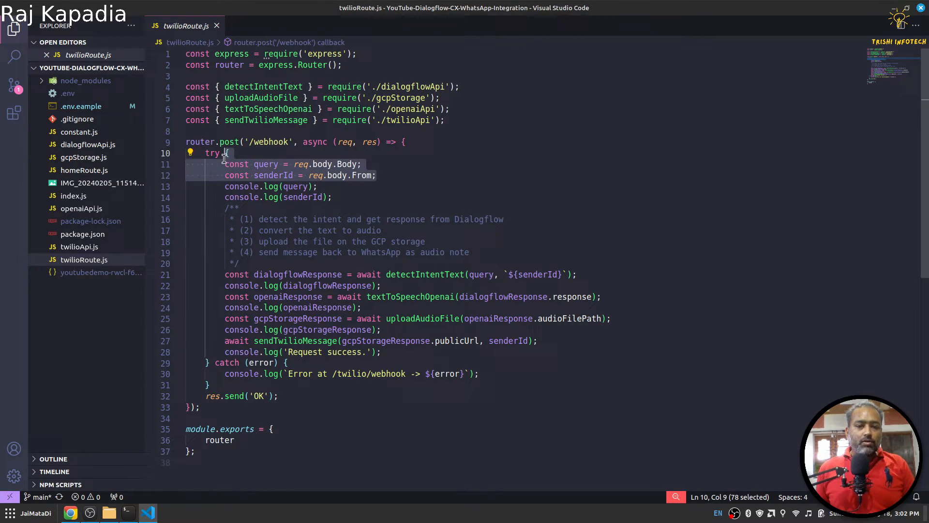
# Walk through twilioRoute.js's message body and sender handling, then close the file
pyautogui.click(255, 164)
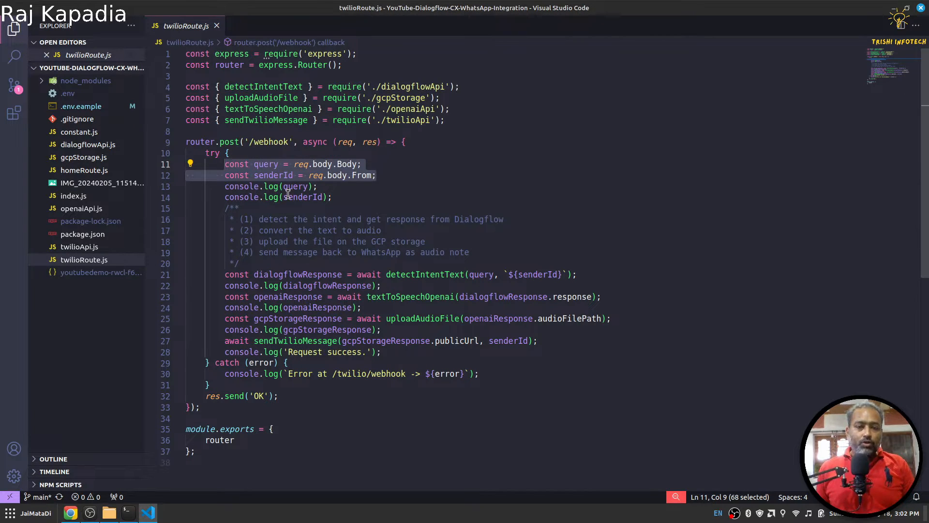
pyautogui.moveTo(296, 274)
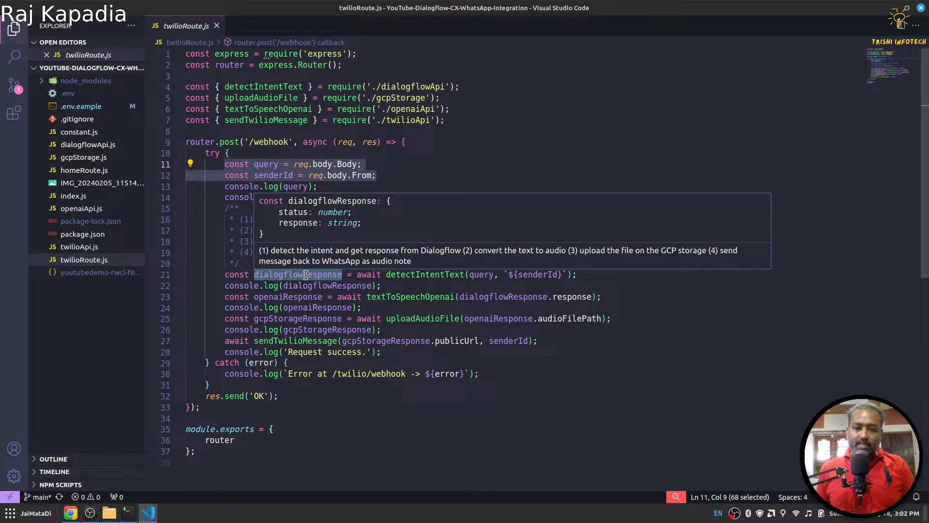
pyautogui.moveTo(288, 297)
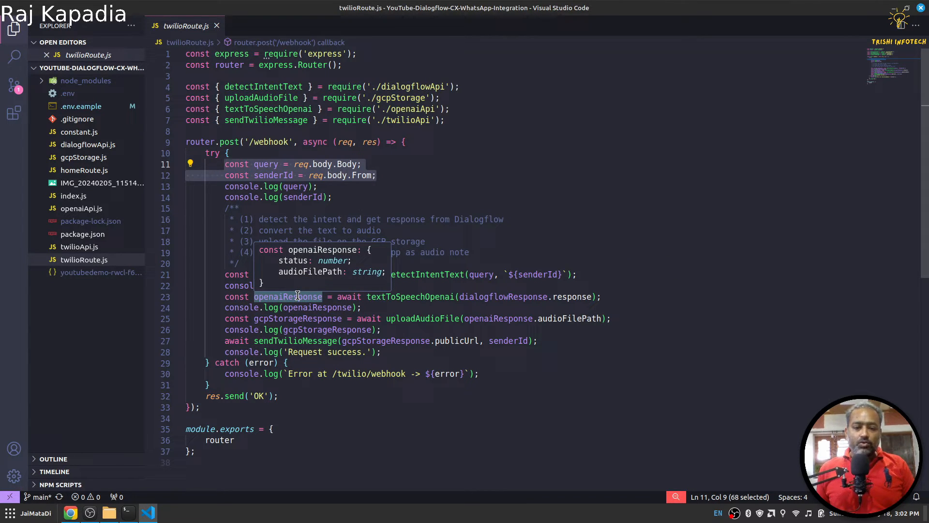
pyautogui.moveTo(296, 318)
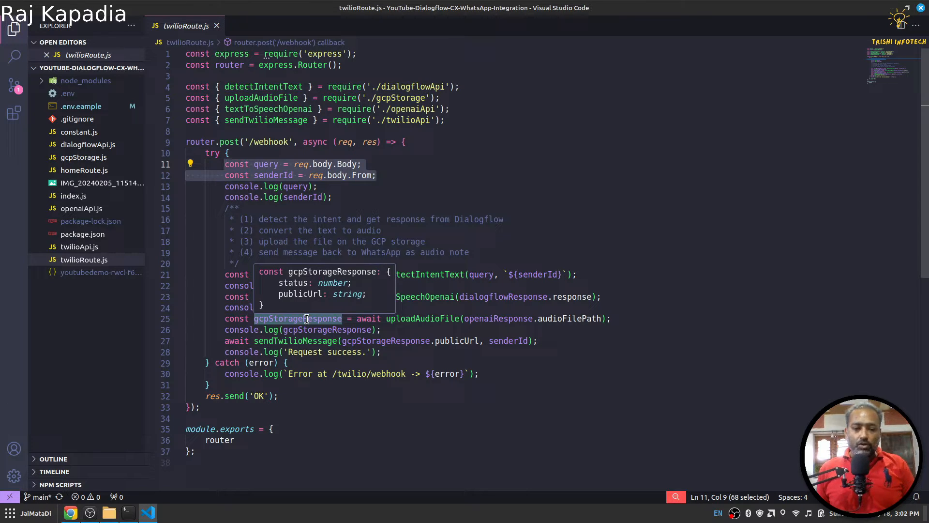
pyautogui.moveTo(318, 339)
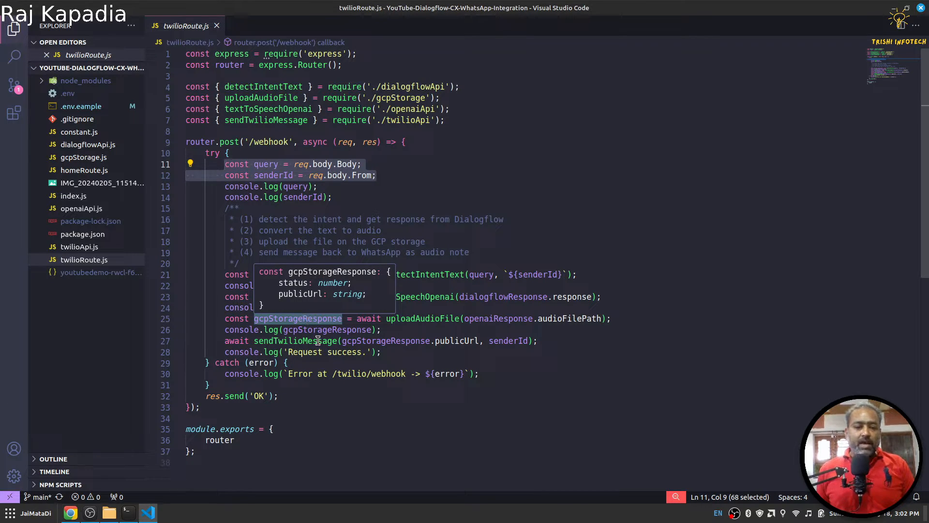
pyautogui.moveTo(295, 339)
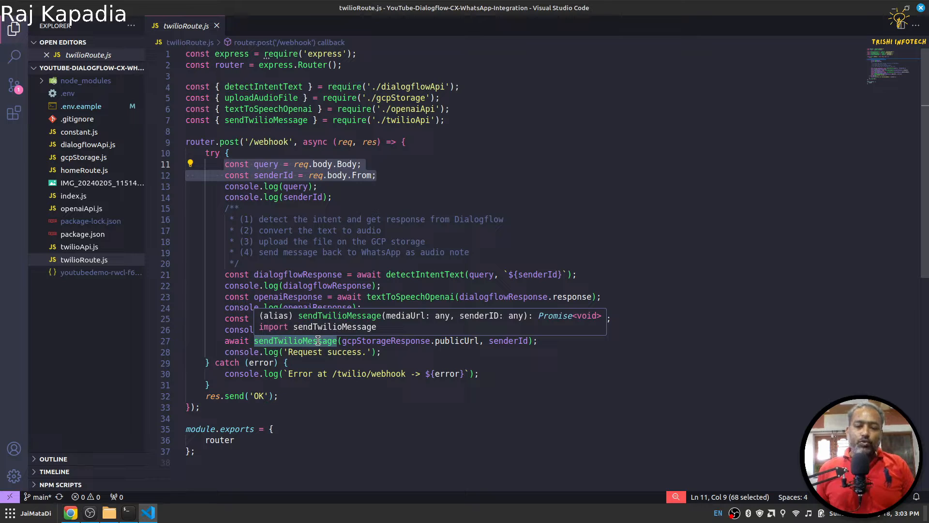
pyautogui.moveTo(219, 313)
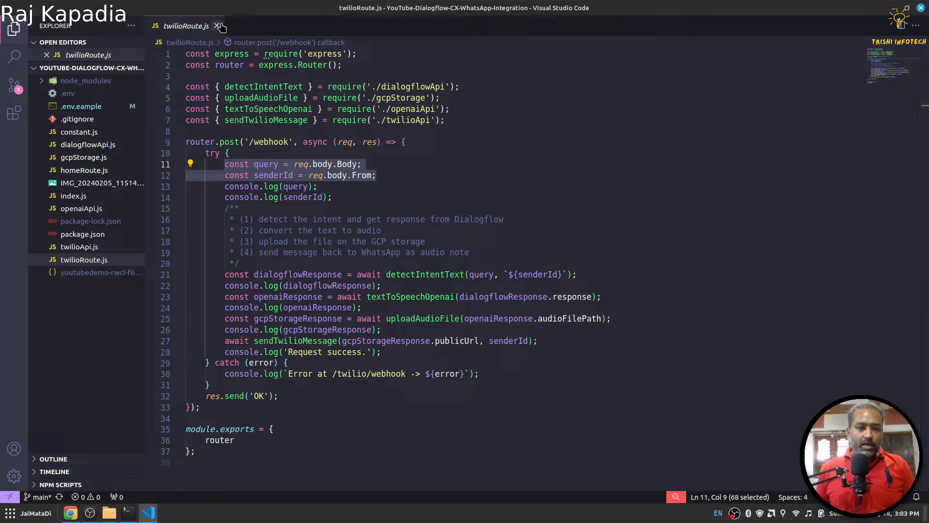
pyautogui.click(220, 27)
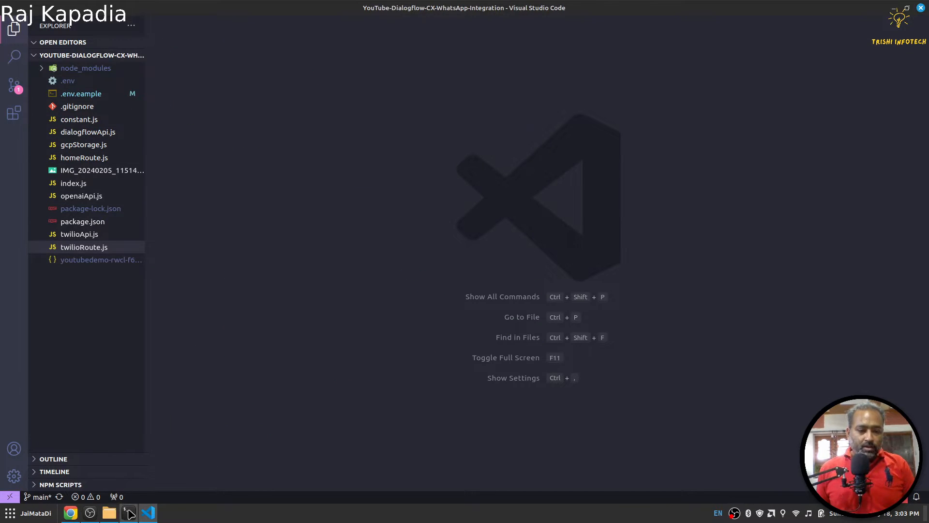
# Open the Twilio WhatsApp sandbox settings and confirm the /twilio/webhook path in the code
pyautogui.click(128, 513)
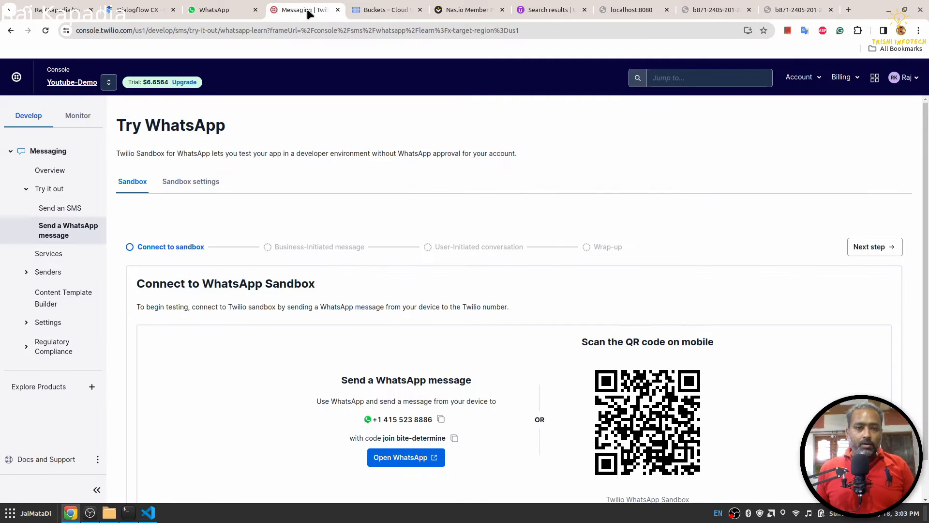
pyautogui.moveTo(68, 230)
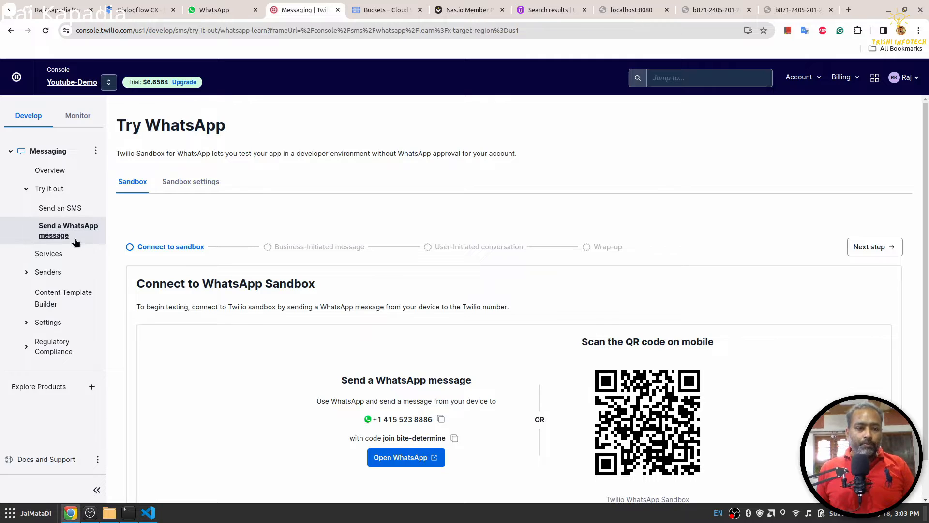
pyautogui.moveTo(67, 187)
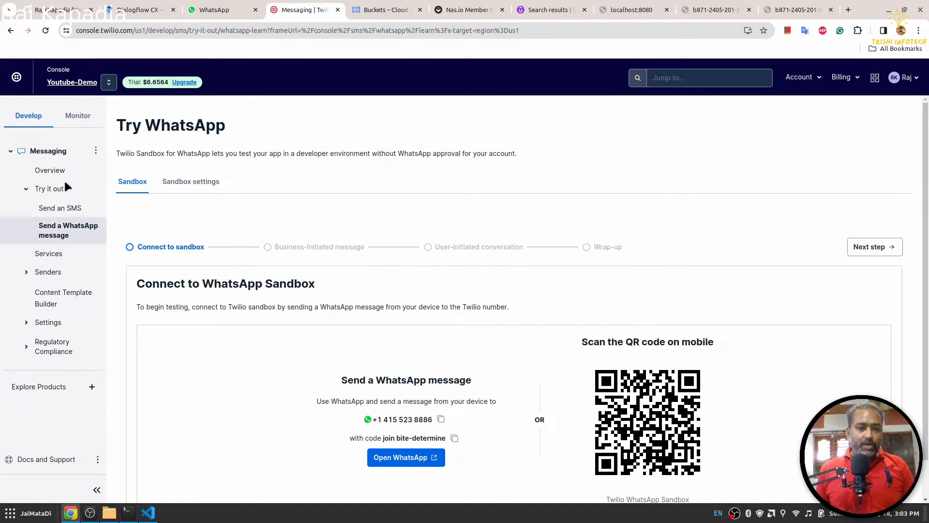
pyautogui.moveTo(191, 181)
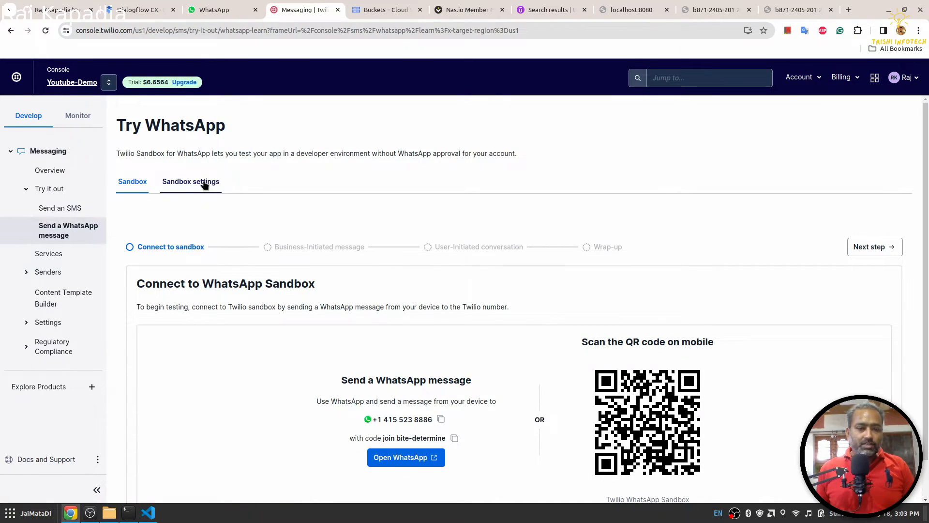
pyautogui.click(191, 181)
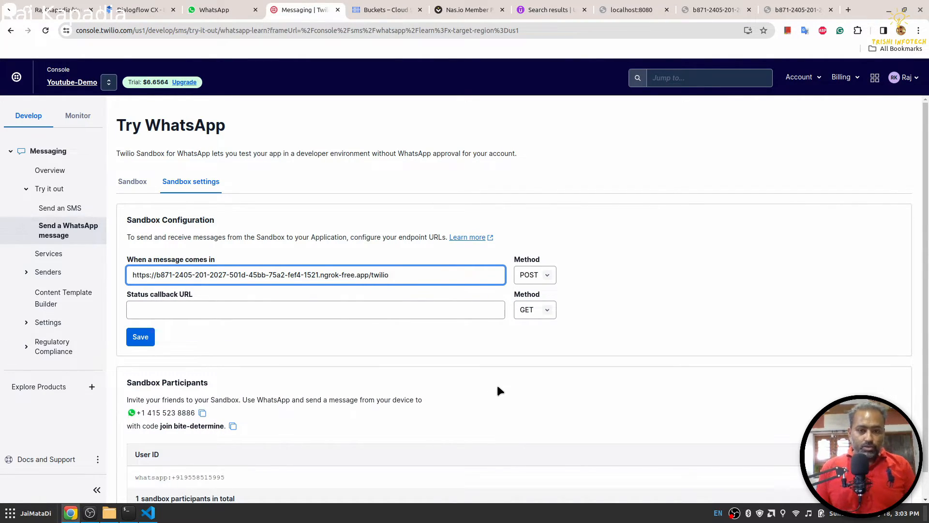
pyautogui.moveTo(148, 511)
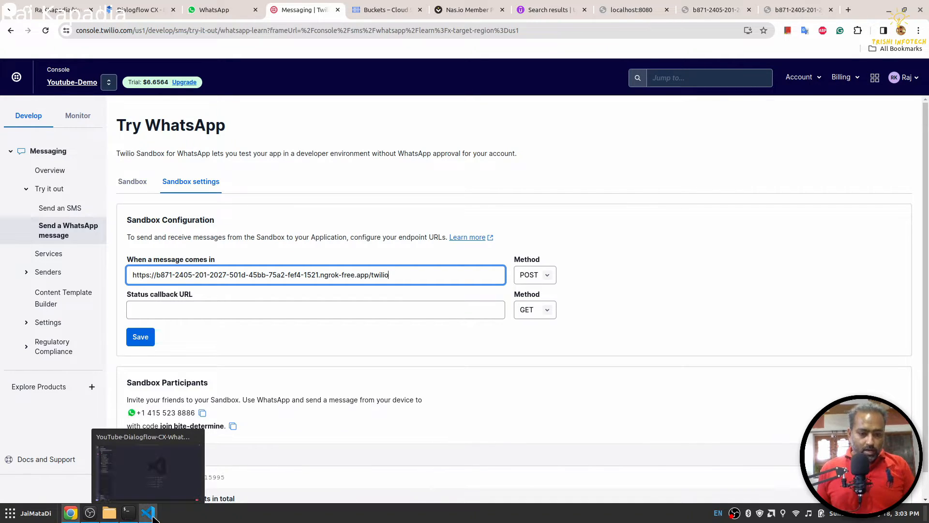
pyautogui.click(148, 512)
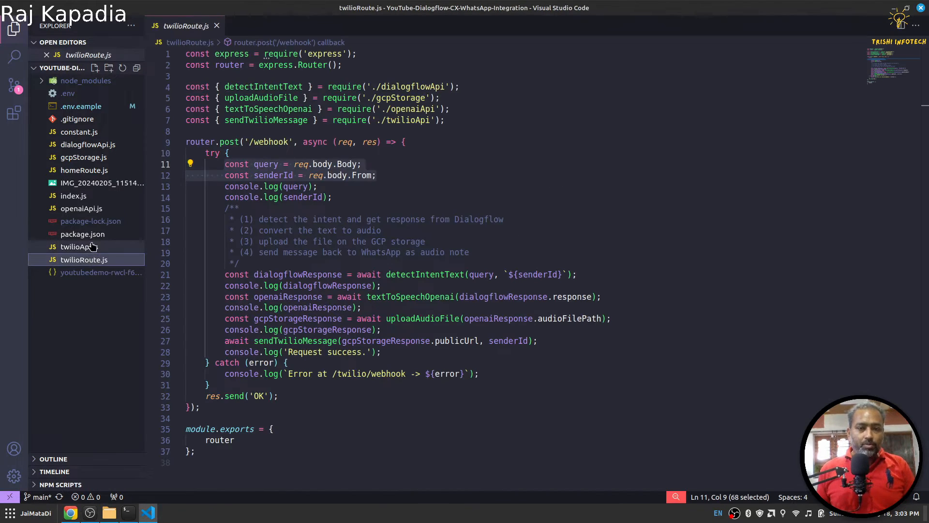
pyautogui.click(73, 196)
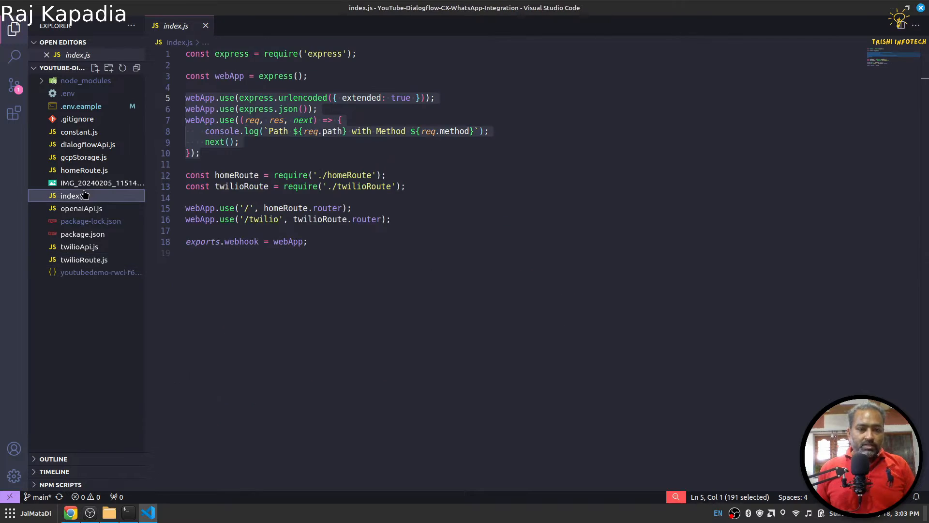
pyautogui.click(83, 259)
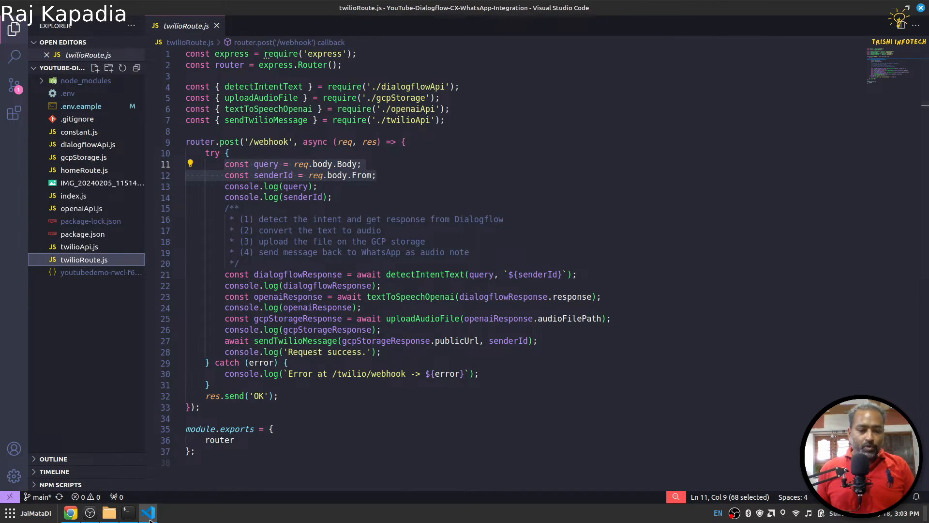
# Set the sandbox incoming-message URL to the ngrok /twilio/webhook address with POST and save
pyautogui.click(71, 513)
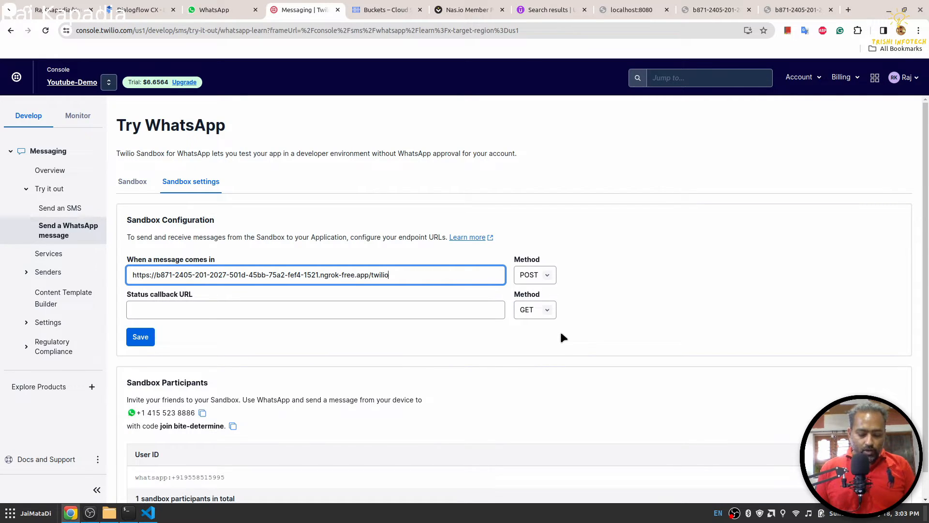
pyautogui.write('/webhook')
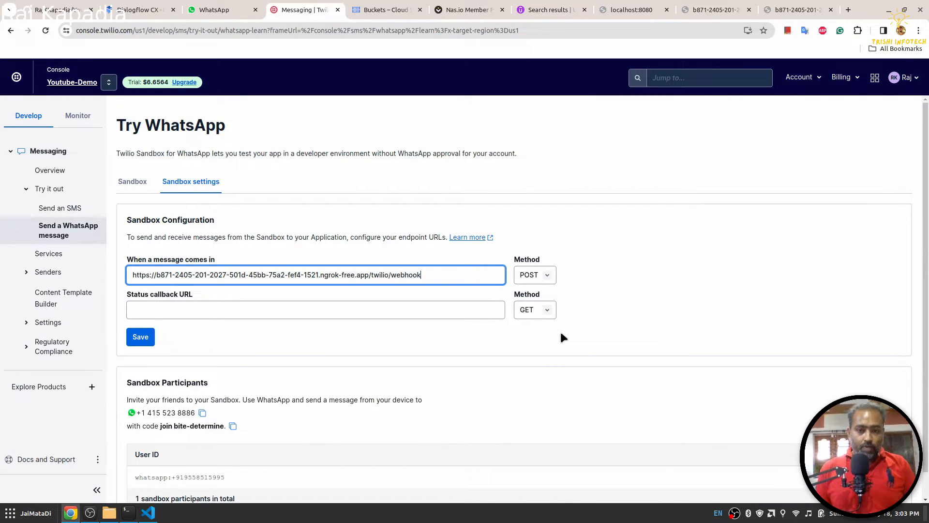
pyautogui.click(141, 336)
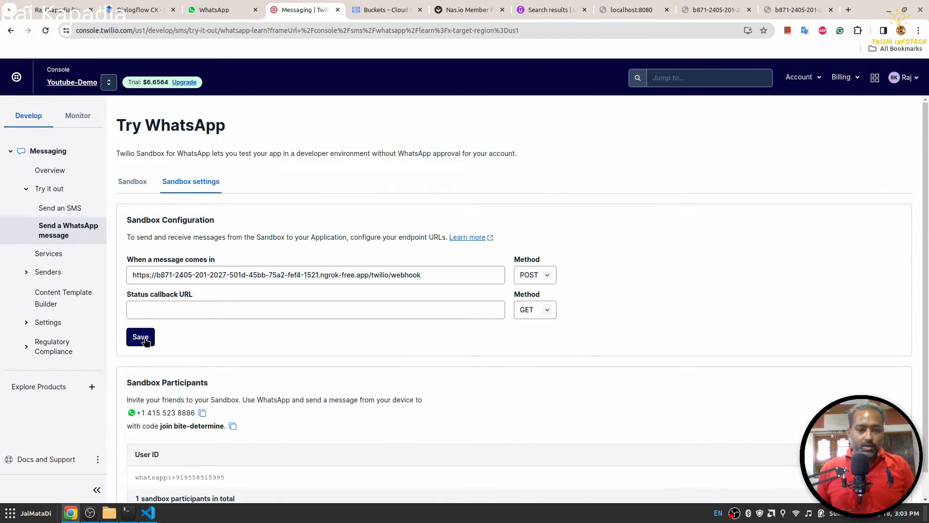
pyautogui.click(140, 337)
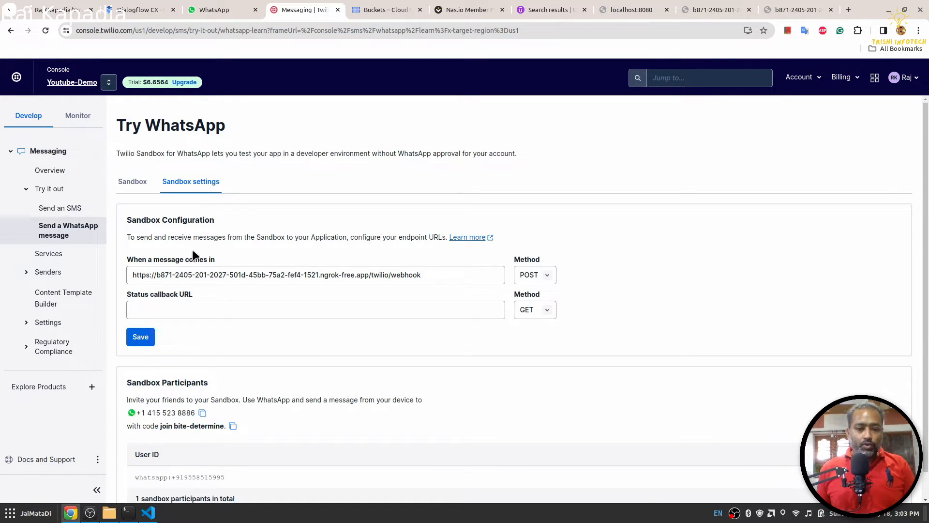
# Send 'join bite-determine' to the Twilio sandbox in the WhatsApp Chatbot chat
pyautogui.doubleClick(182, 426)
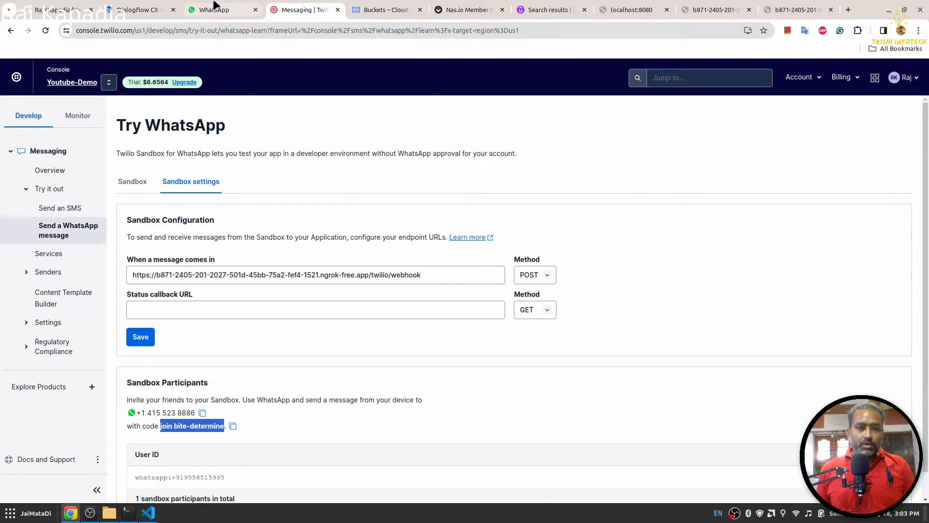
pyautogui.click(216, 10)
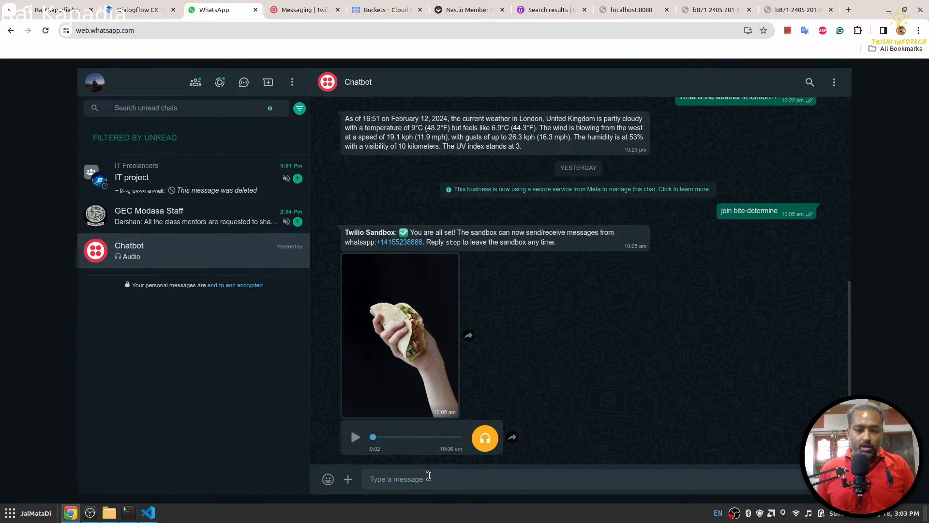
pyautogui.write('join b')
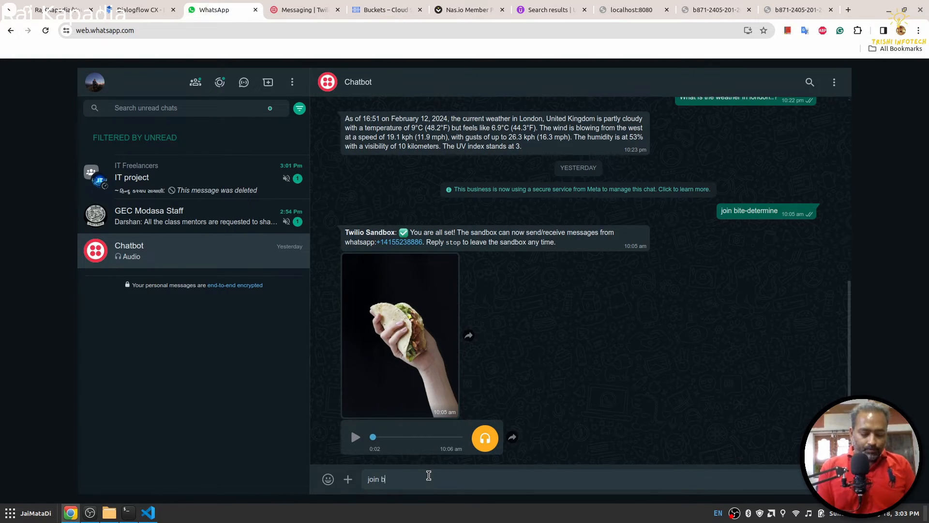
pyautogui.write('ite-')
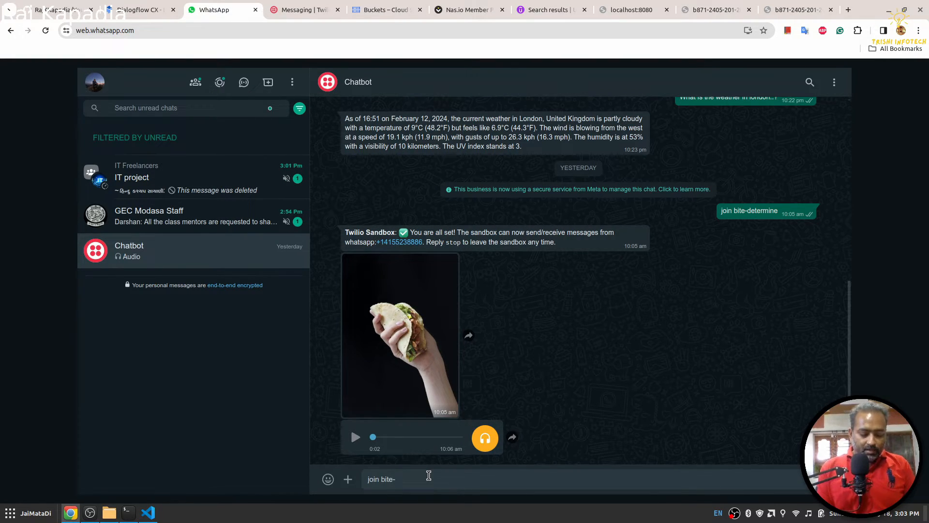
pyautogui.write('determine')
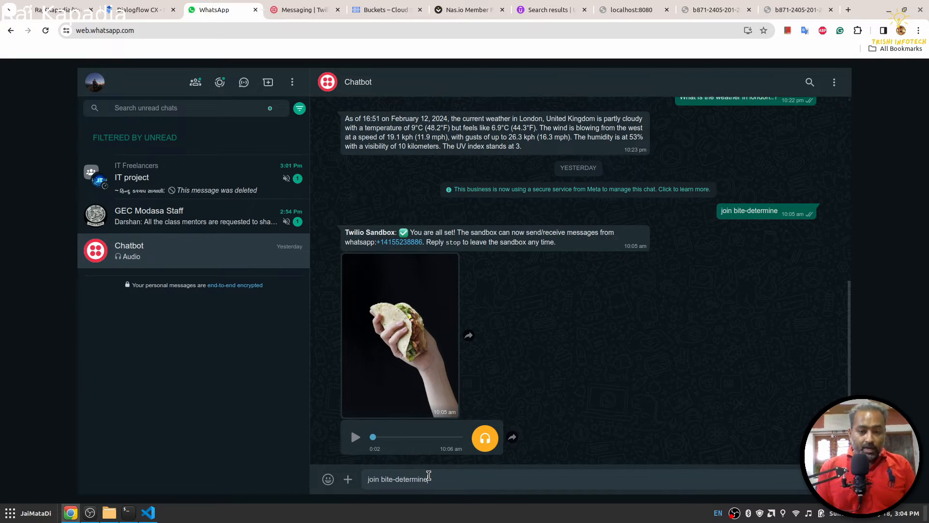
pyautogui.press('Return')
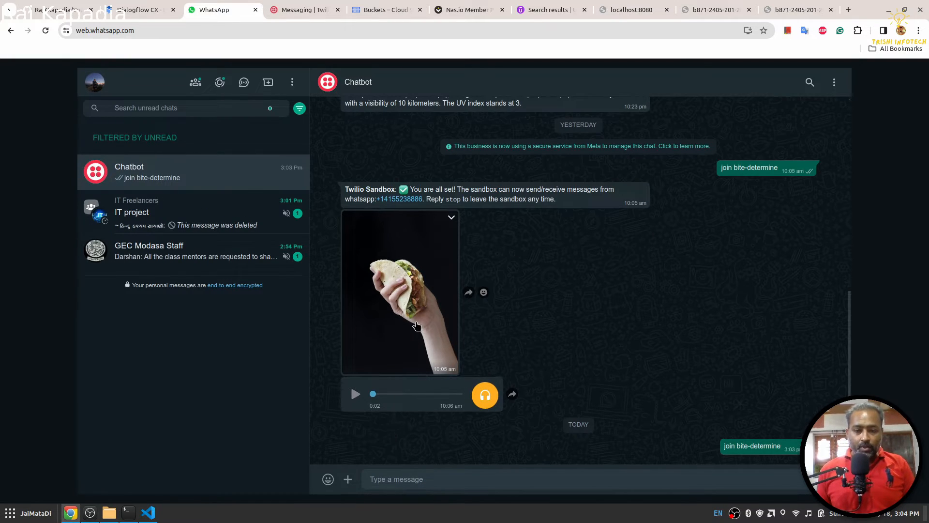
# Check the Twilio sandbox page and confirm the sandbox's all-set reply in WhatsApp
pyautogui.scroll(-3)
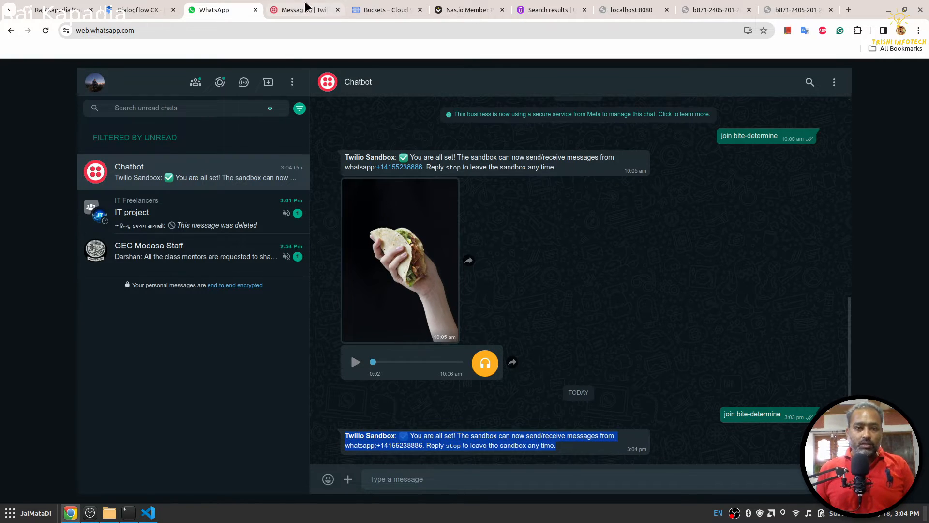
pyautogui.click(304, 10)
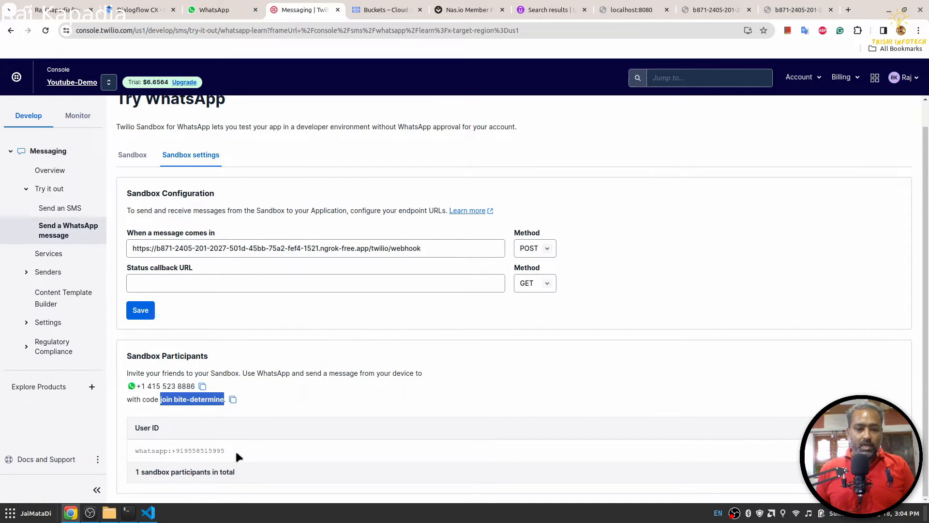
pyautogui.click(223, 10)
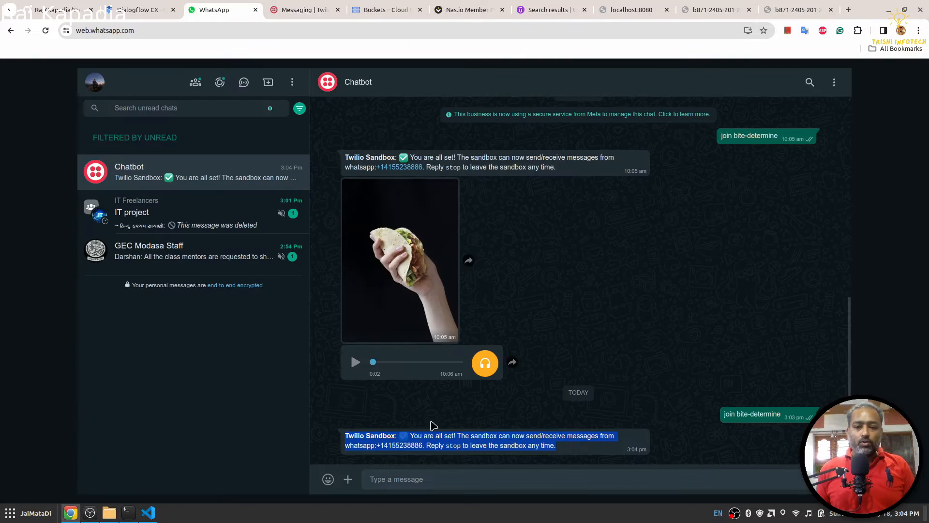
pyautogui.click(396, 479)
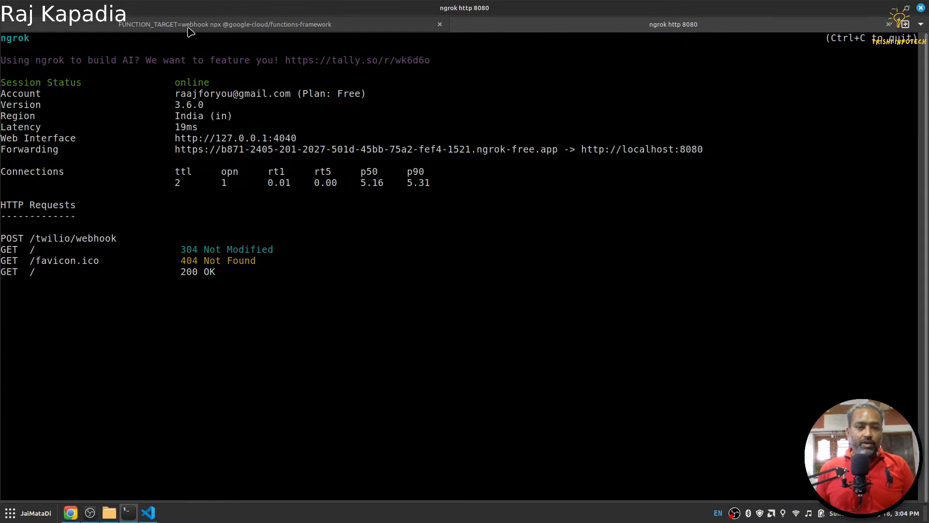
# Switch to the functions-framework terminal tab to read the webhook log for the incoming 'hi'
pyautogui.click(226, 24)
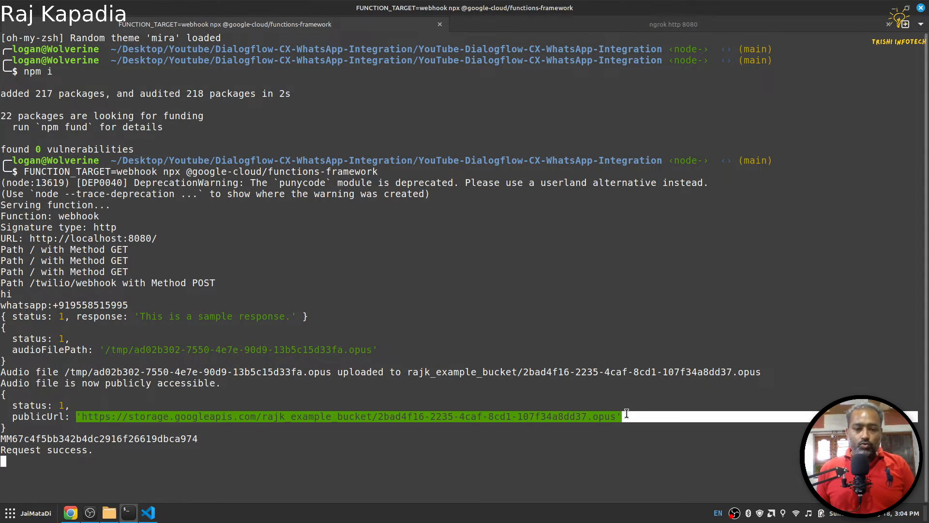
pyautogui.moveTo(135, 438)
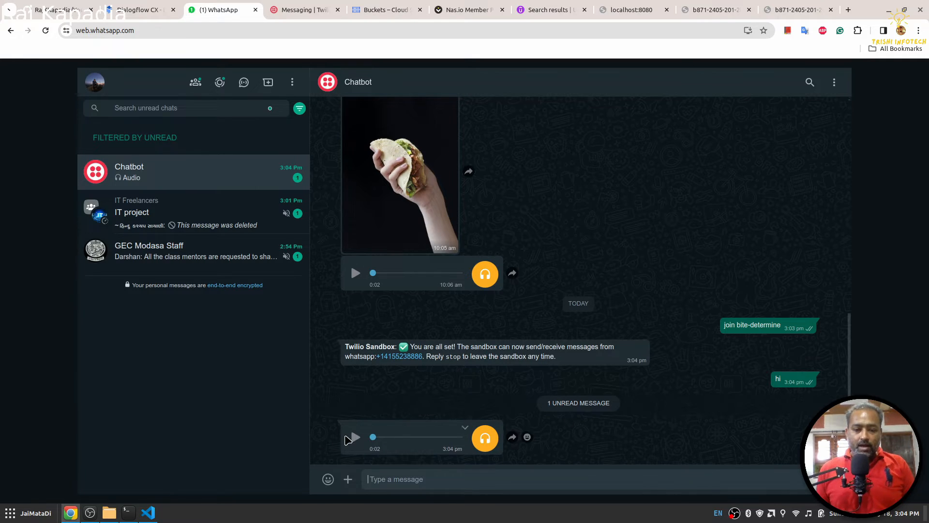
# Play the Chatbot's two-second voice-note reply to 'hi' in WhatsApp Web
pyautogui.click(355, 437)
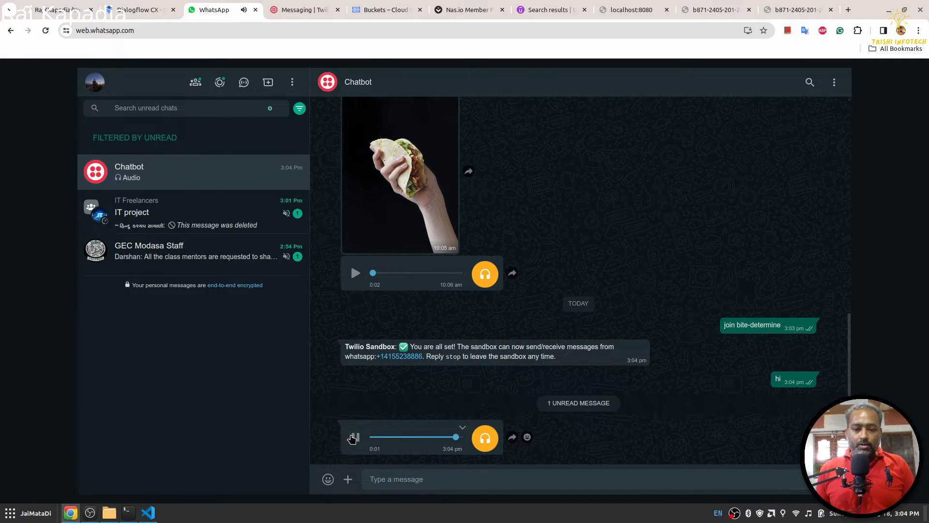
pyautogui.click(355, 437)
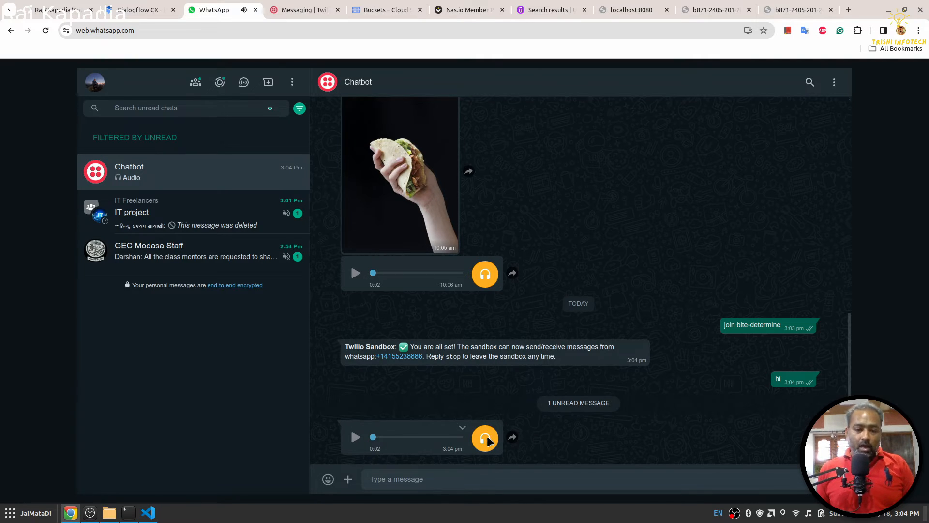
pyautogui.moveTo(448, 429)
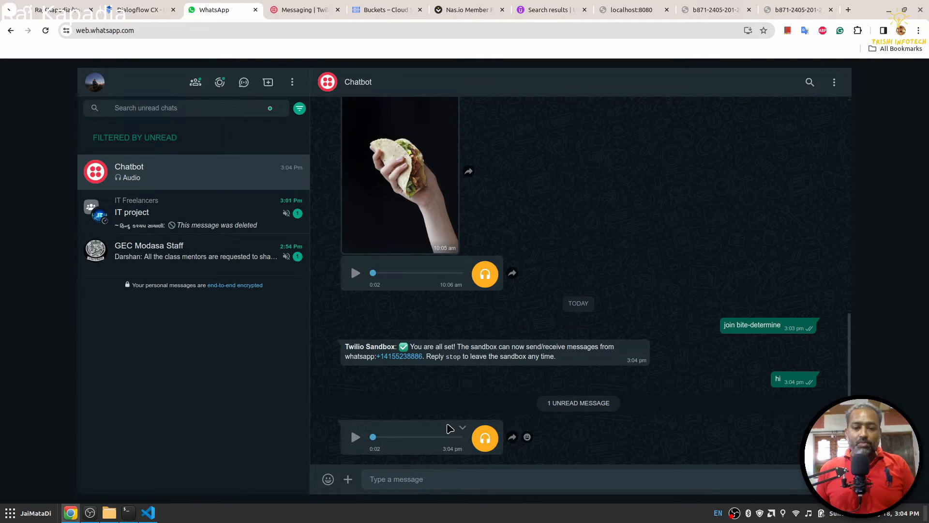
pyautogui.moveTo(455, 498)
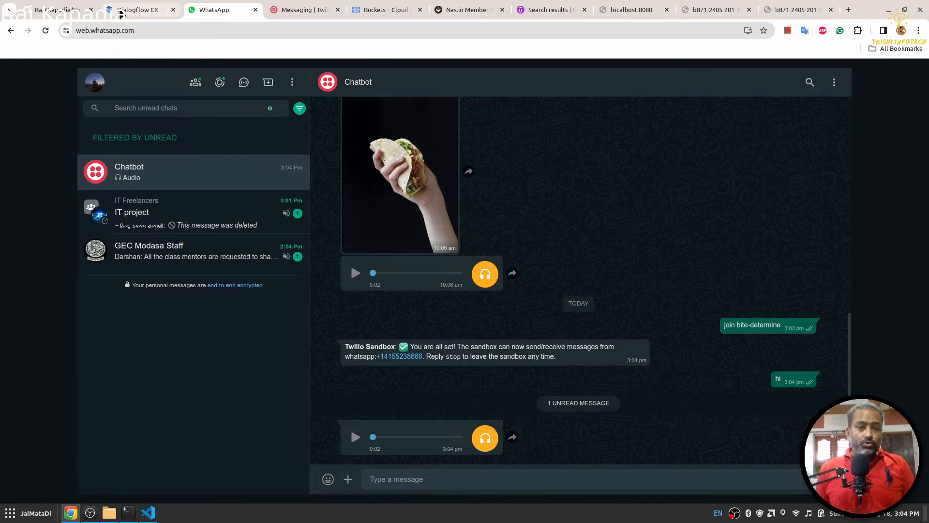
# In Dialogflow CX, bring up the Start Page's Default Welcome Intent route fulfillment
pyautogui.click(140, 10)
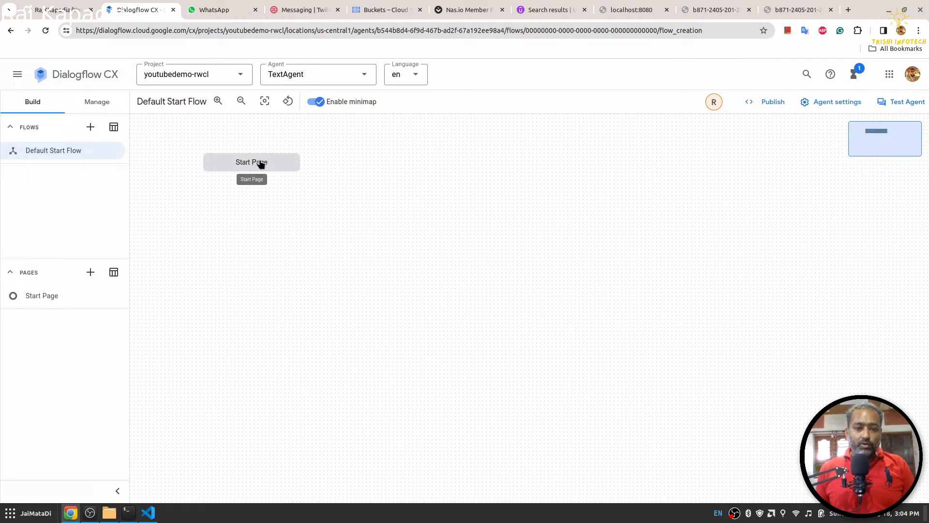
pyautogui.click(251, 161)
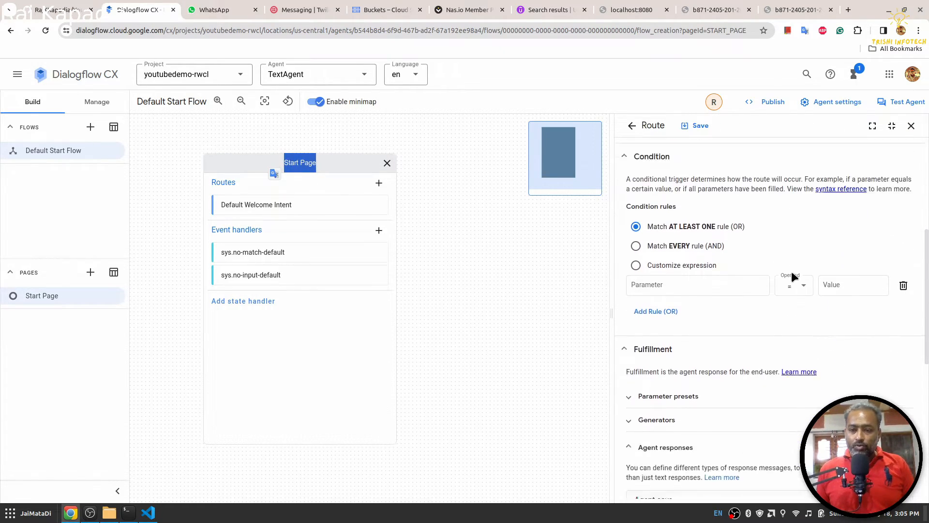
pyautogui.scroll(-3)
pyautogui.write('H')
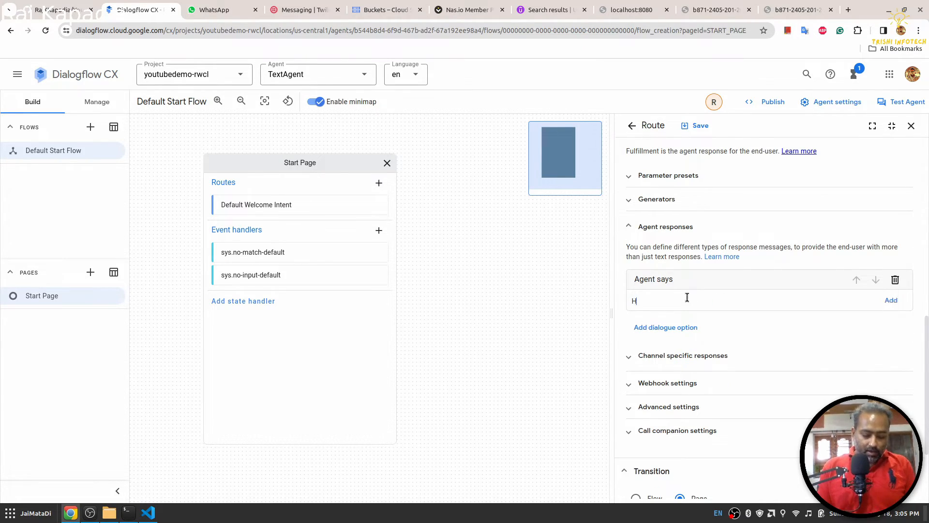
# Set the agent response to 'Hi, how can I help you today?' and save the route
pyautogui.write('i, how ca')
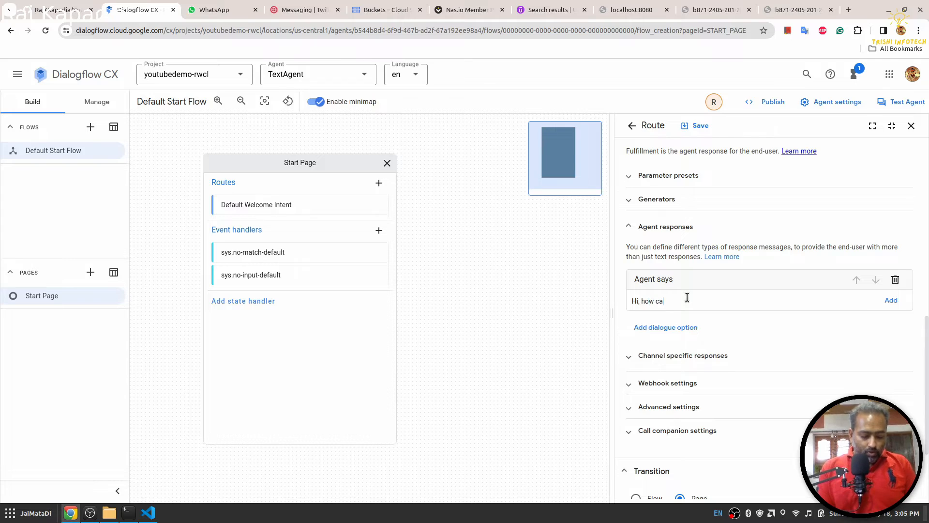
pyautogui.write('n I help you today?')
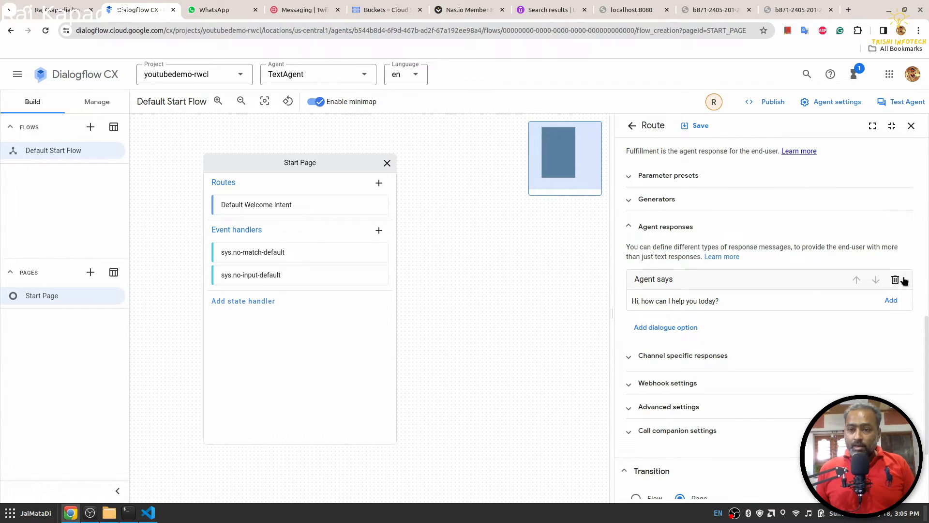
pyautogui.click(693, 125)
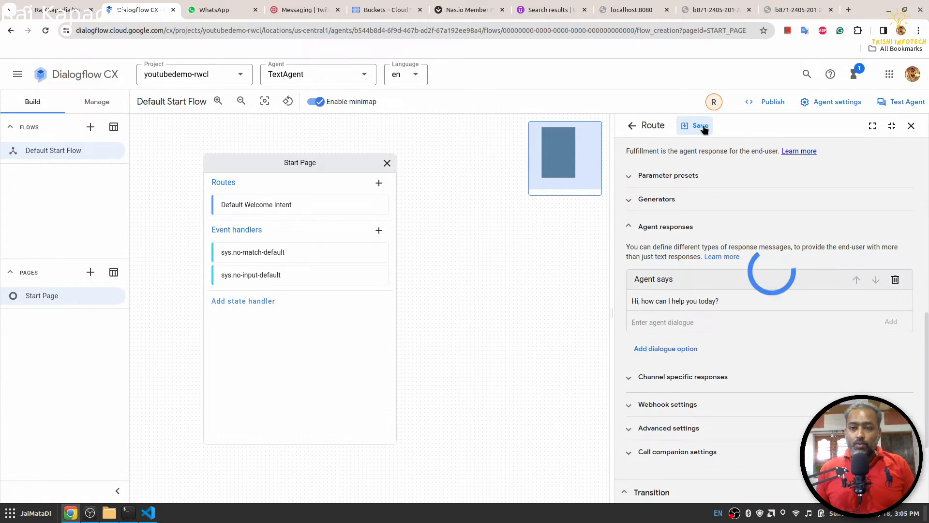
pyautogui.click(694, 125)
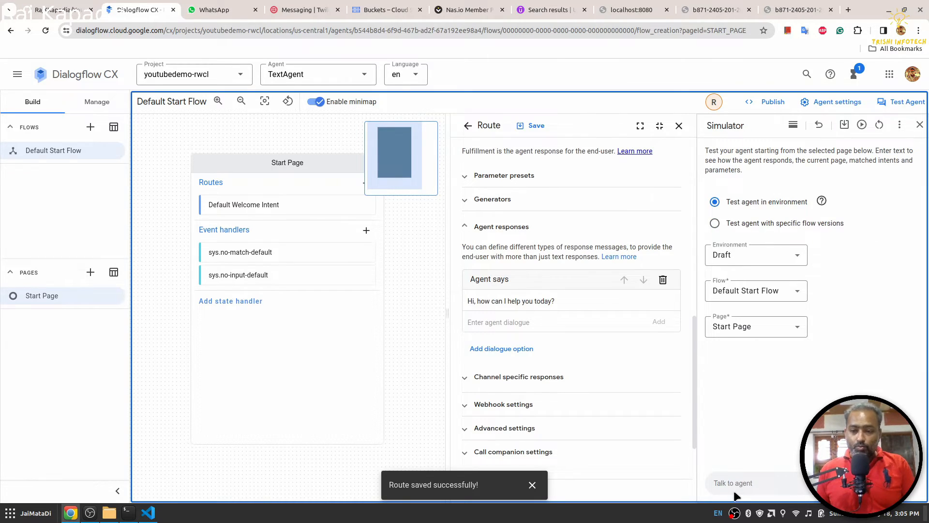
# Send 'hi' to the test simulator, then a fresh 'hi' on WhatsApp and bring up the webhook log
pyautogui.write('h')
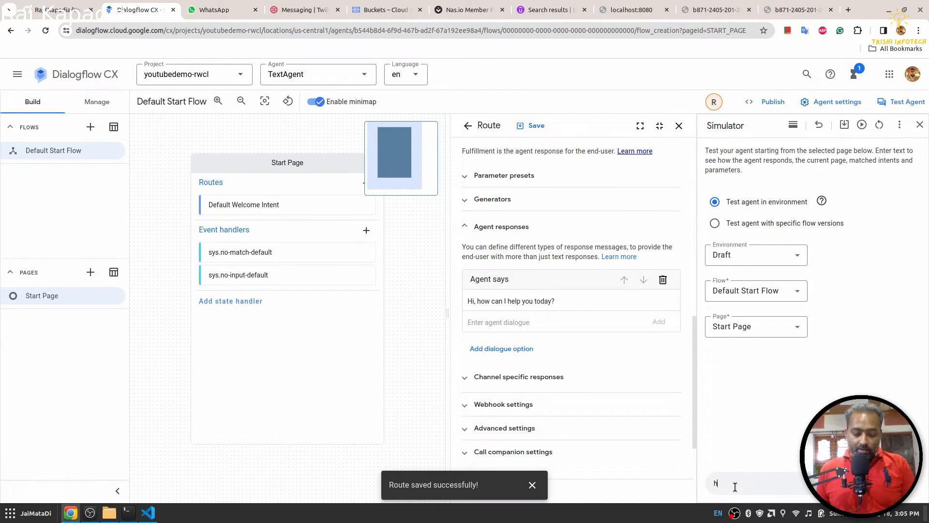
pyautogui.press('Return')
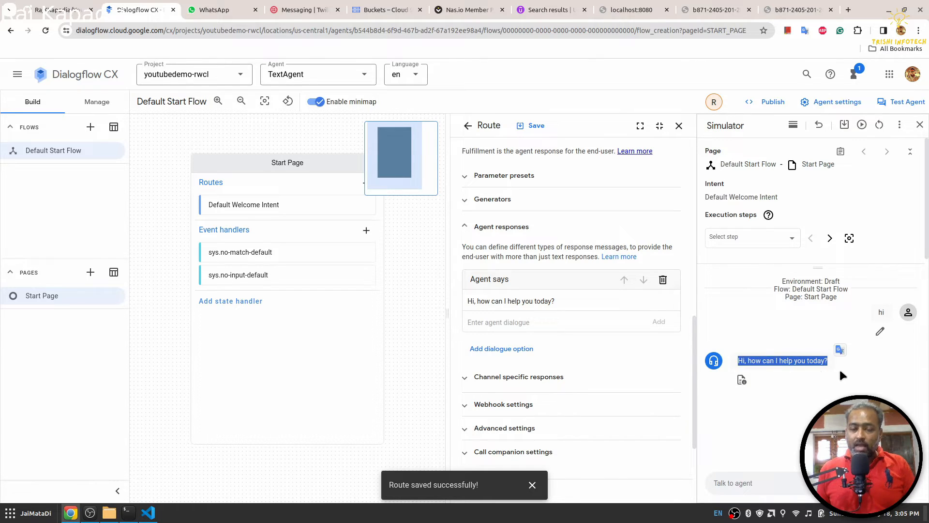
pyautogui.click(220, 10)
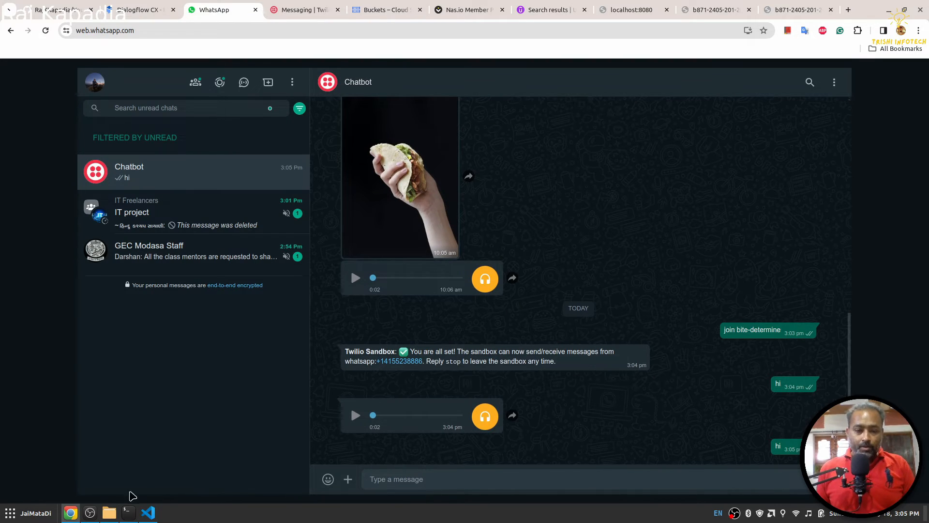
pyautogui.click(128, 513)
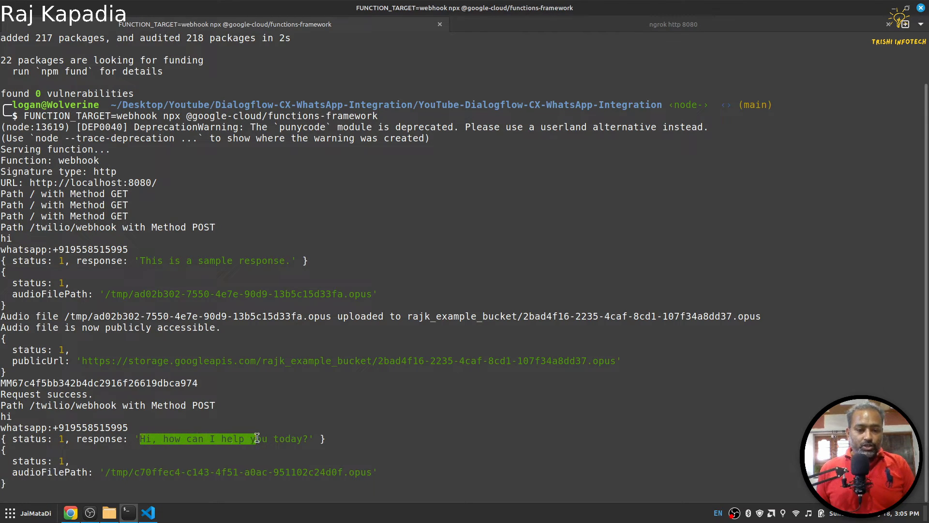
# Scroll the terminal log to the new greeting's audio upload and public URL lines
pyautogui.scroll(-3)
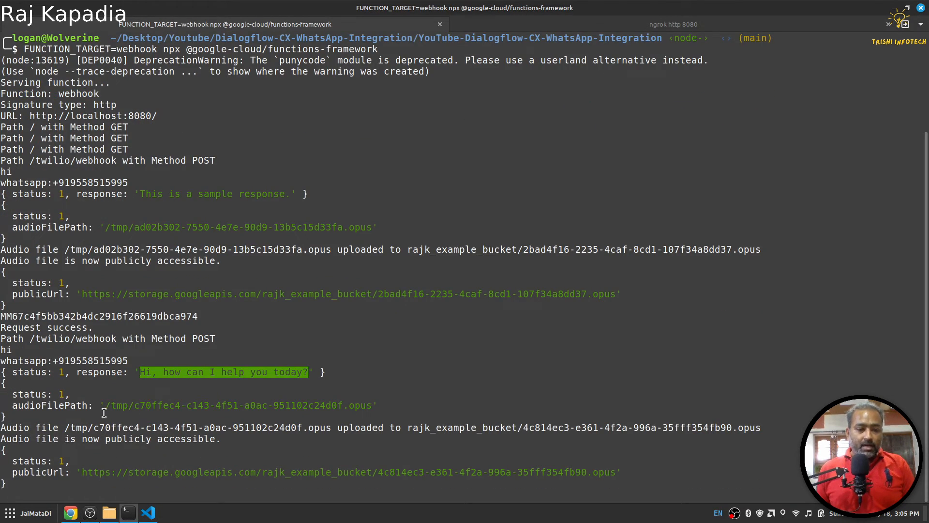
pyautogui.scroll(-3)
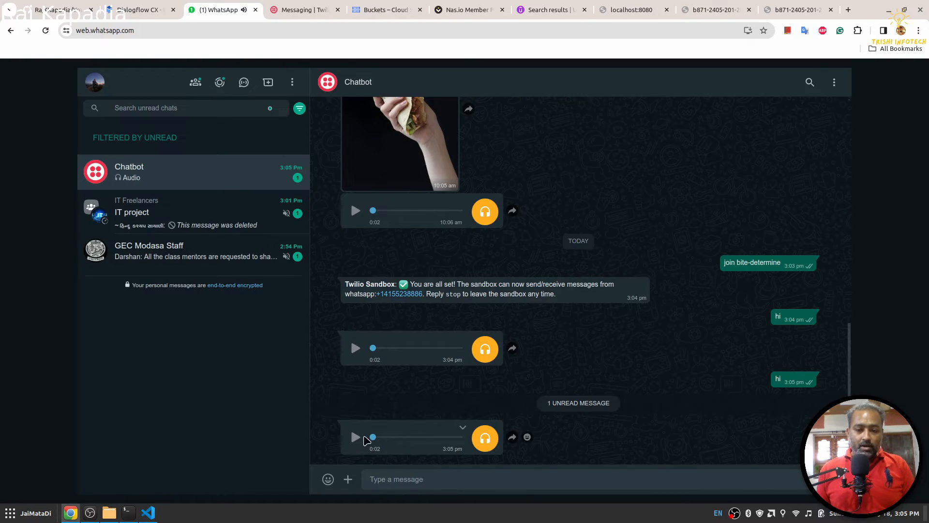
# Play the Chatbot's new 3:05 pm voice-note reply to the second 'hi'
pyautogui.click(355, 437)
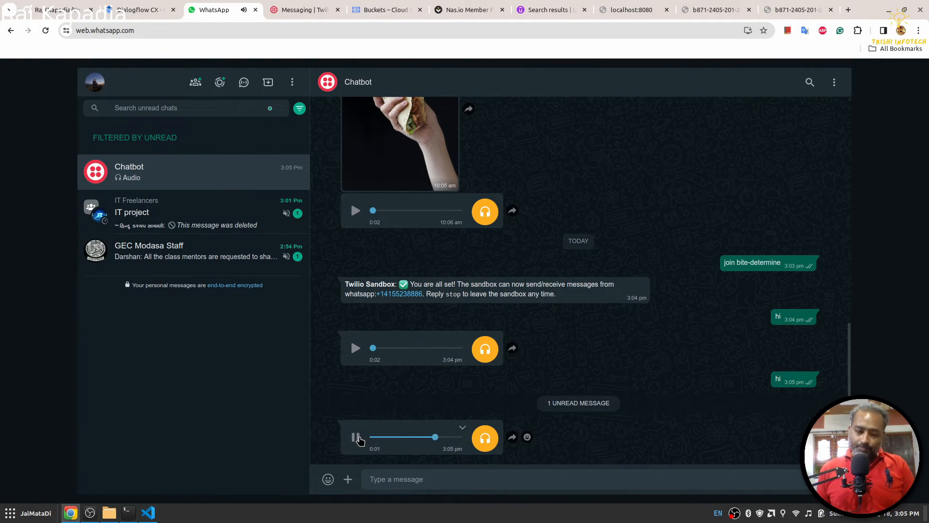
pyautogui.click(357, 436)
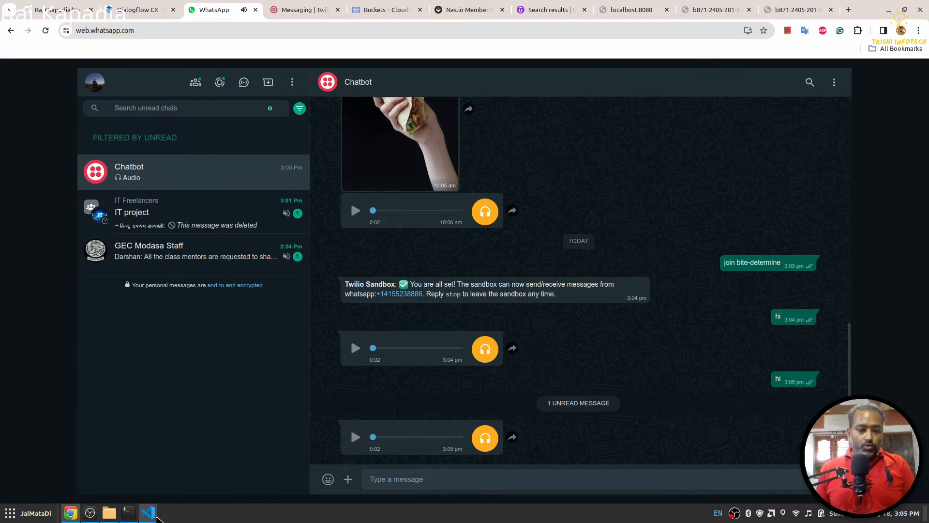
pyautogui.click(147, 513)
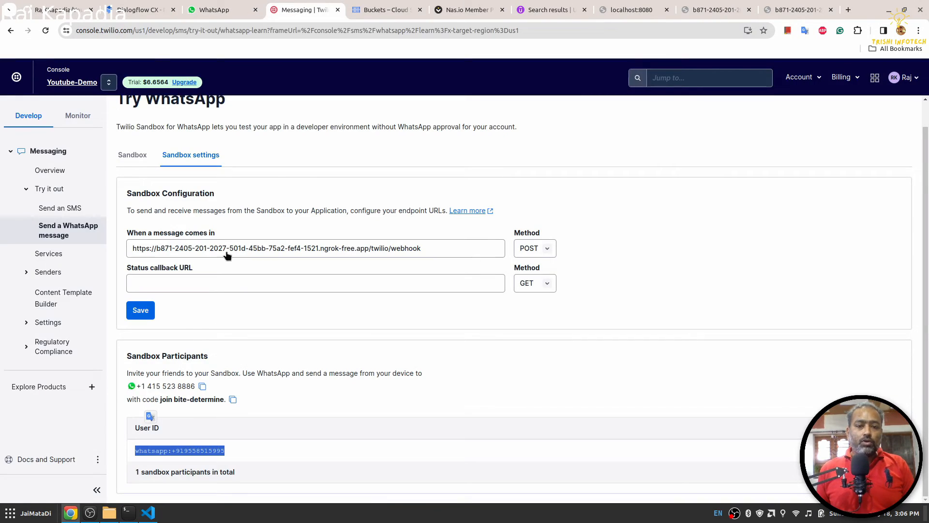
pyautogui.moveTo(450, 277)
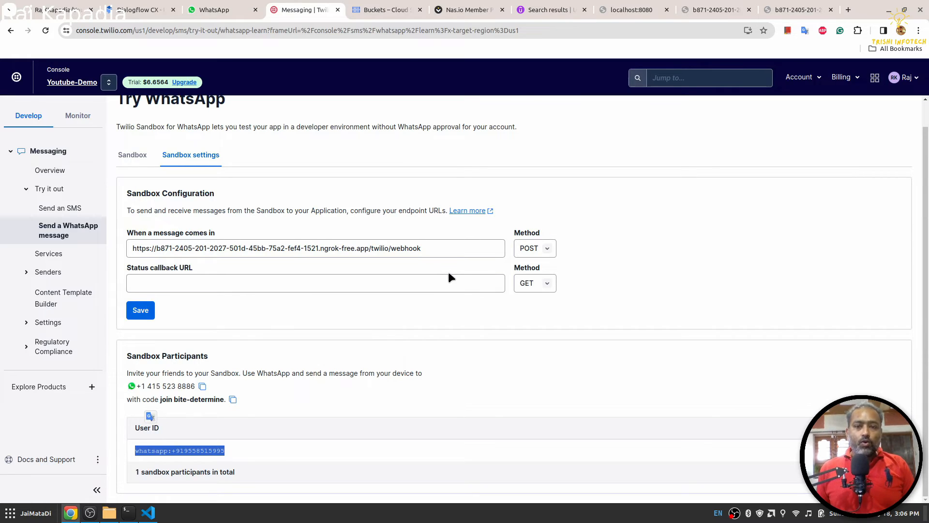
pyautogui.moveTo(636, 268)
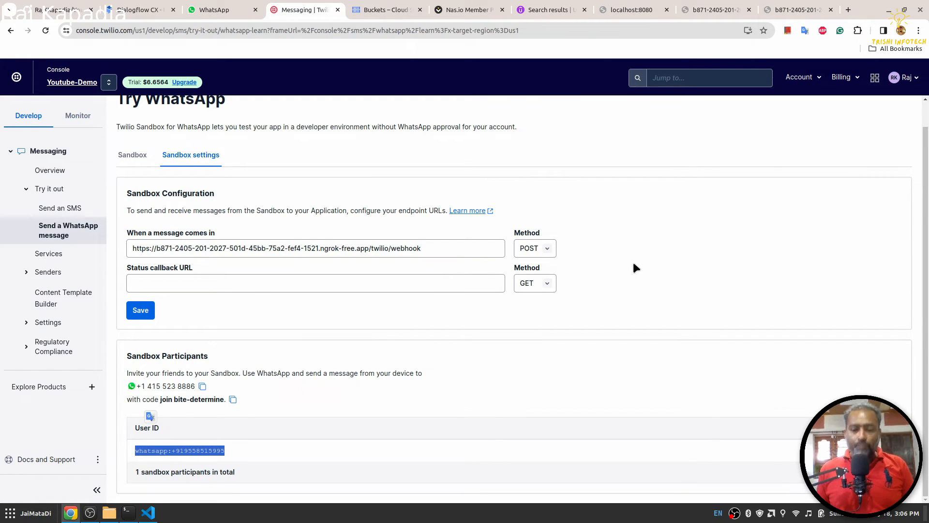
pyautogui.moveTo(631, 260)
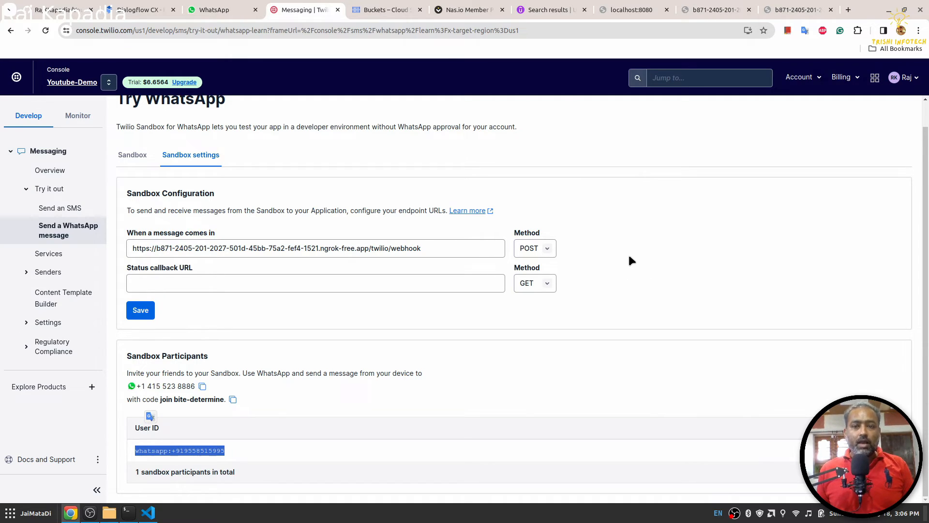
pyautogui.click(468, 10)
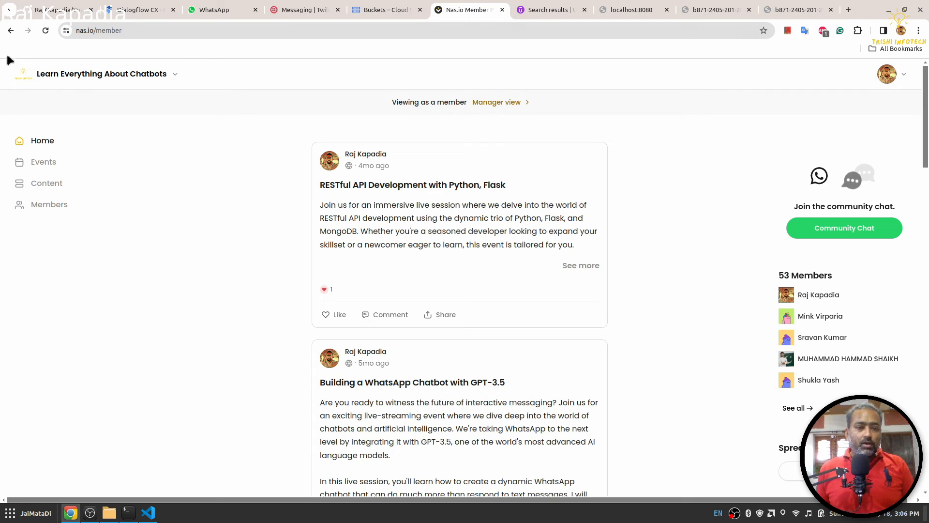
pyautogui.moveTo(157, 200)
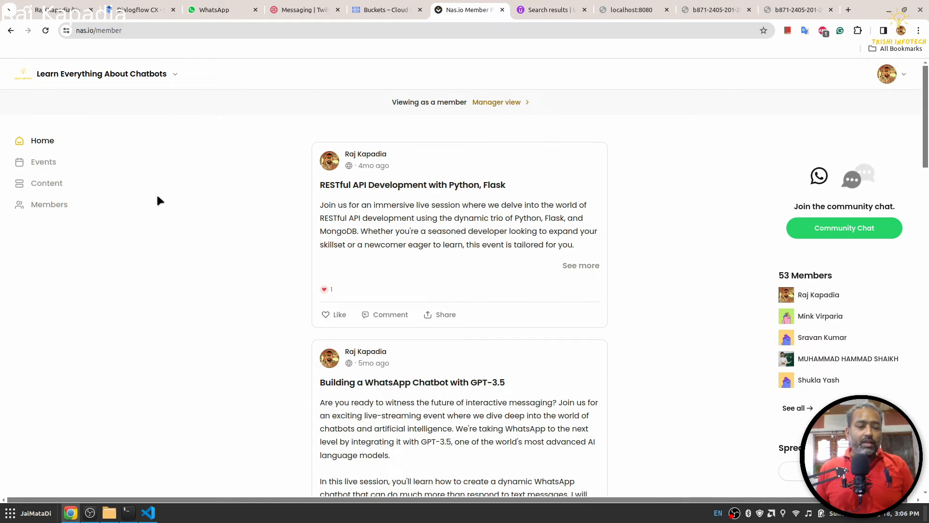
pyautogui.moveTo(68, 125)
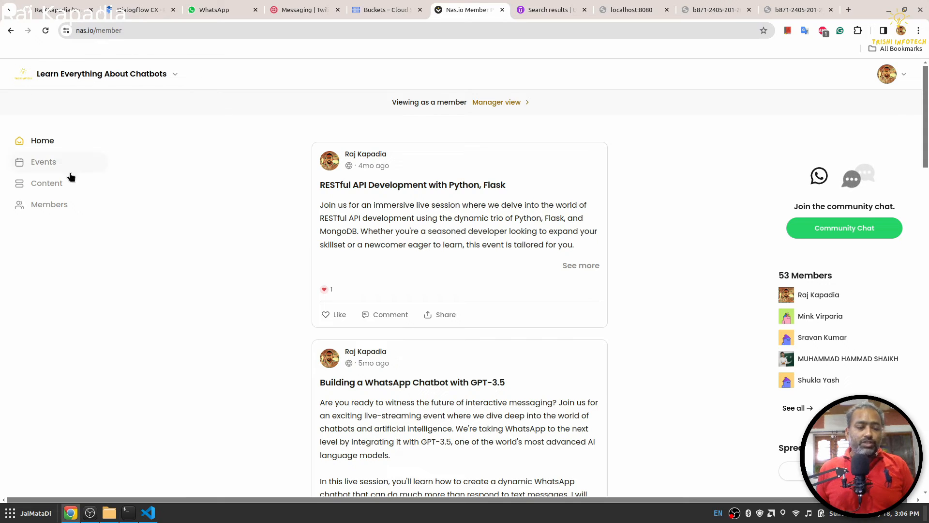
pyautogui.moveTo(608, 319)
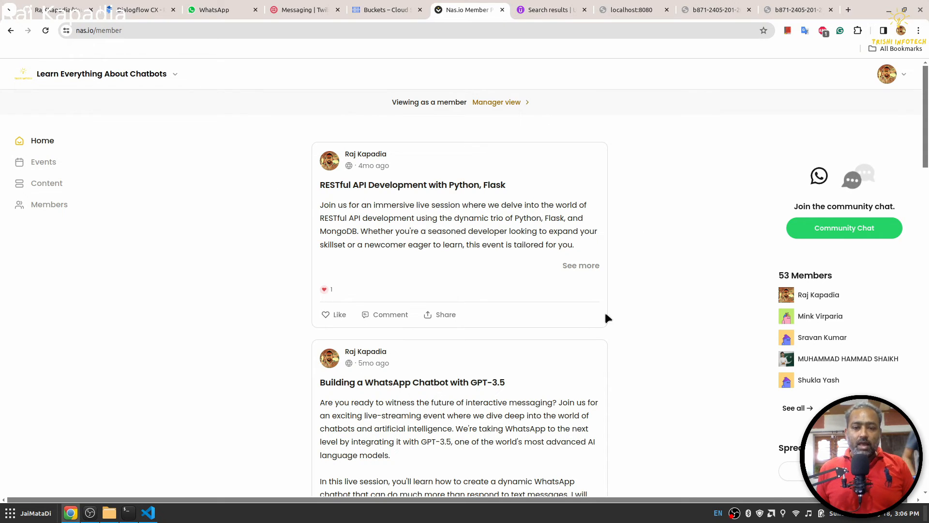
pyautogui.moveTo(686, 365)
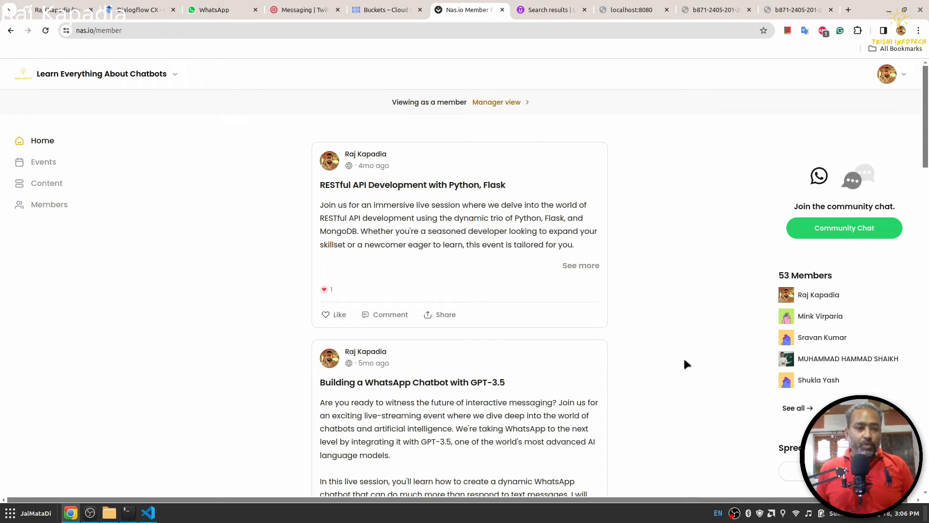
pyautogui.moveTo(215, 97)
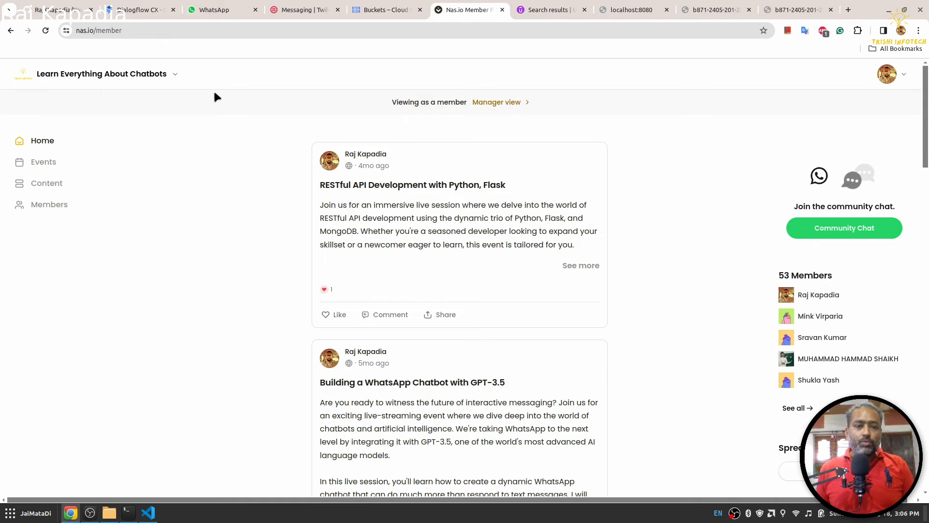
pyautogui.moveTo(181, 67)
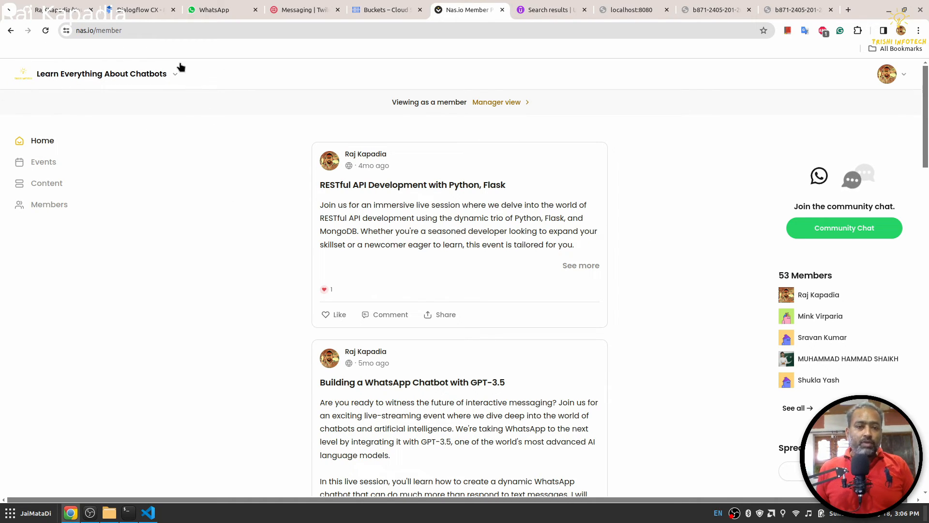
pyautogui.moveTo(123, 94)
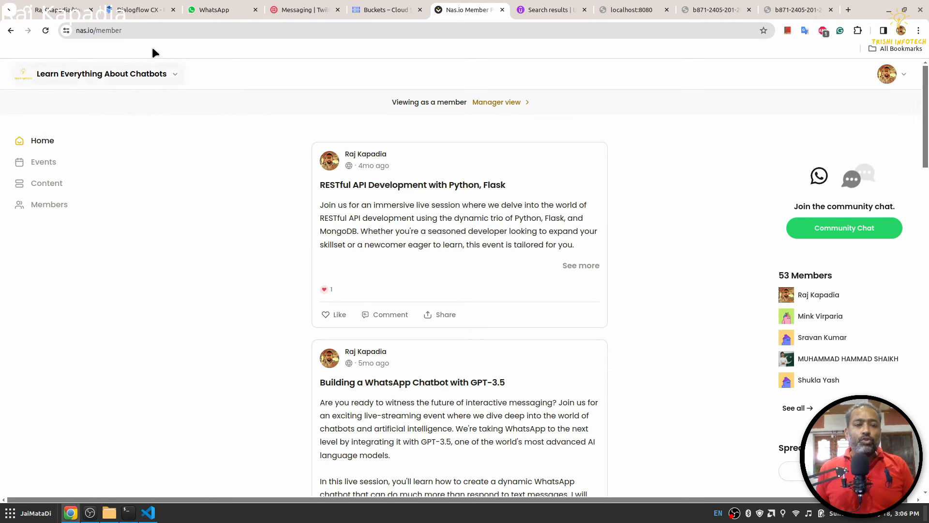
pyautogui.moveTo(434, 181)
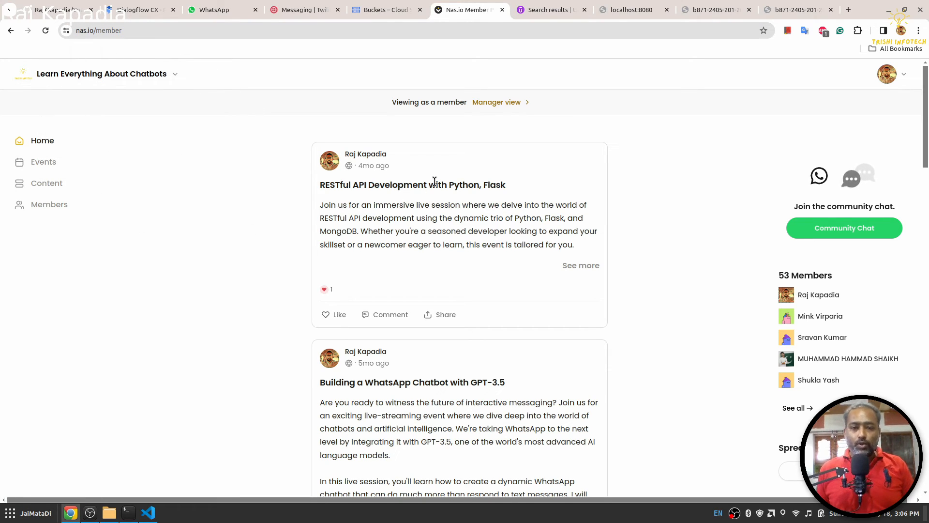
pyautogui.click(549, 10)
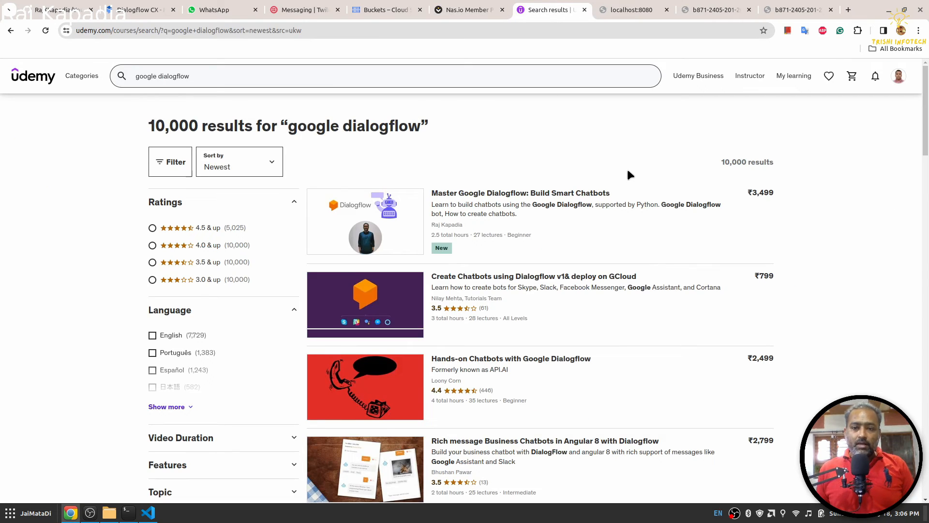
pyautogui.moveTo(422, 183)
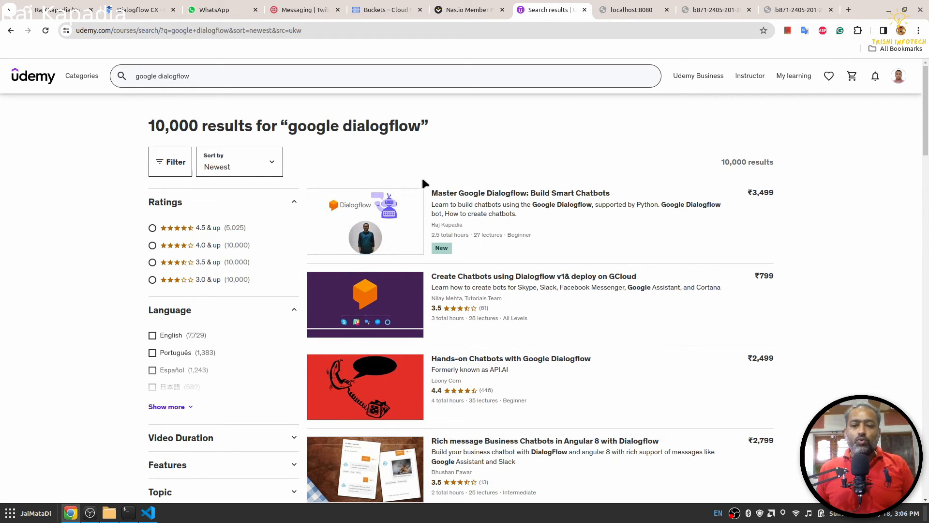
pyautogui.moveTo(513, 133)
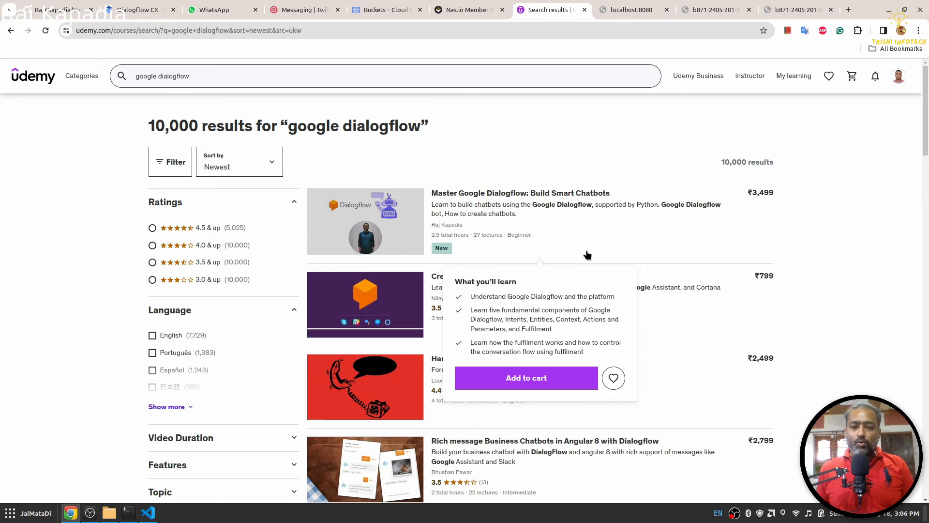
pyautogui.moveTo(637, 247)
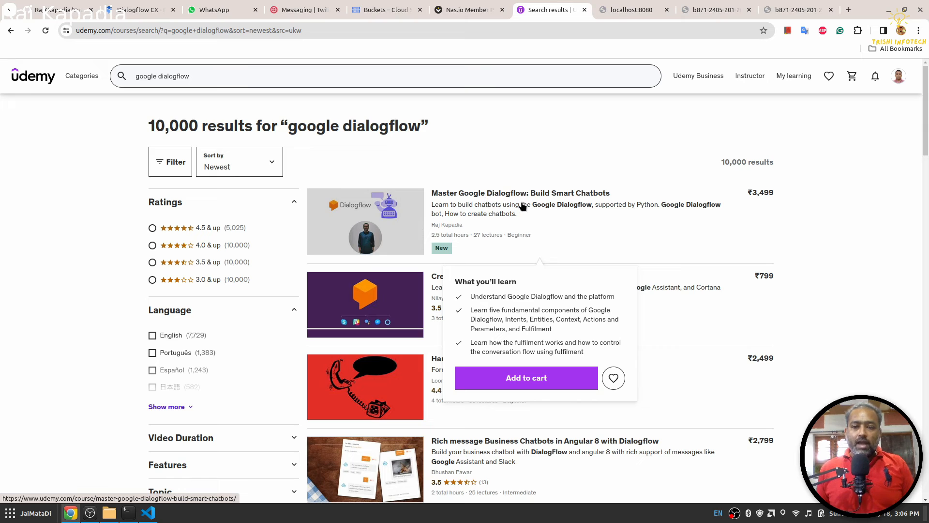
pyautogui.moveTo(628, 191)
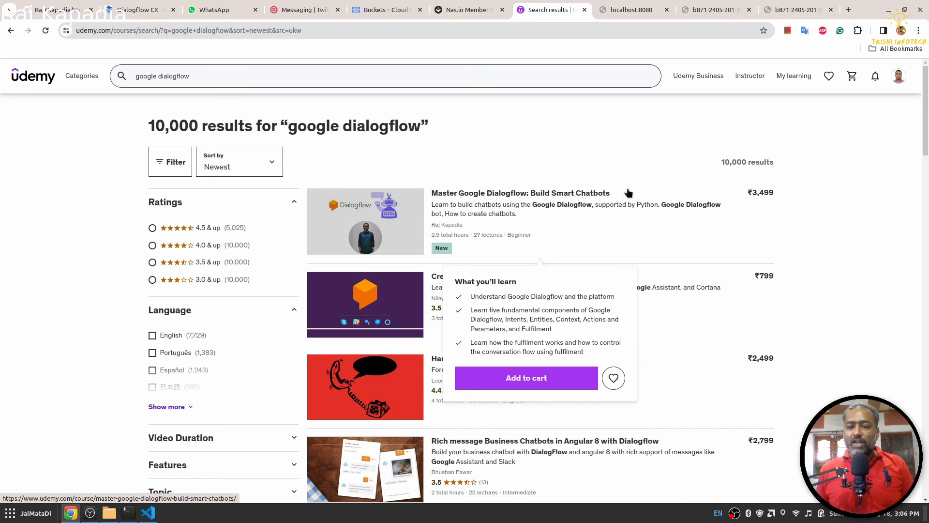
pyautogui.moveTo(766, 204)
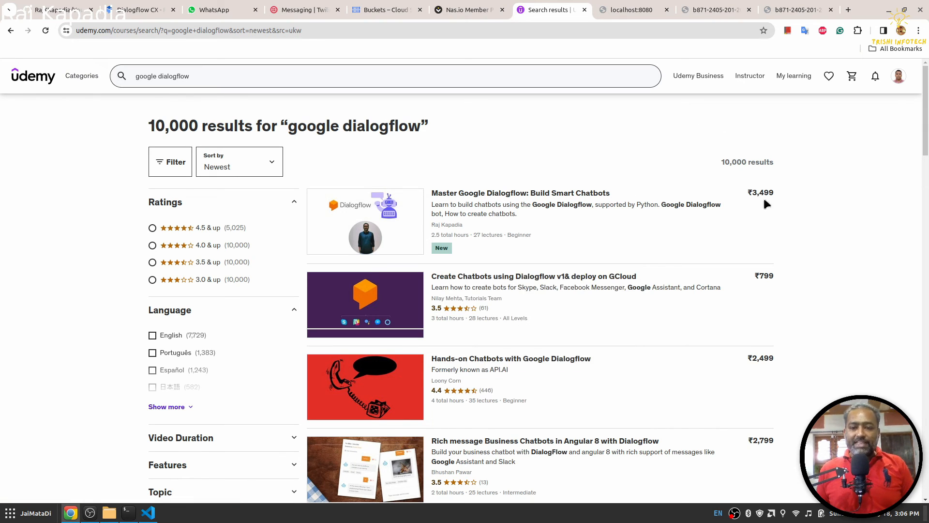
pyautogui.moveTo(848, 170)
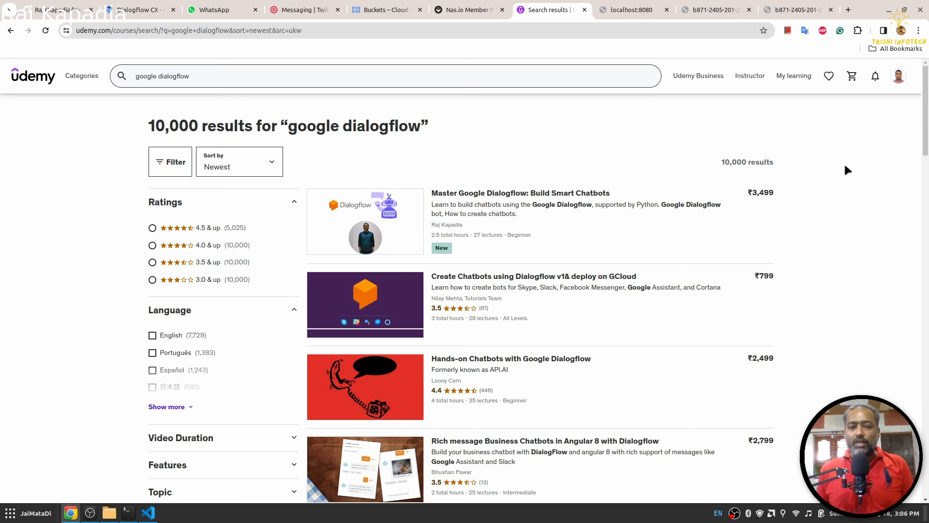
pyautogui.moveTo(816, 173)
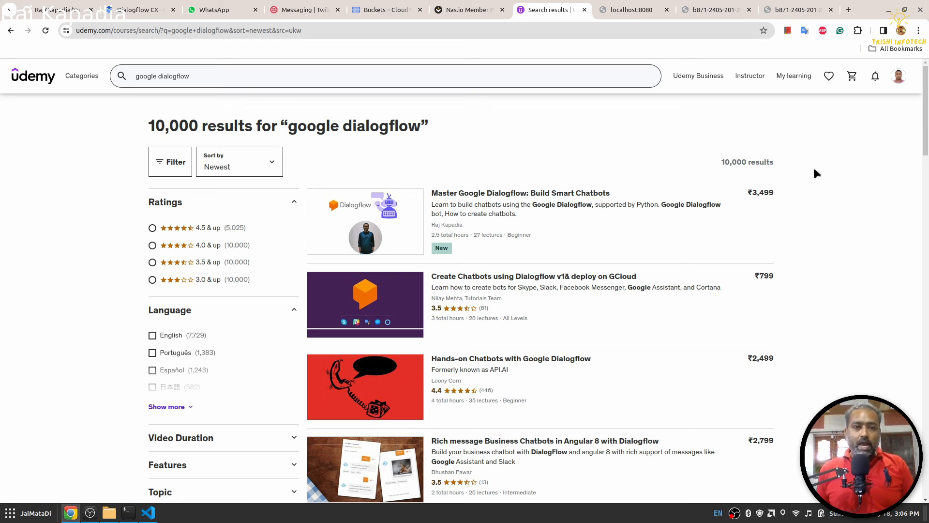
pyautogui.click(50, 10)
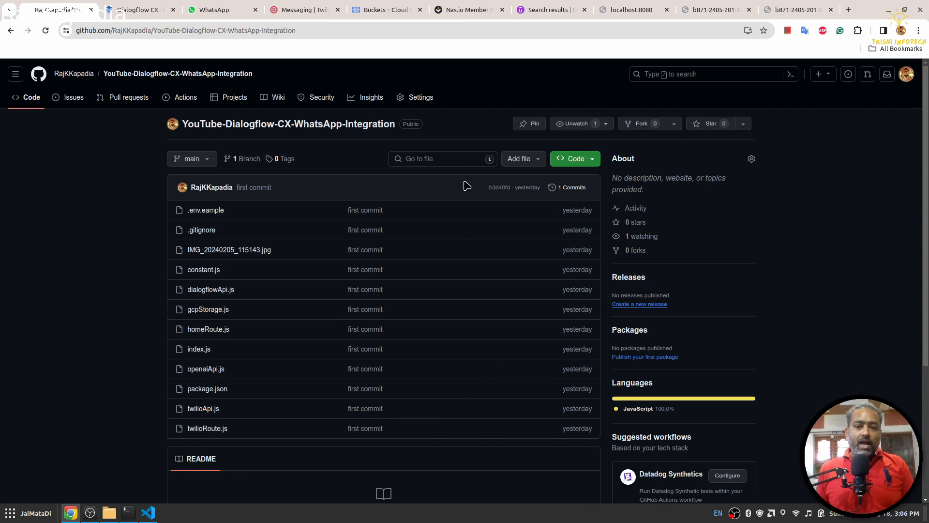
pyautogui.moveTo(329, 378)
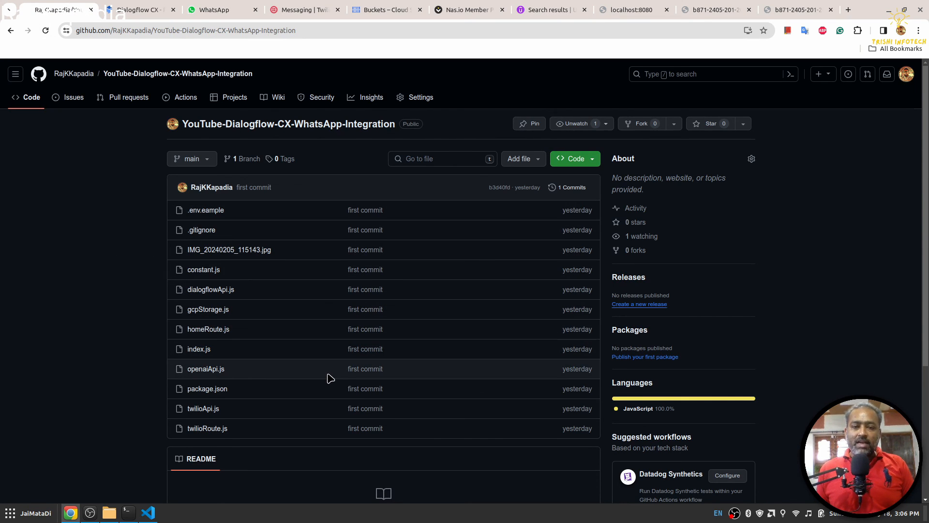
pyautogui.moveTo(592, 289)
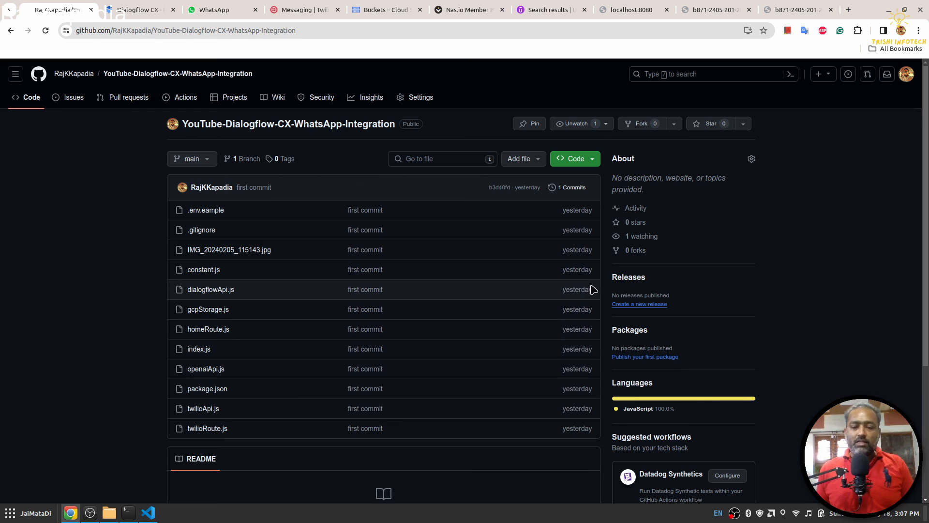
pyautogui.moveTo(743, 317)
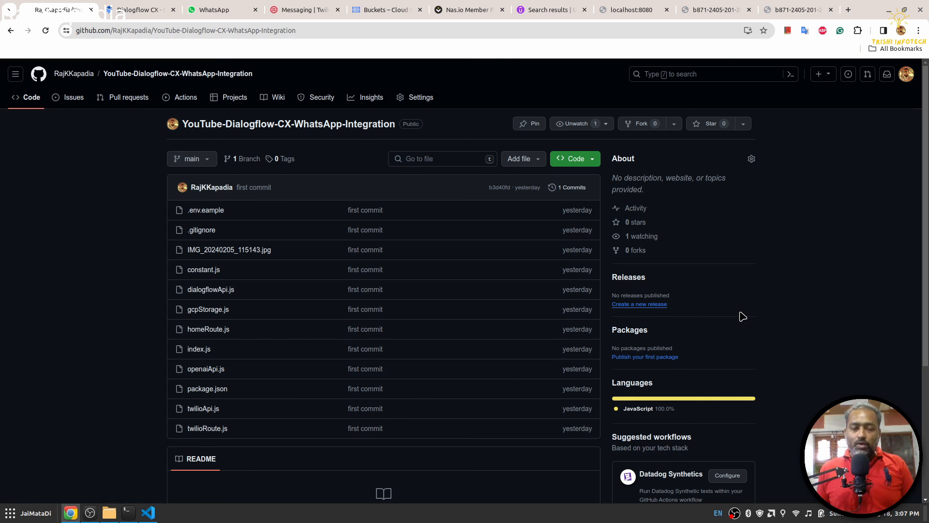